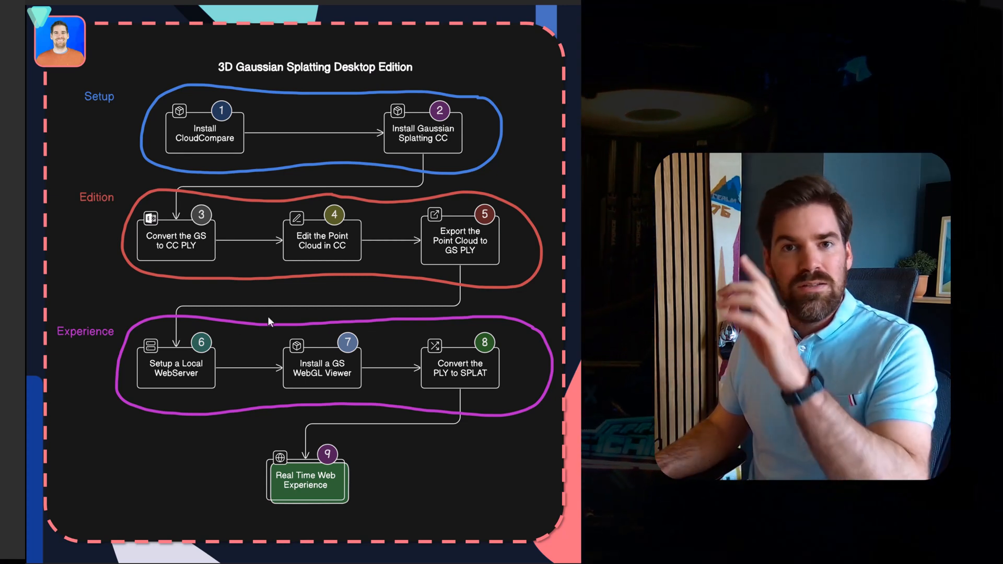
mouse_move(146, 145)
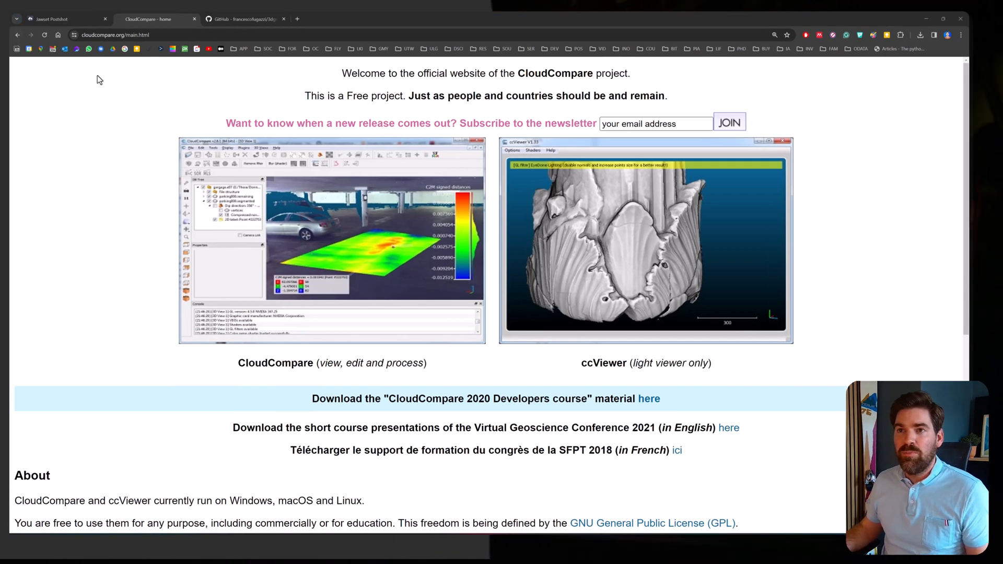
Step: Open cloudcompare.org's Download page and scroll to the 2.13.1 Windows, Linux and macOS installers
left_click(130, 35)
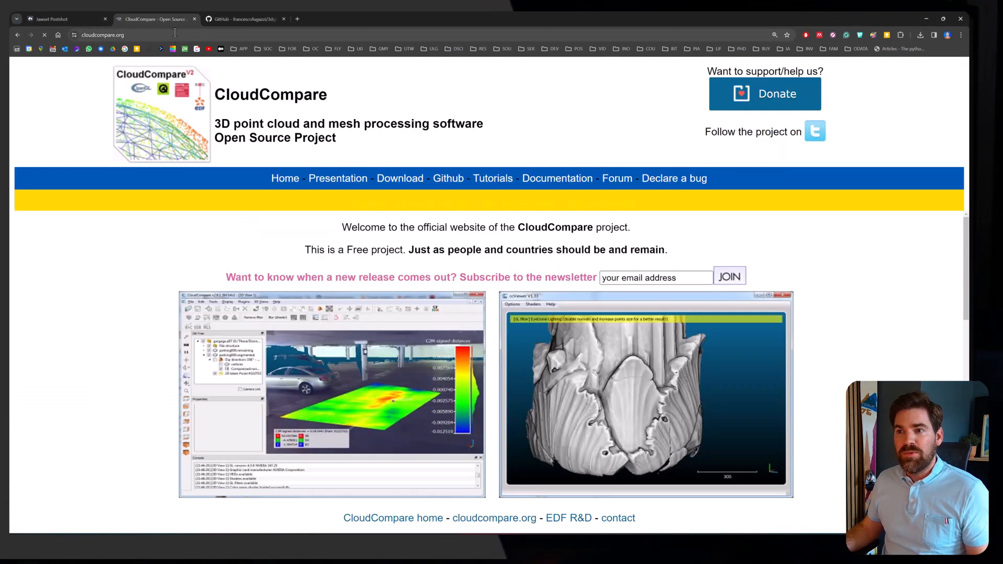
left_click(400, 178)
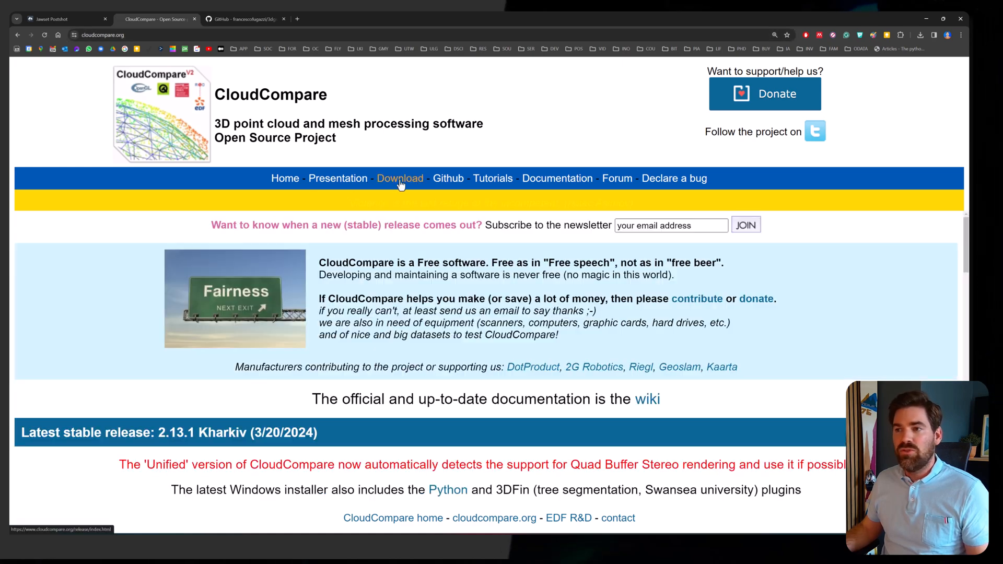
scroll("down", 3)
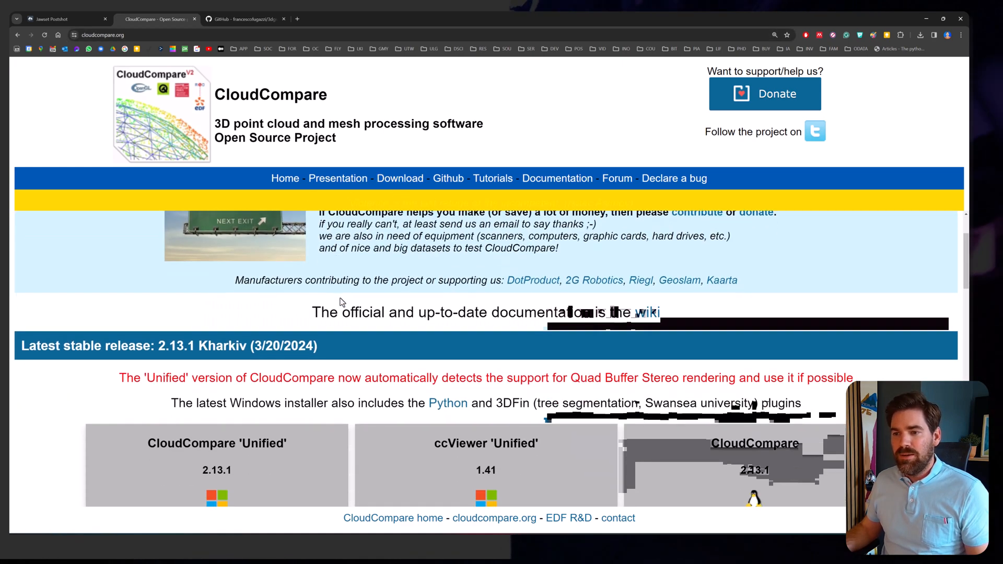
scroll("down", 3)
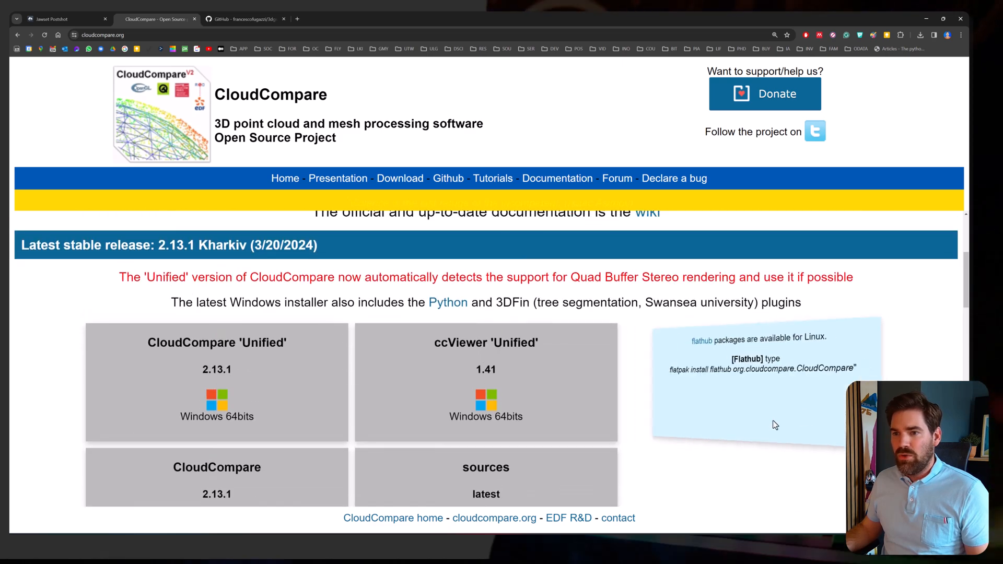
scroll("down", 3)
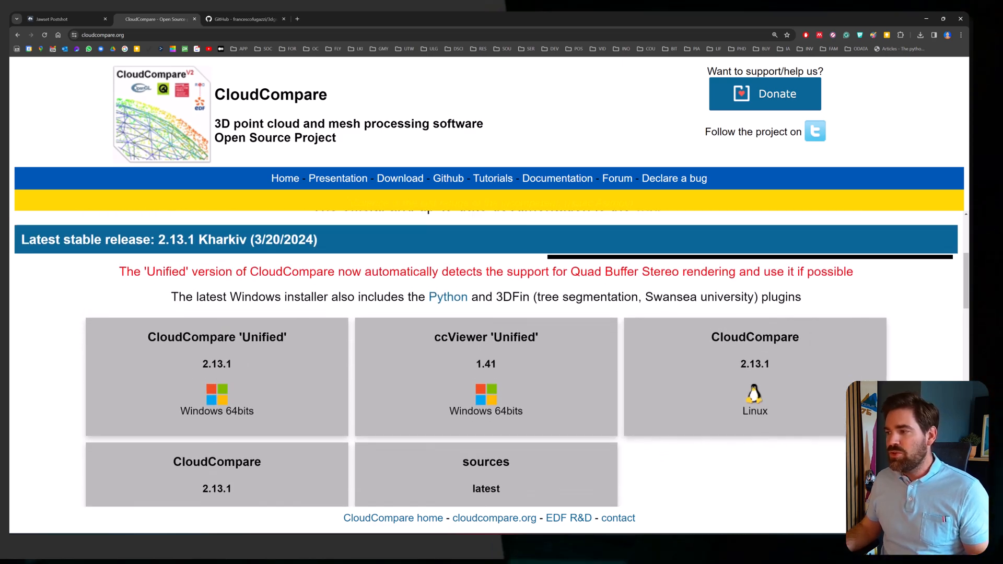
scroll("down", 3)
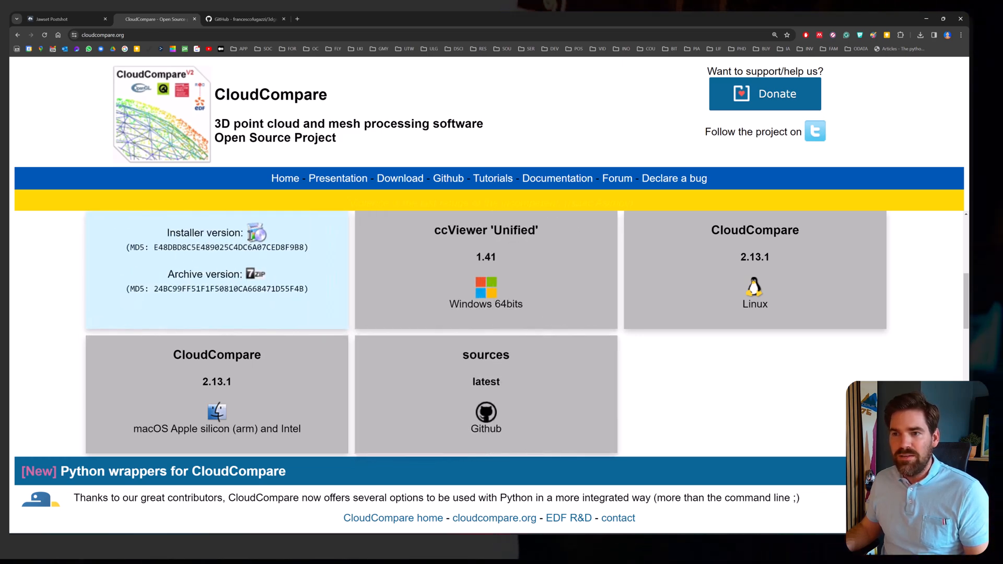
mouse_move(255, 237)
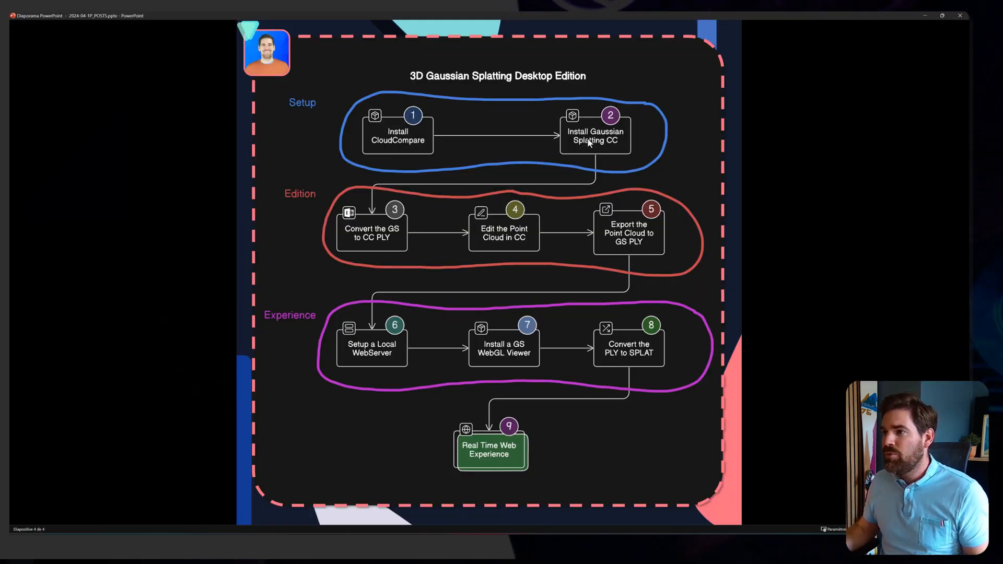
left_click(596, 137)
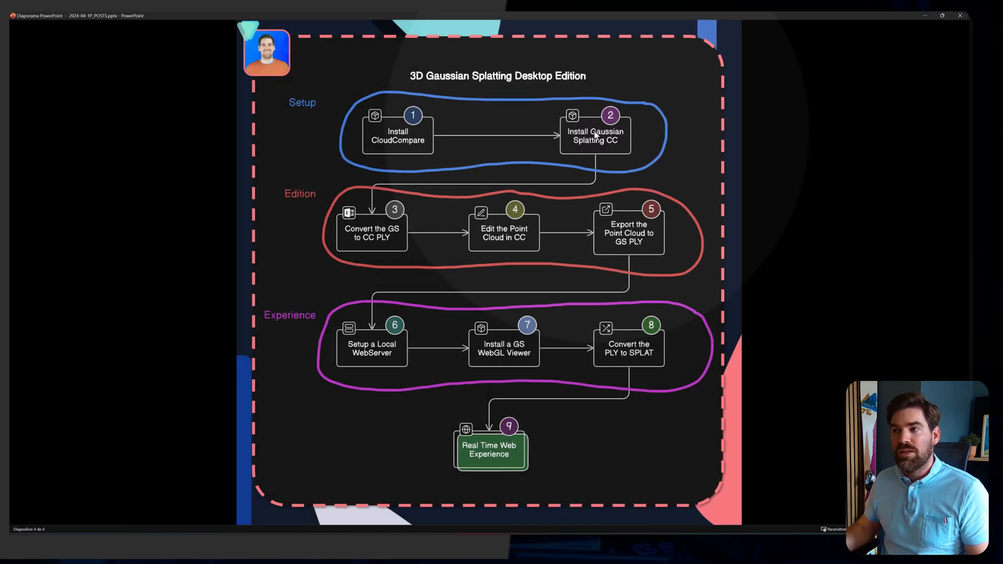
mouse_move(282, 335)
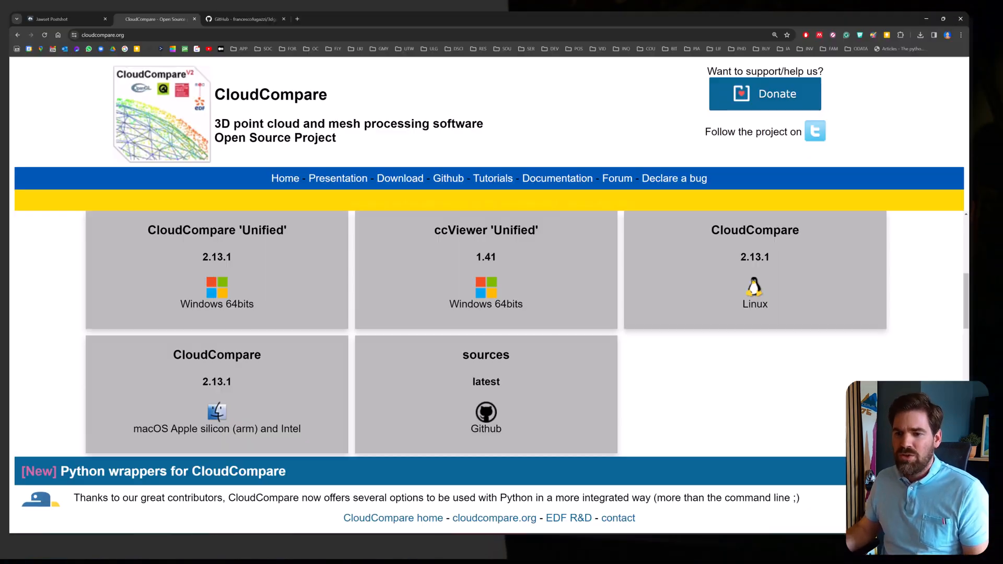
Step: Read through the 3dgsconverter README's features, installation and usage sections
left_click(243, 19)
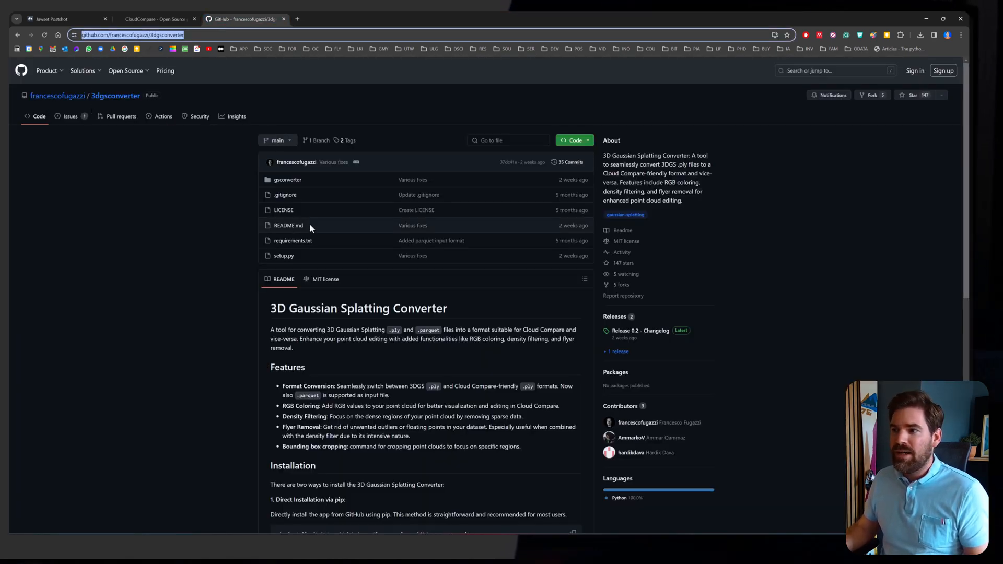
scroll("down", 3)
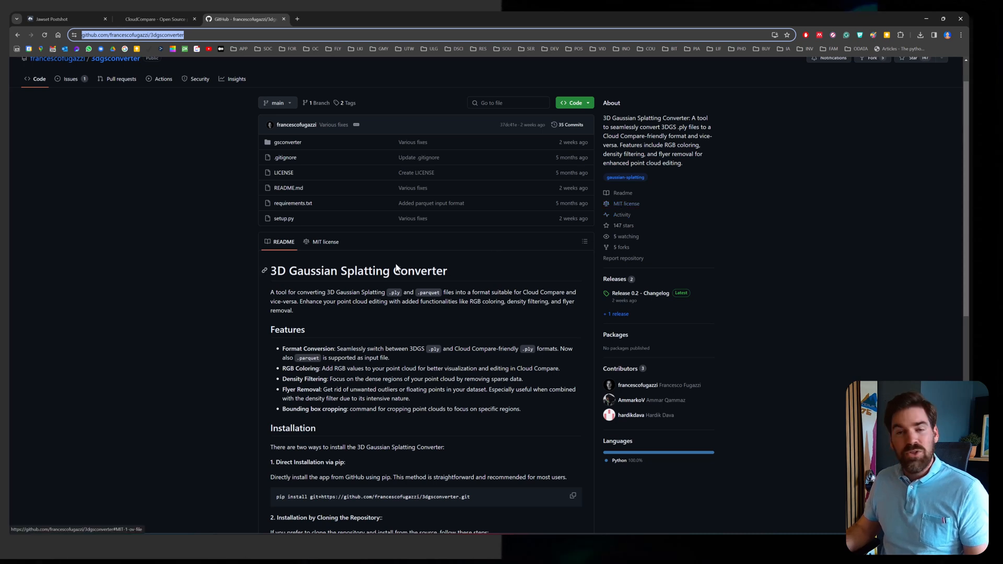
scroll("down", 3)
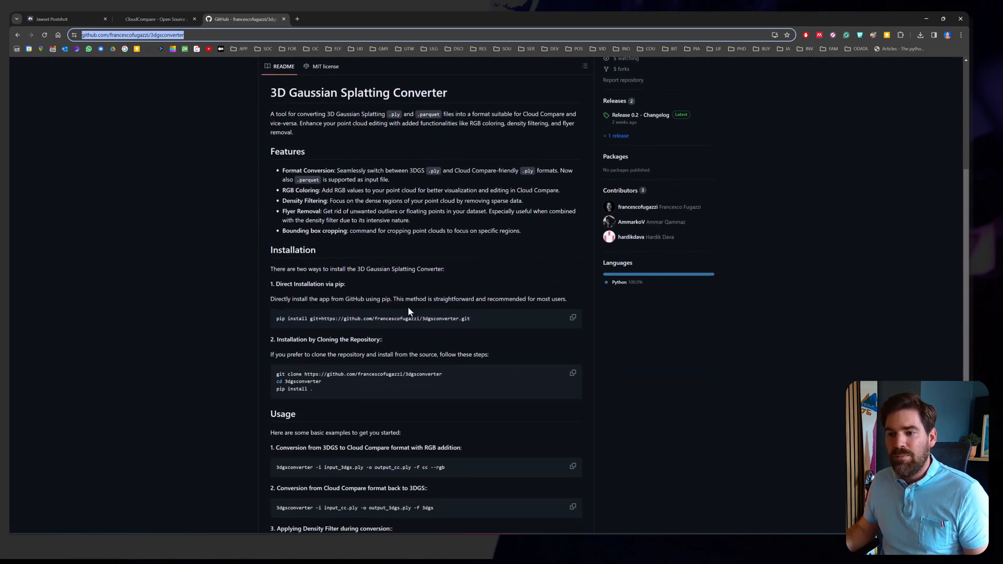
scroll("down", 3)
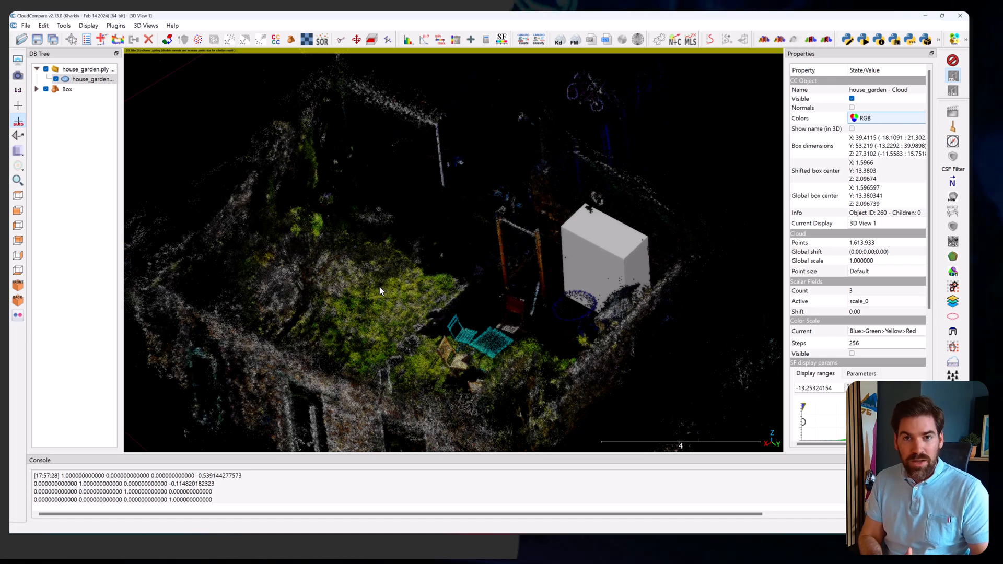
mouse_move(379, 278)
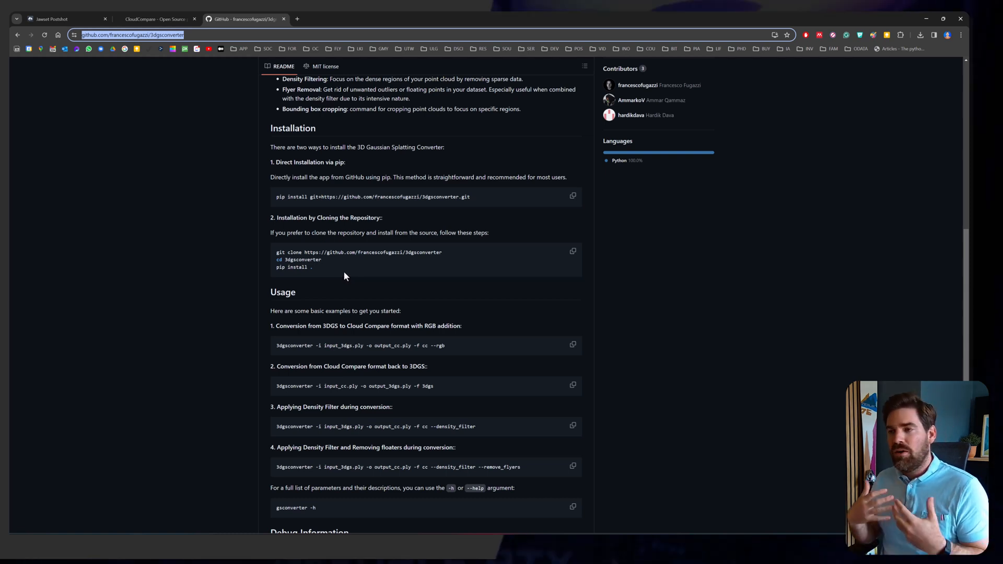
mouse_move(352, 276)
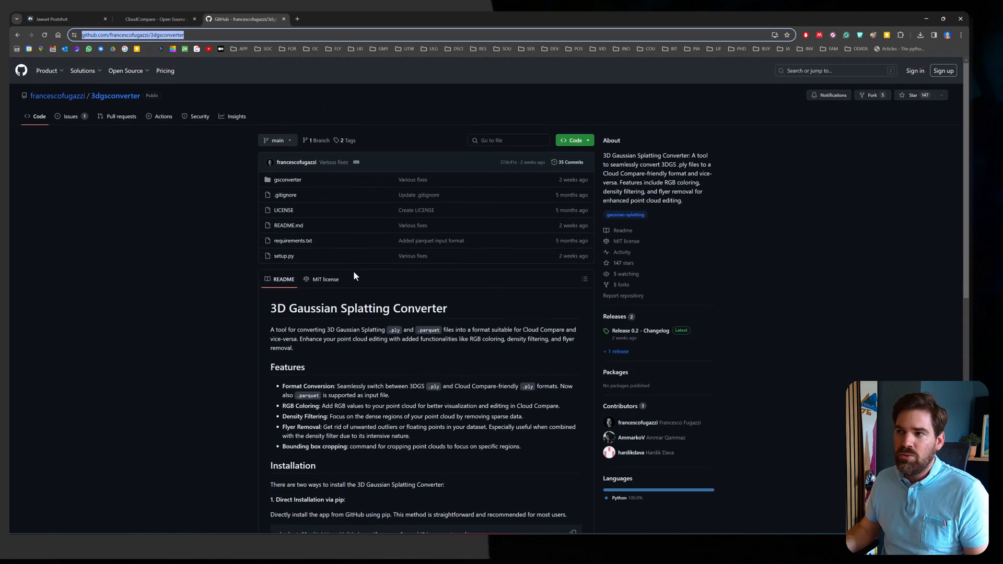
Step: Download the repository ZIP, 3dgsconverter-main.zip, into DATA (F:) > POSTSHOT
left_click(574, 140)
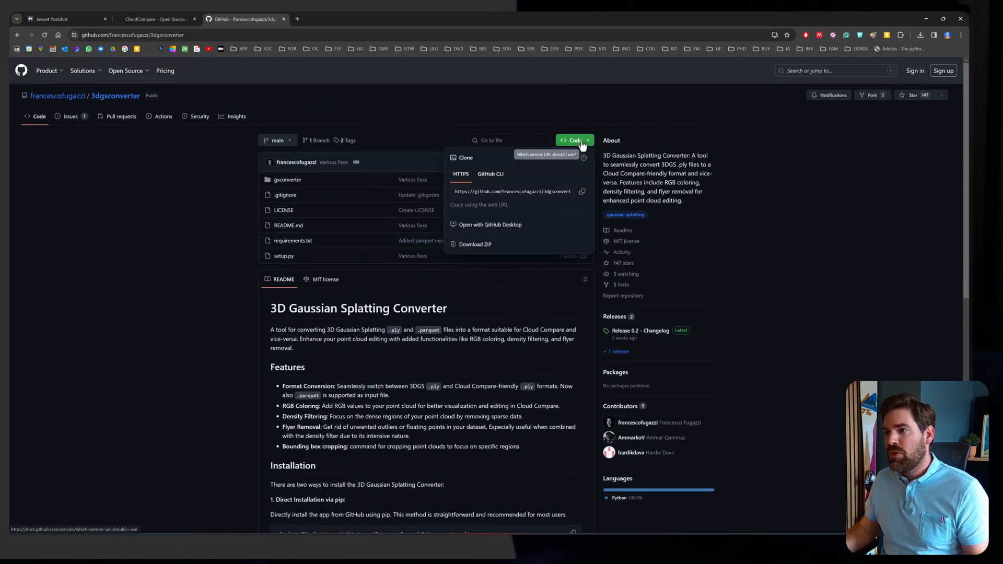
mouse_move(475, 248)
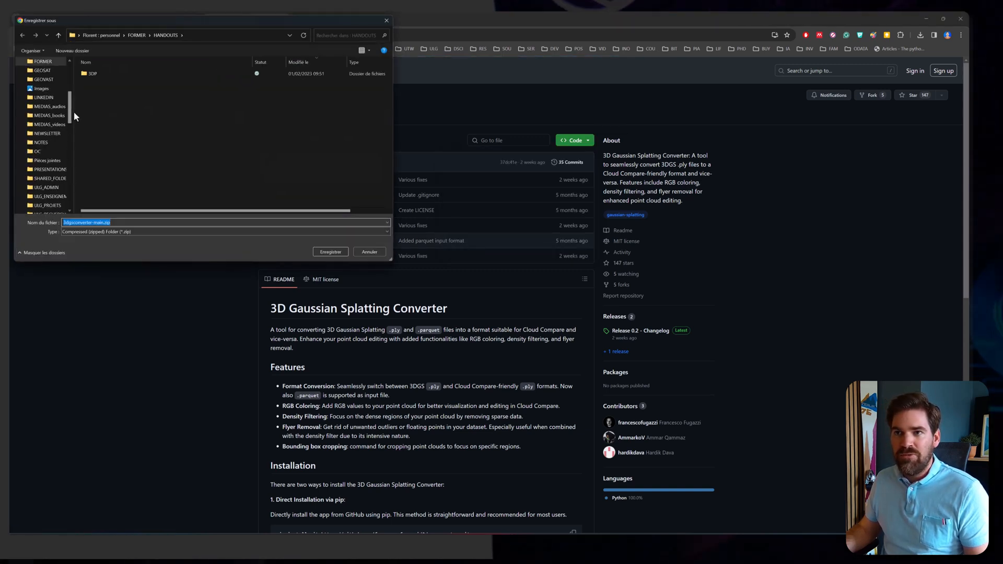
scroll("down", 3)
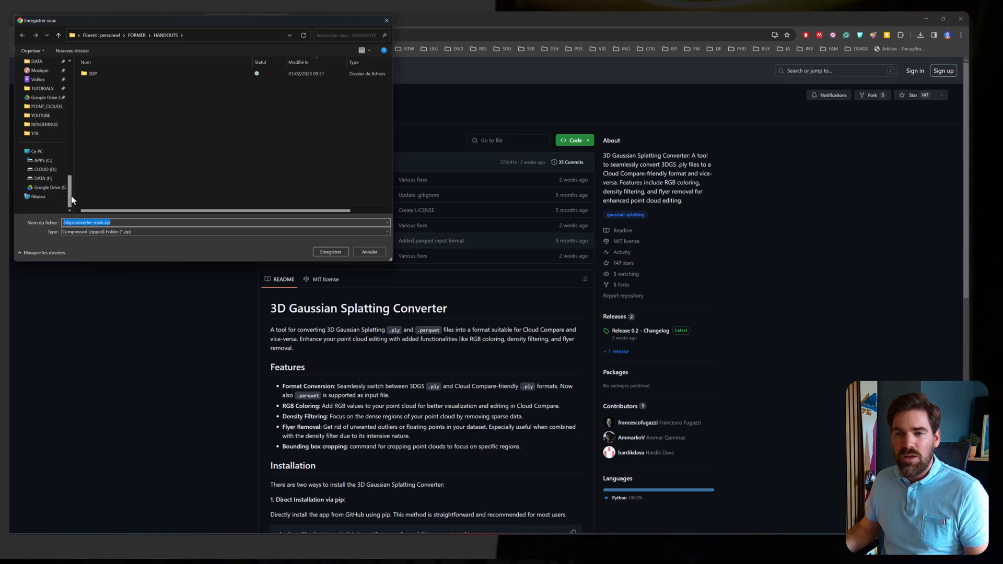
left_click(40, 181)
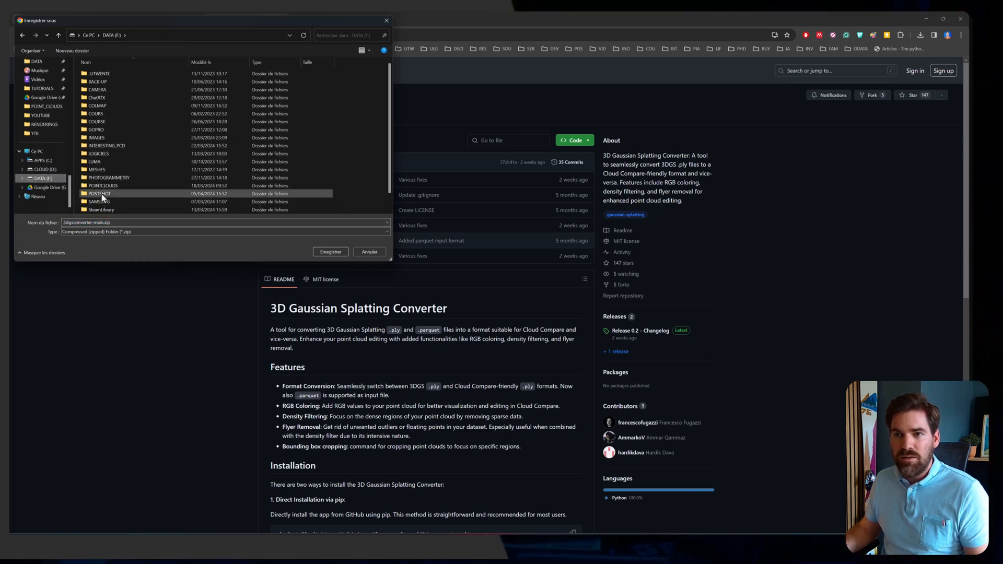
double_click(99, 194)
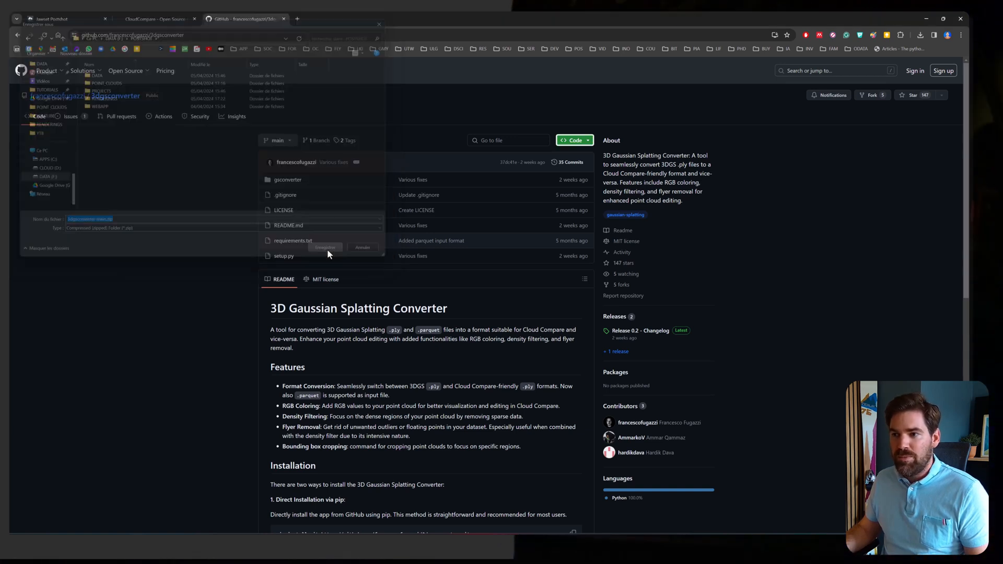
left_click(325, 247)
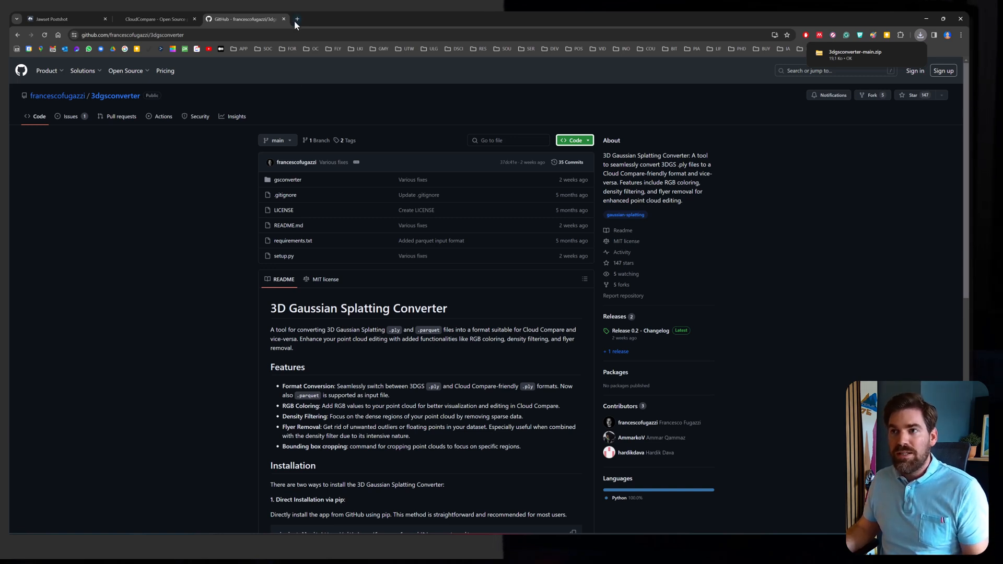
Step: Go from anaconda.org to the Anaconda Distribution free download page in a new tab
left_click(300, 19)
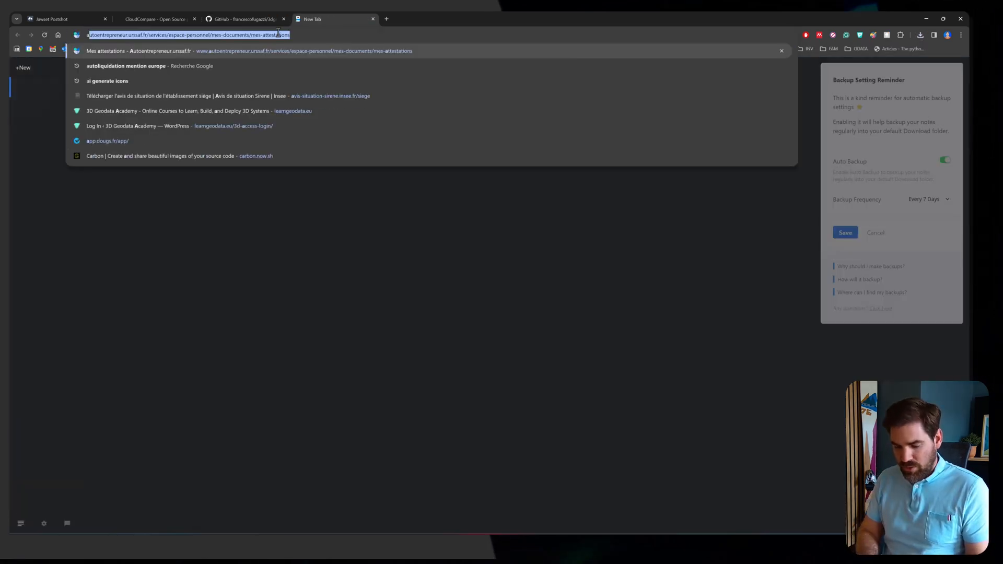
type("anaconda.or")
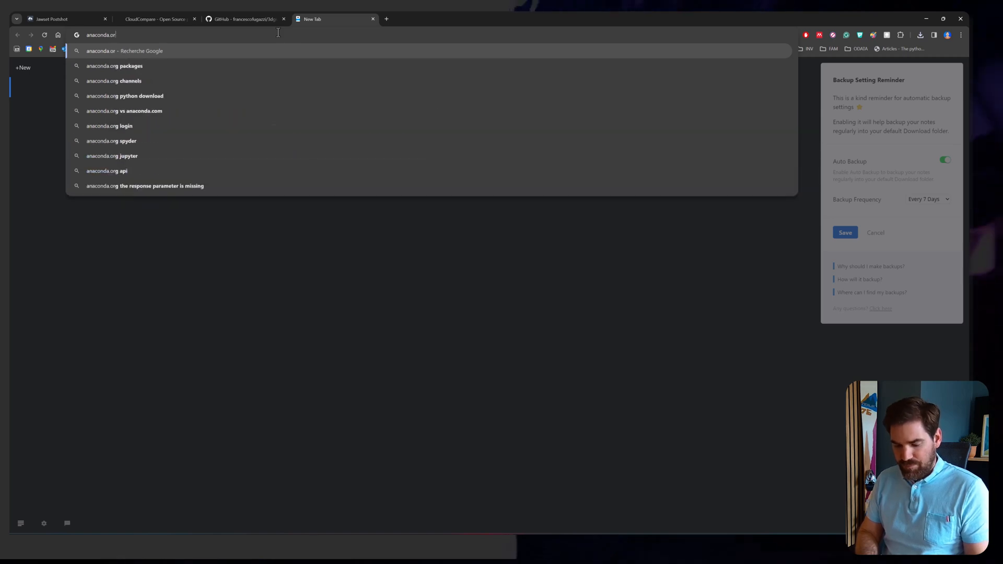
key("Enter")
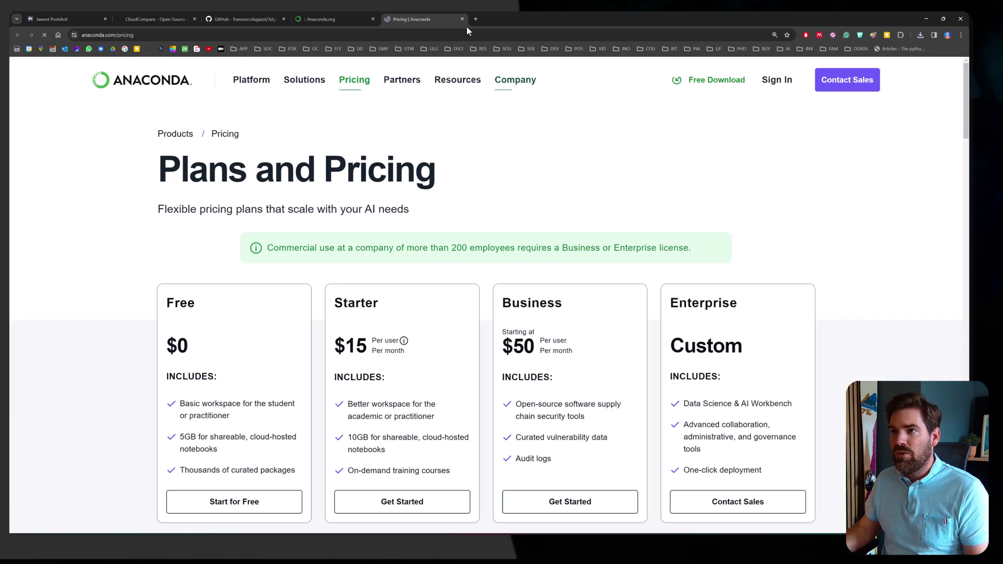
left_click(462, 19)
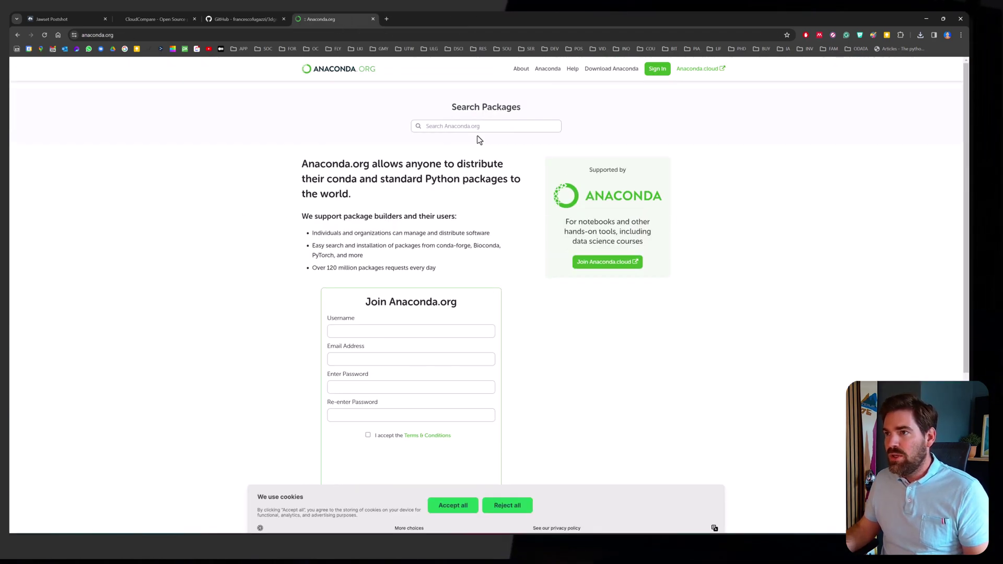
mouse_move(592, 74)
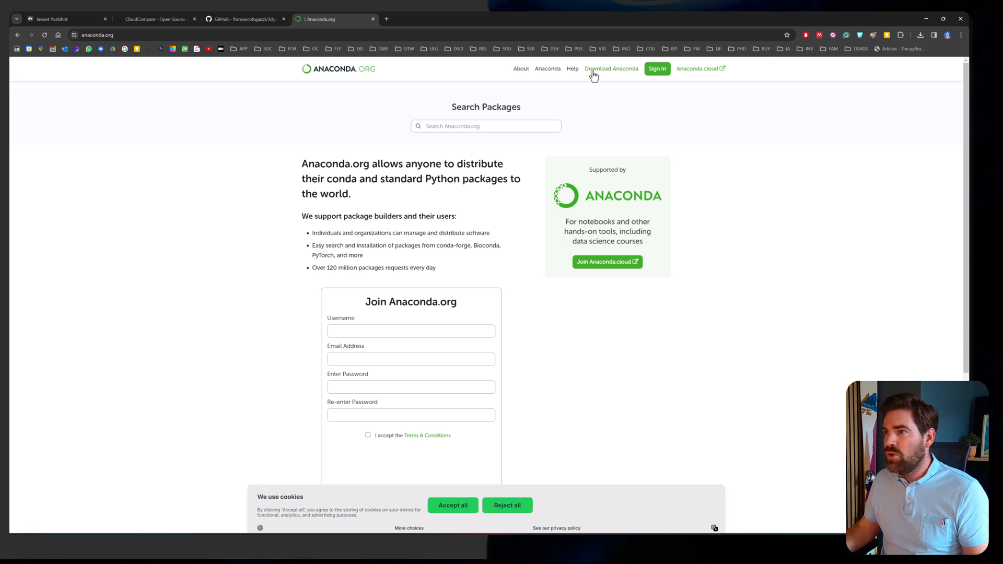
left_click(612, 68)
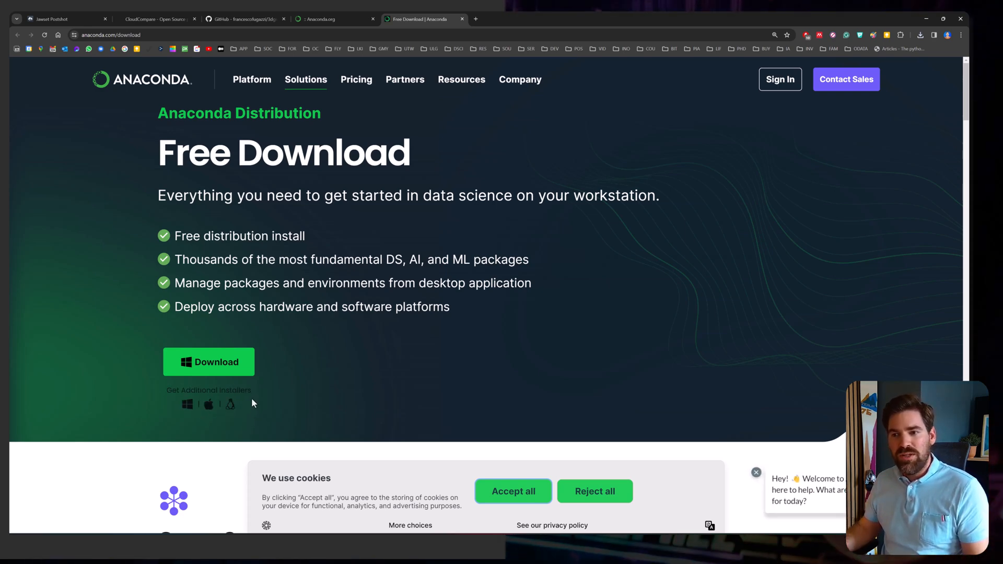
mouse_move(329, 336)
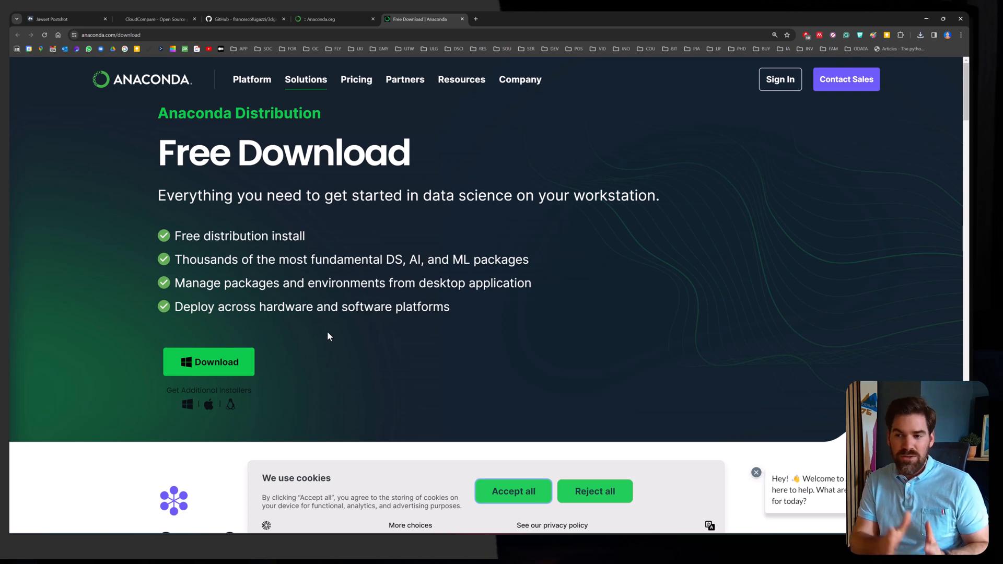
mouse_move(339, 334)
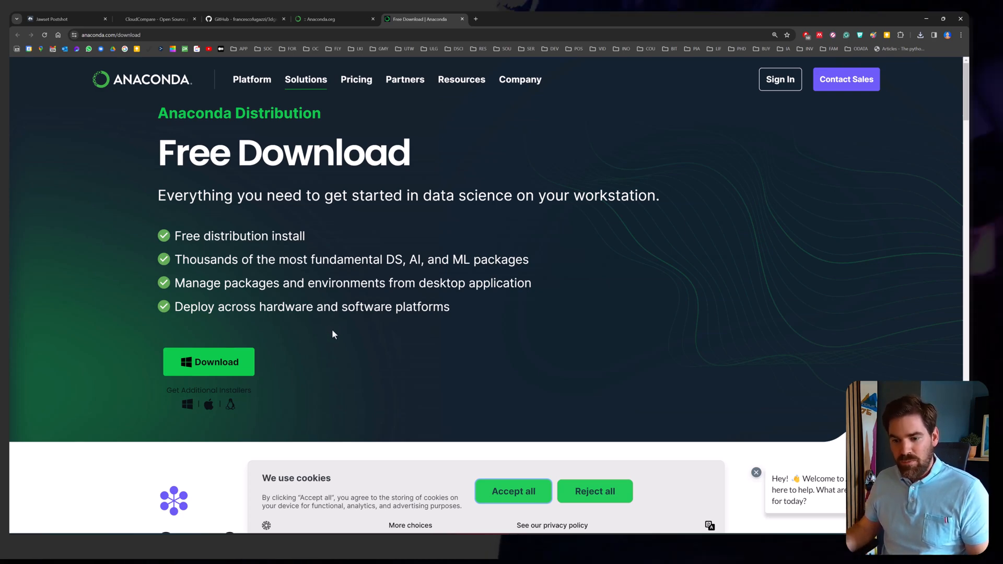
type("anac")
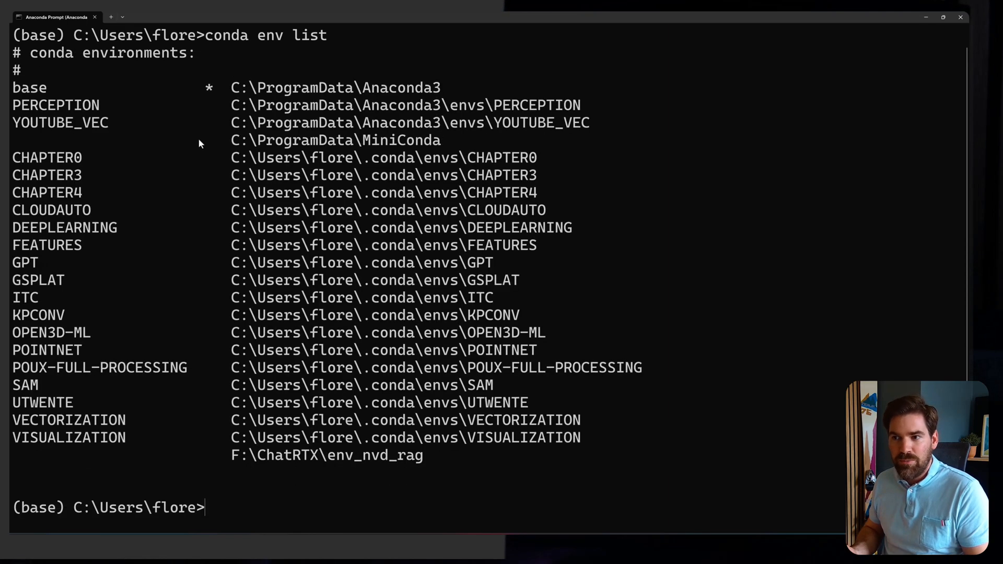
mouse_move(462, 317)
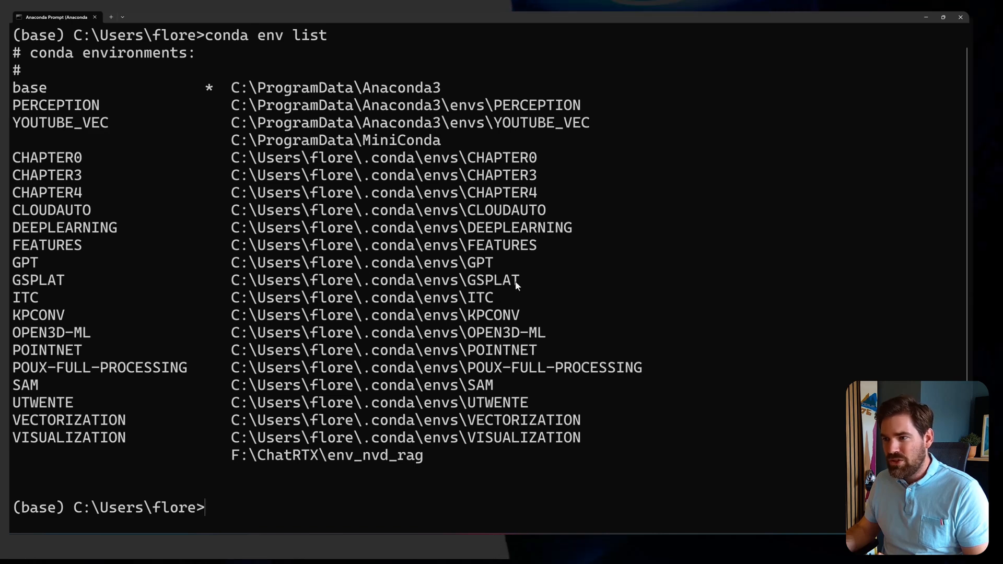
mouse_move(188, 289)
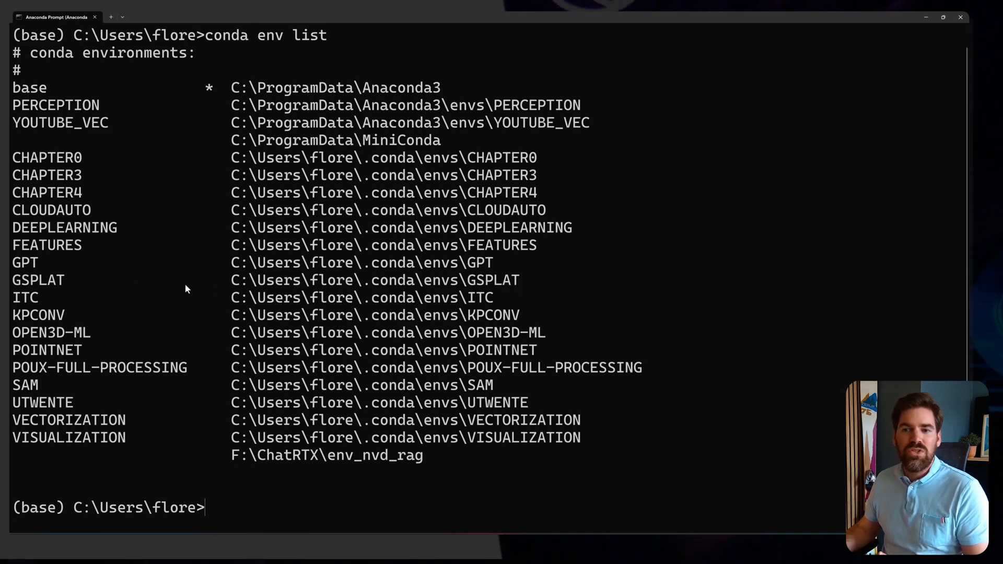
mouse_move(68, 286)
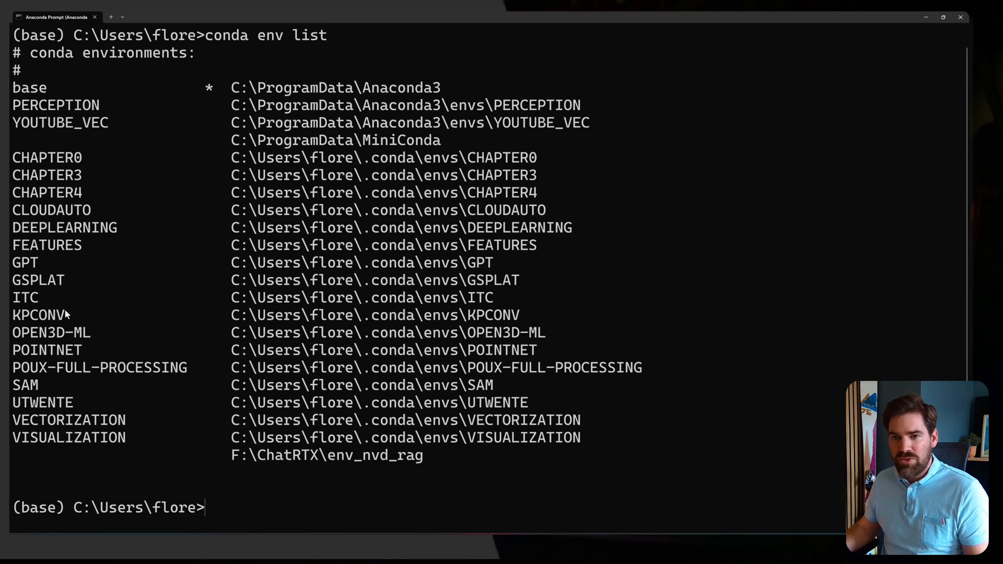
Step: Run conda create -n GSPLAT_NEW python=3.9, confirm with y, and activate GSPLAT_NEW
type("conda")
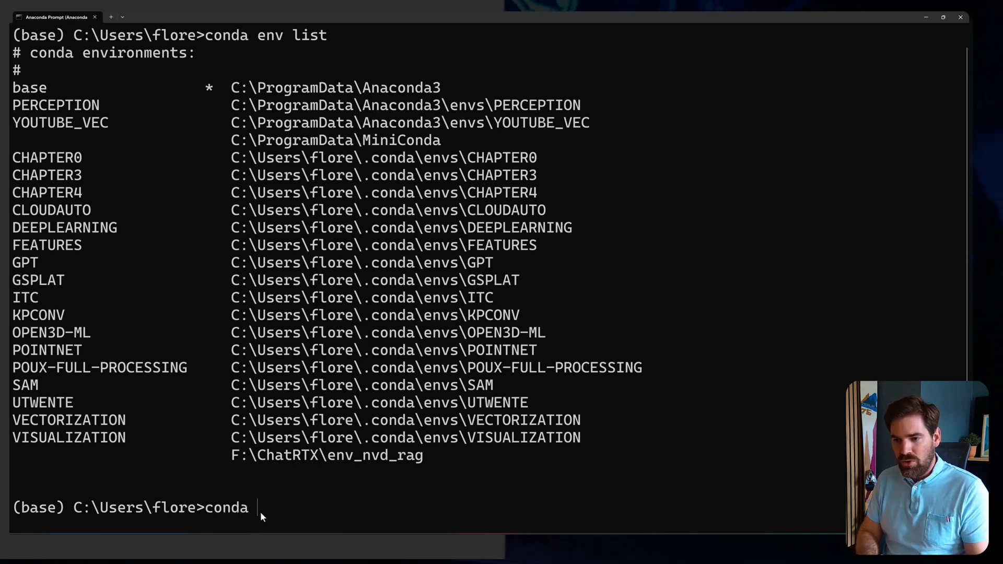
type("create -")
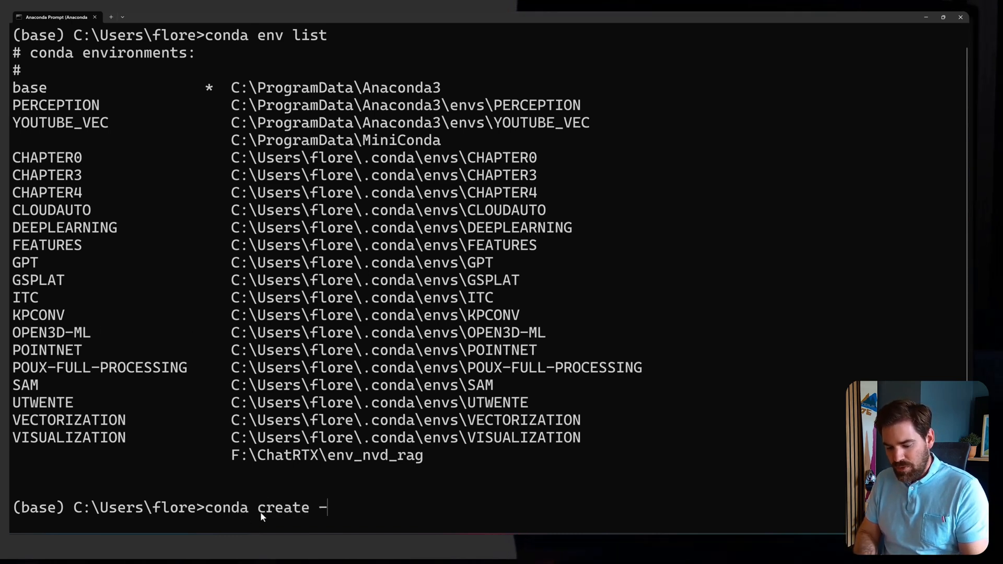
type("n GSP")
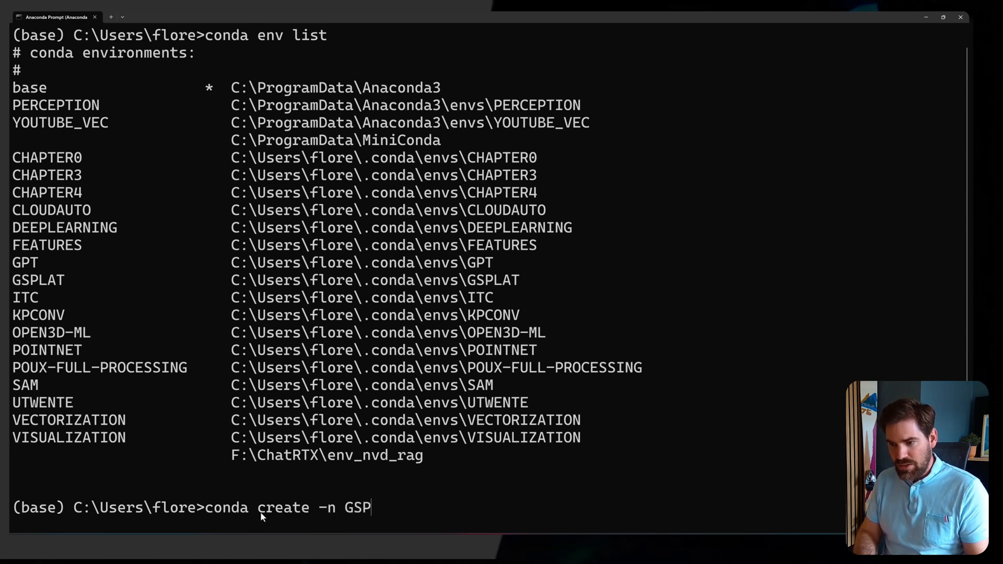
type("LAT")
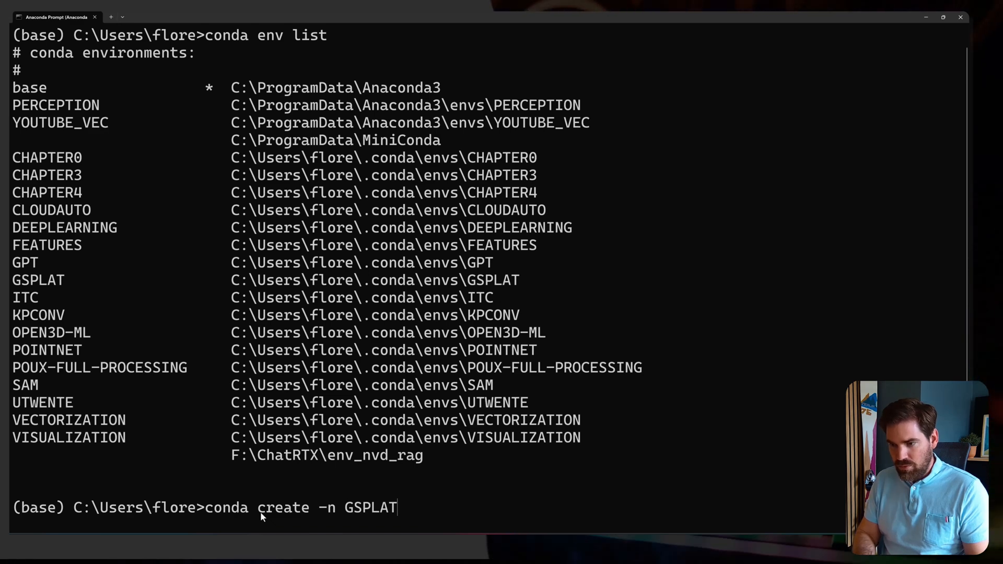
type("_NEW")
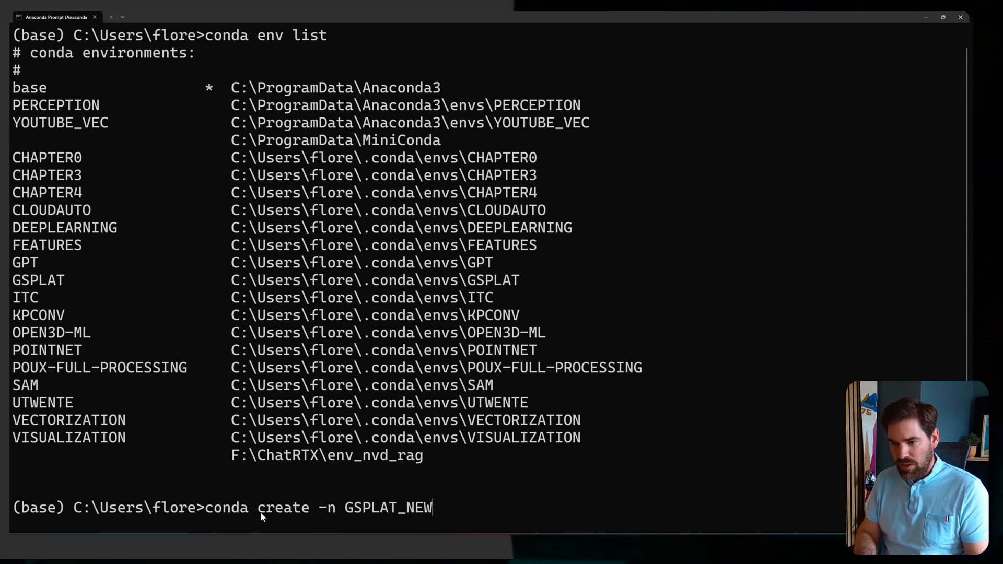
type("python")
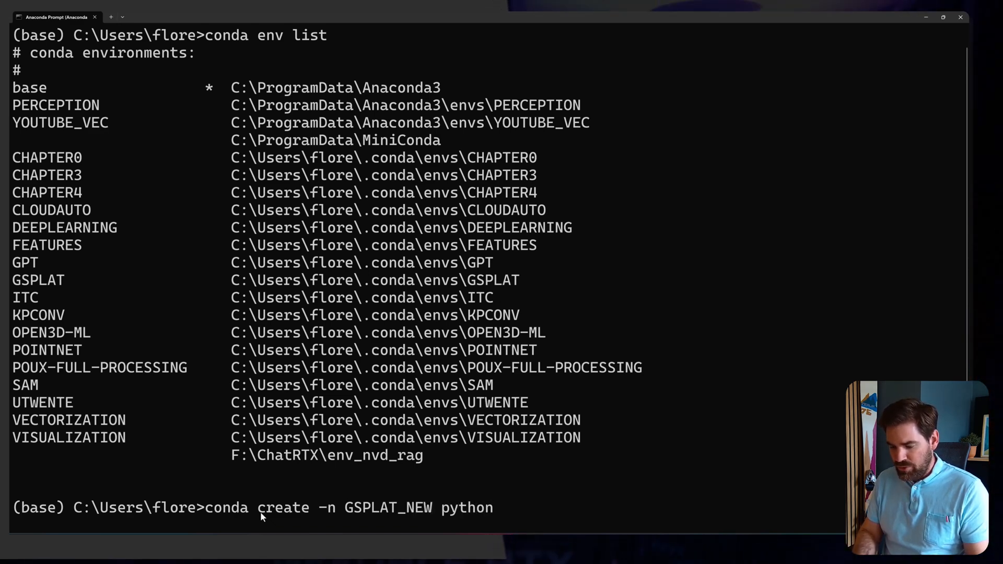
type("=3.9")
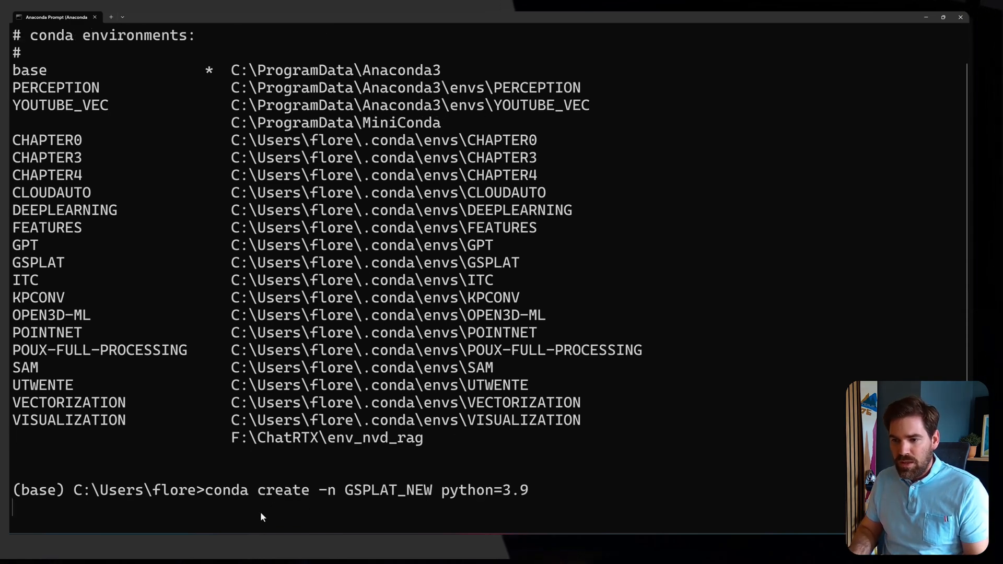
key("enter")
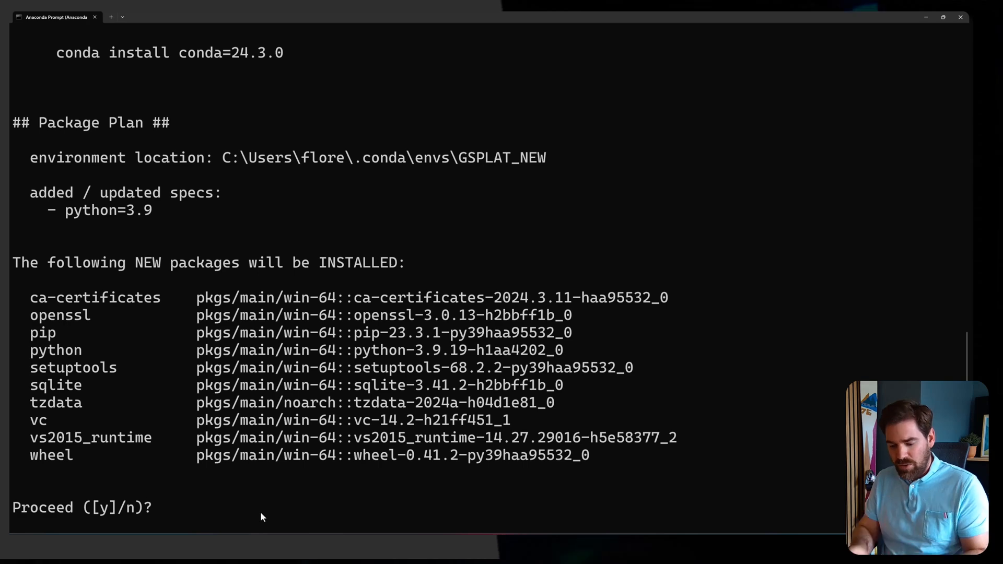
type("y")
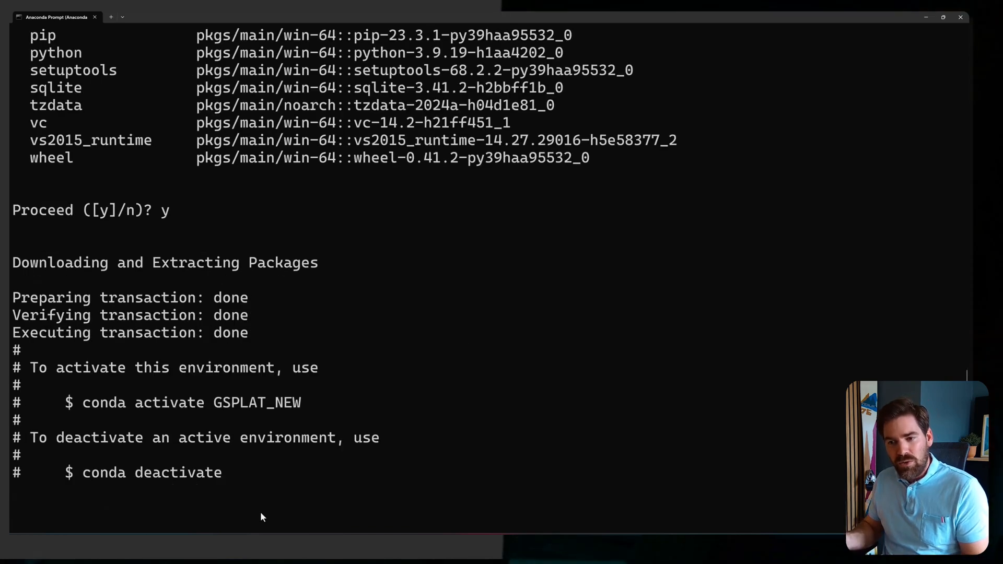
type("conda activate")
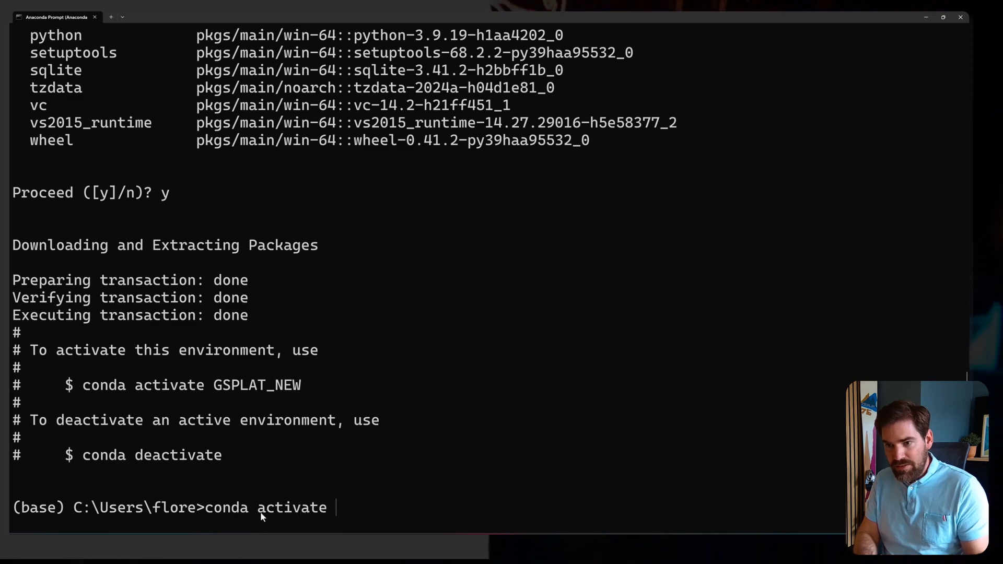
type("GSPLAT")
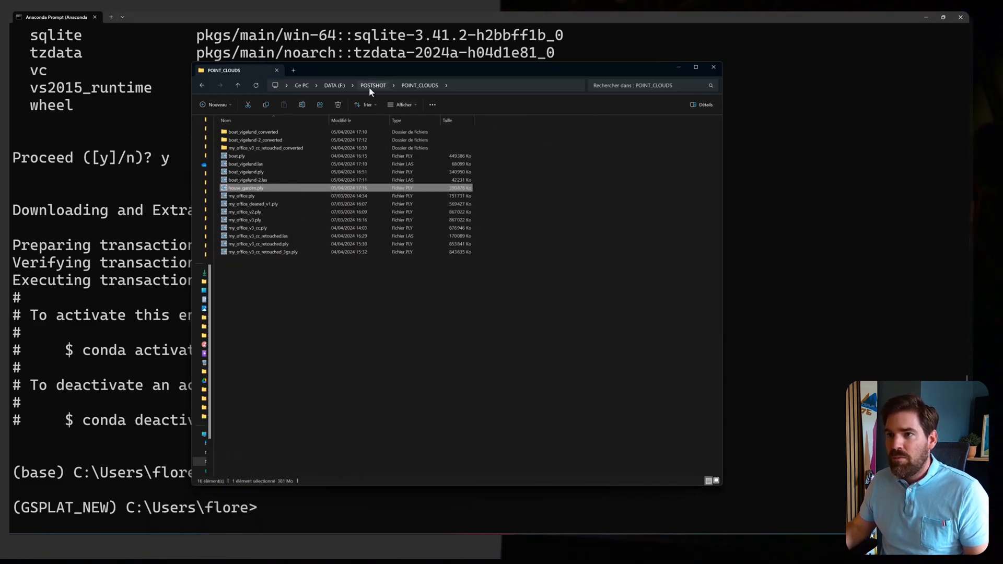
Step: Extract 3dgsconverter-main.zip with 7-Zip into its own folder in POSTSHOT and open it
left_click(373, 85)
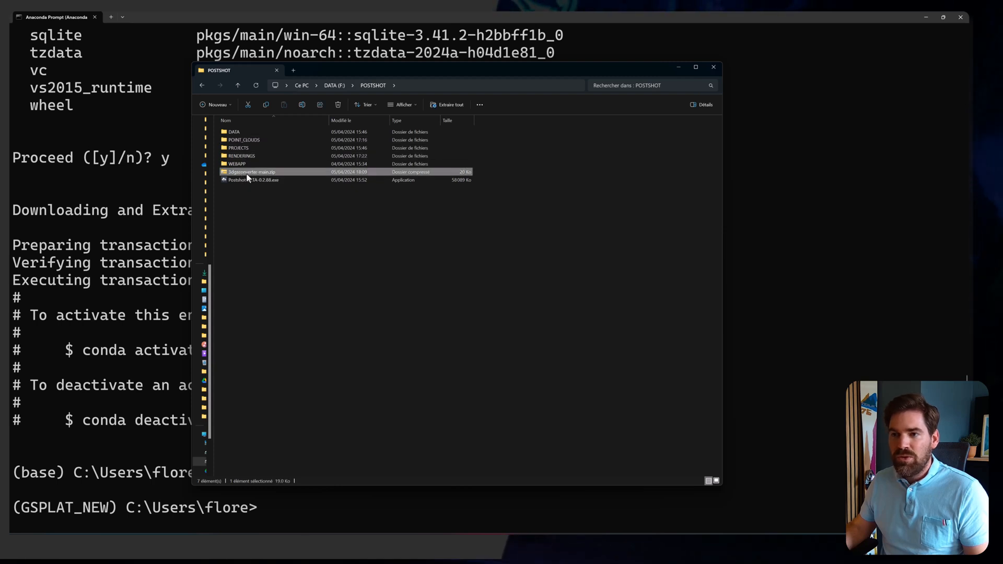
right_click(249, 172)
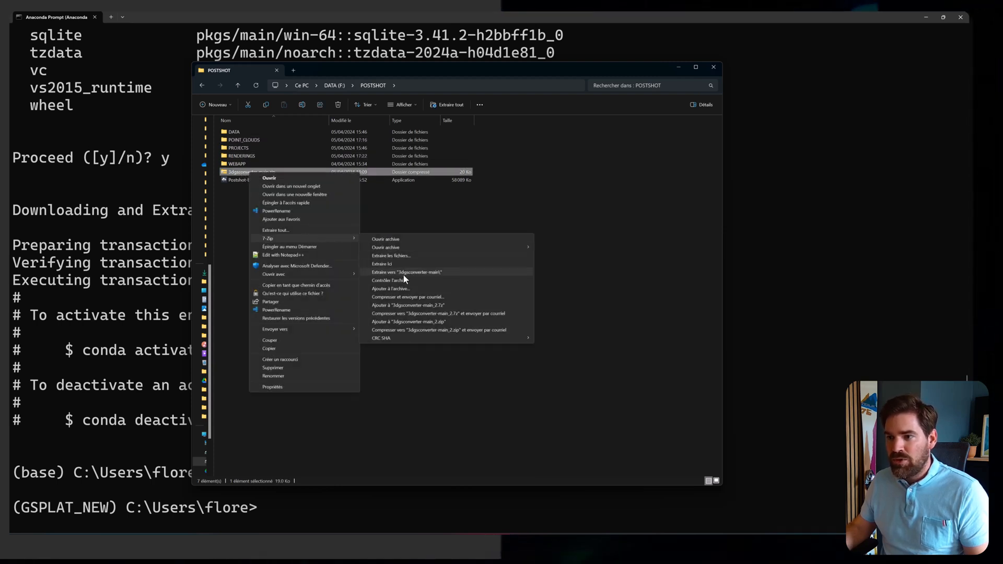
left_click(407, 272)
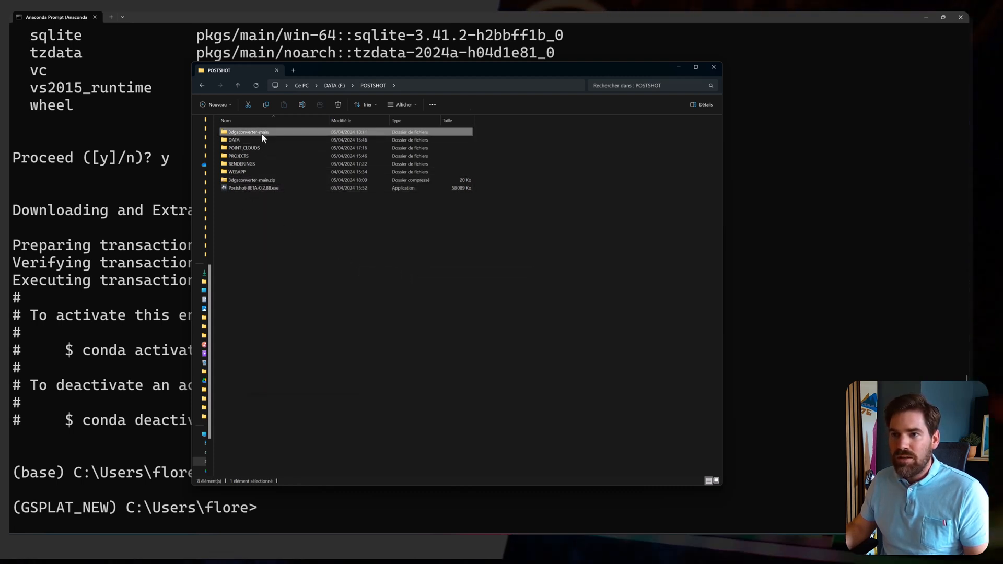
double_click(246, 132)
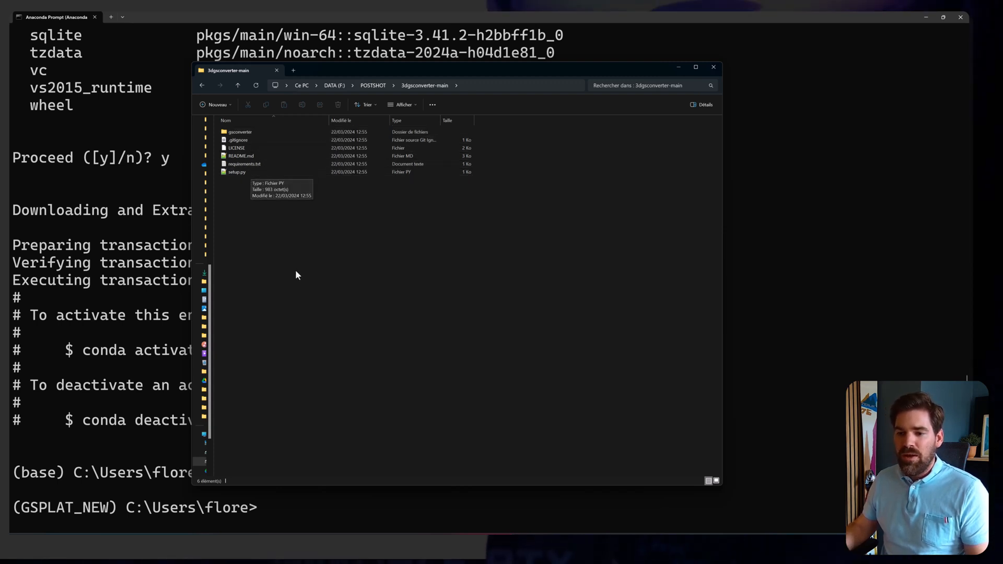
mouse_move(280, 417)
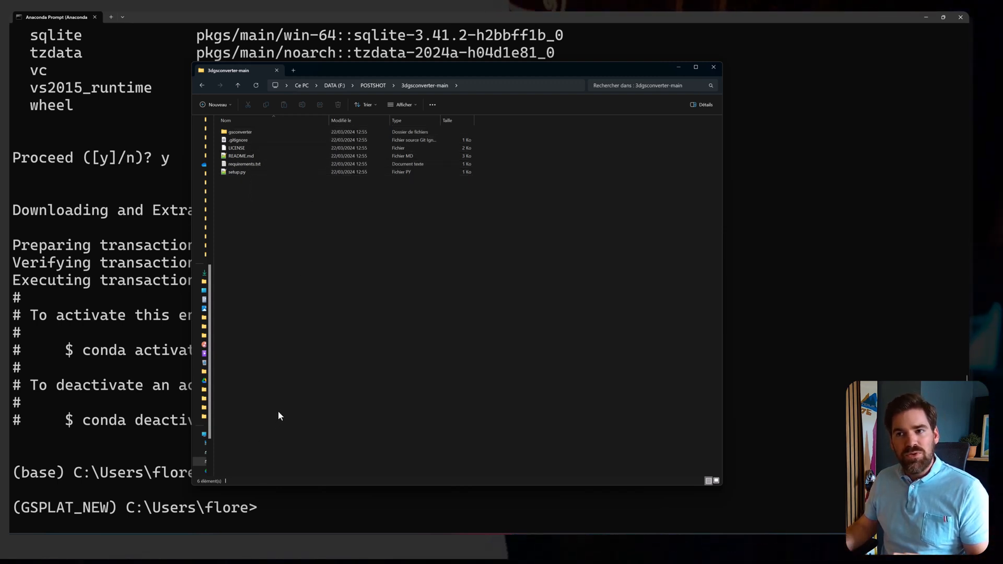
mouse_move(317, 358)
type("F:")
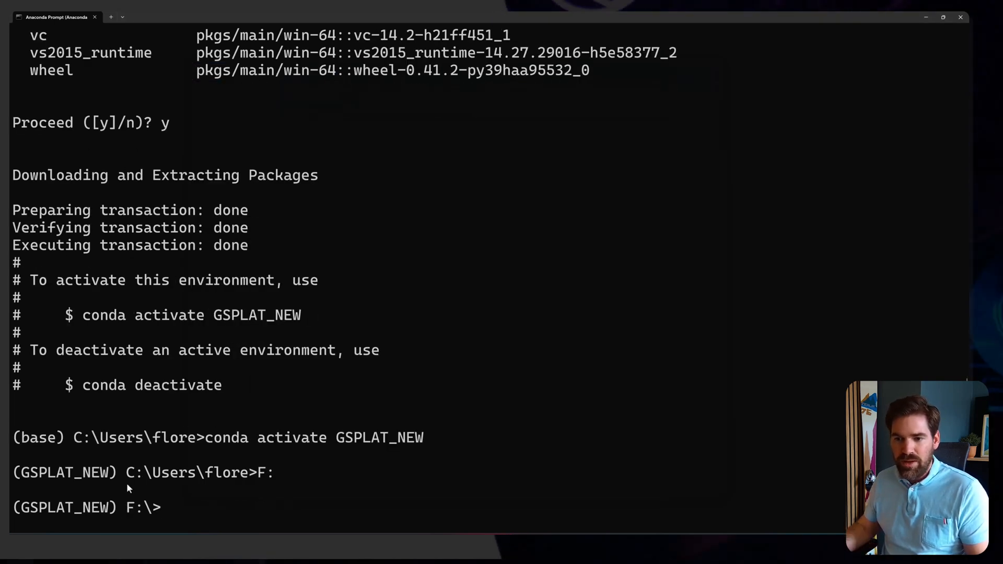
mouse_move(191, 512)
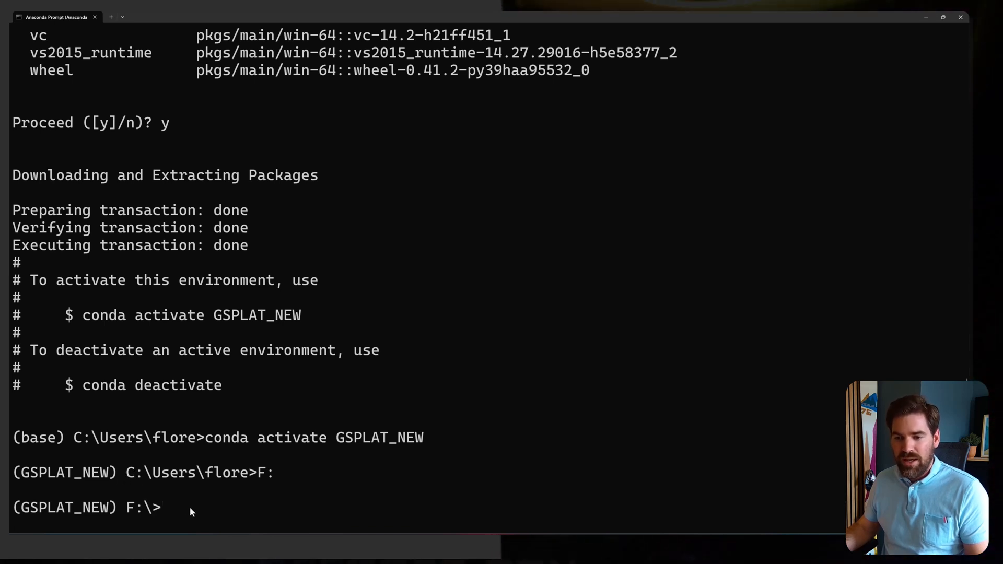
Step: Change directory to F:\POSTSHOT\3dgsconverter-main and review the README installation commands
type("cd")
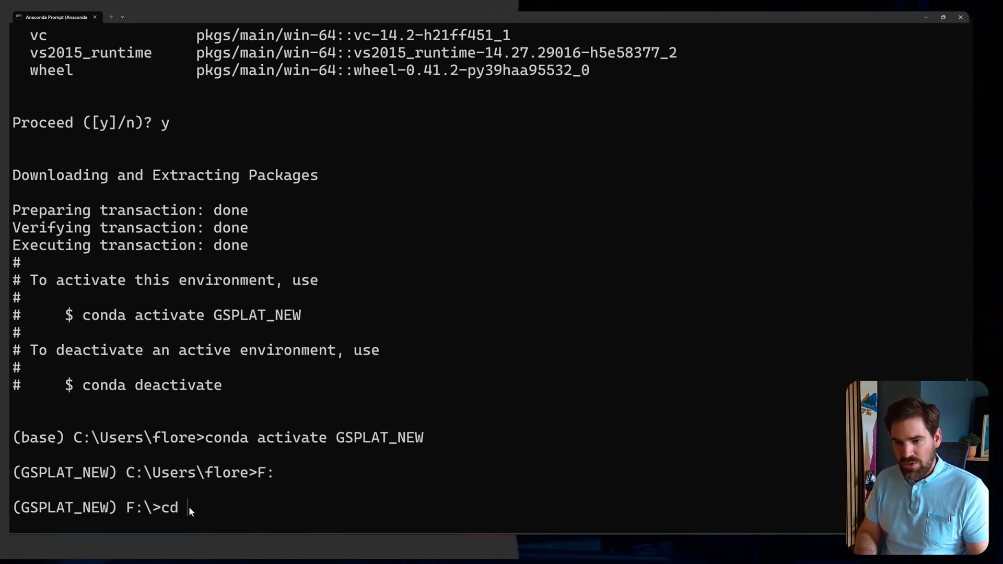
type("F:\\POSTSHOT\\3dgsconverter-main")
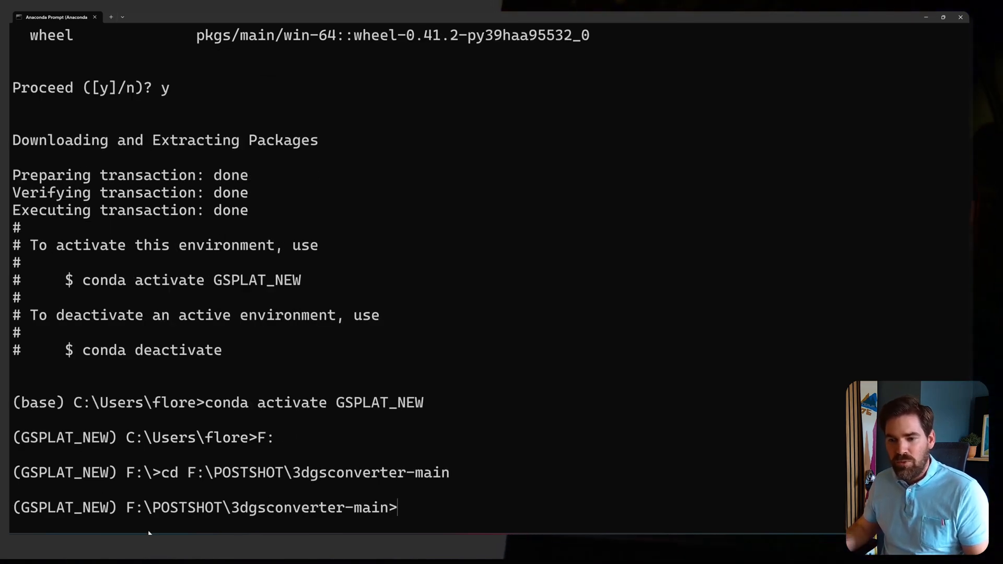
left_click(234, 19)
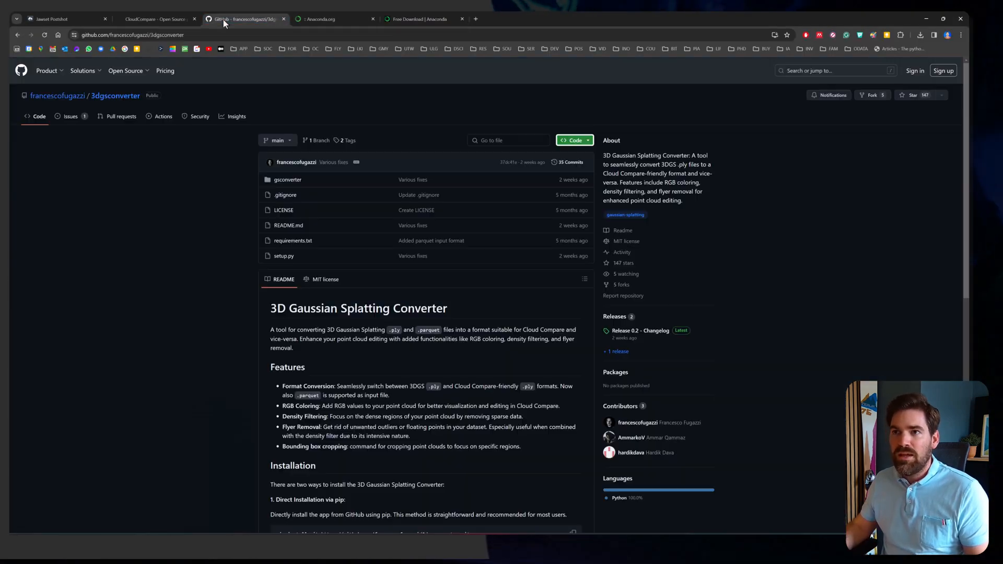
scroll("down", 3)
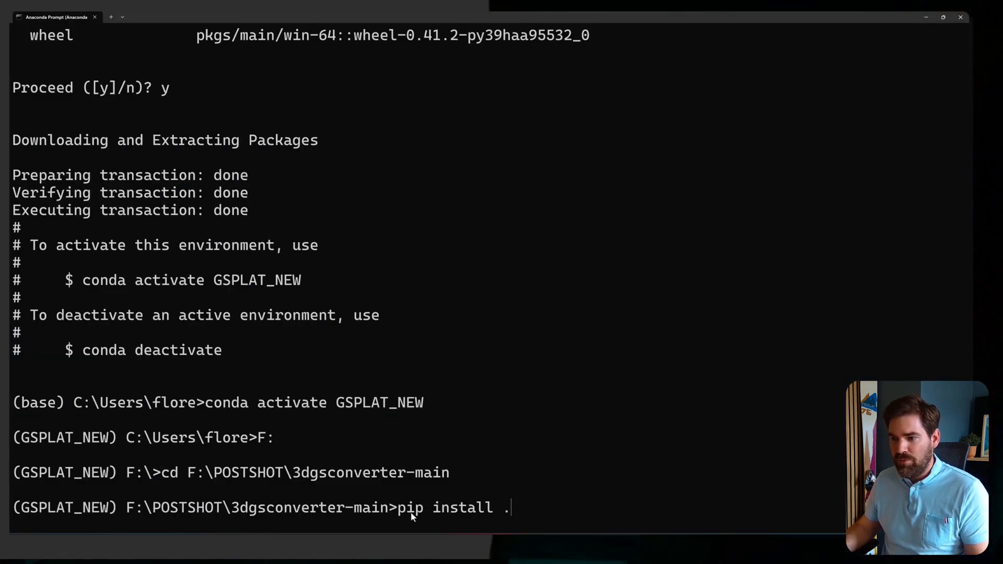
mouse_move(485, 520)
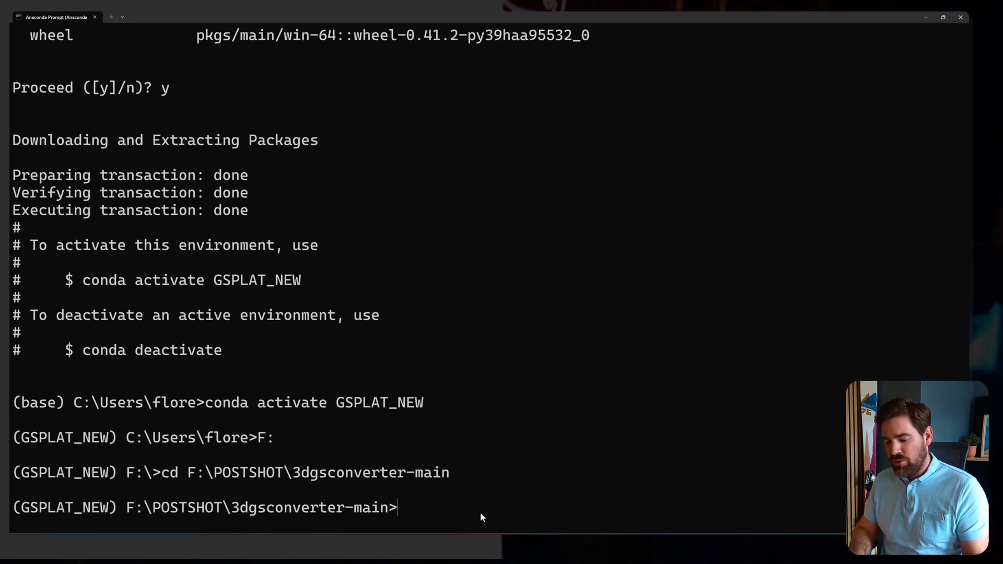
Step: Run conda install pip, then enter pip install . in the converter folder
type("conda install")
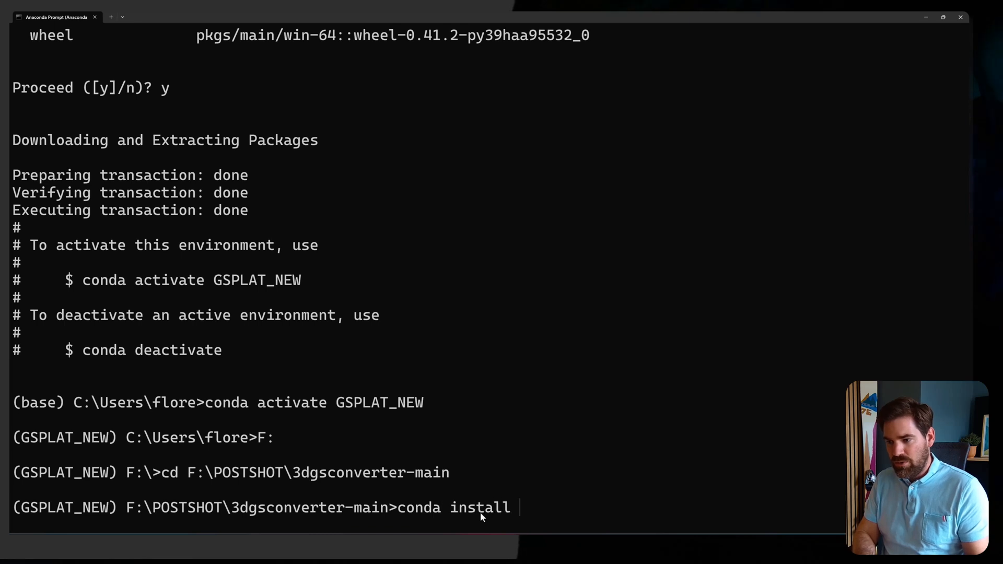
type("pip")
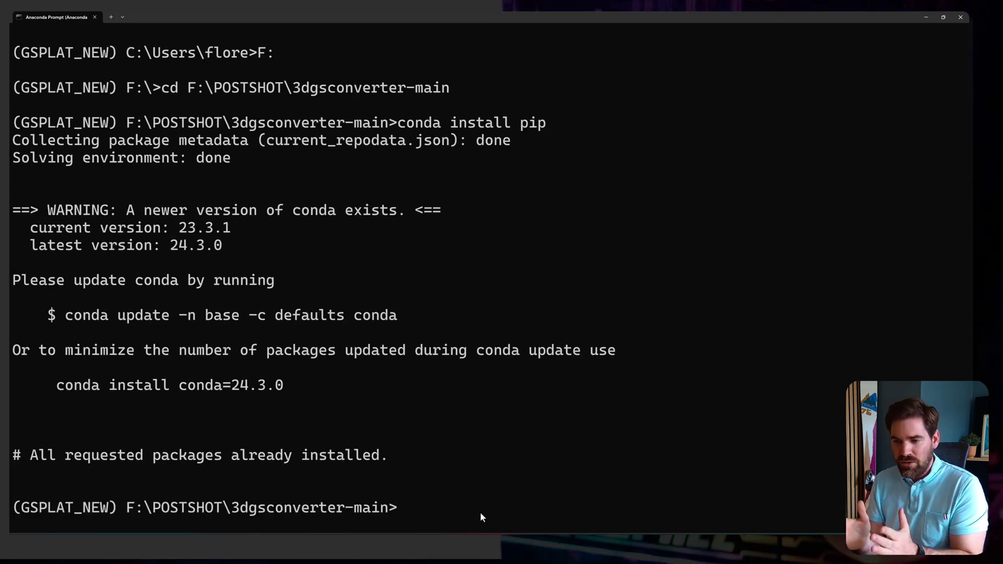
type("pip install .")
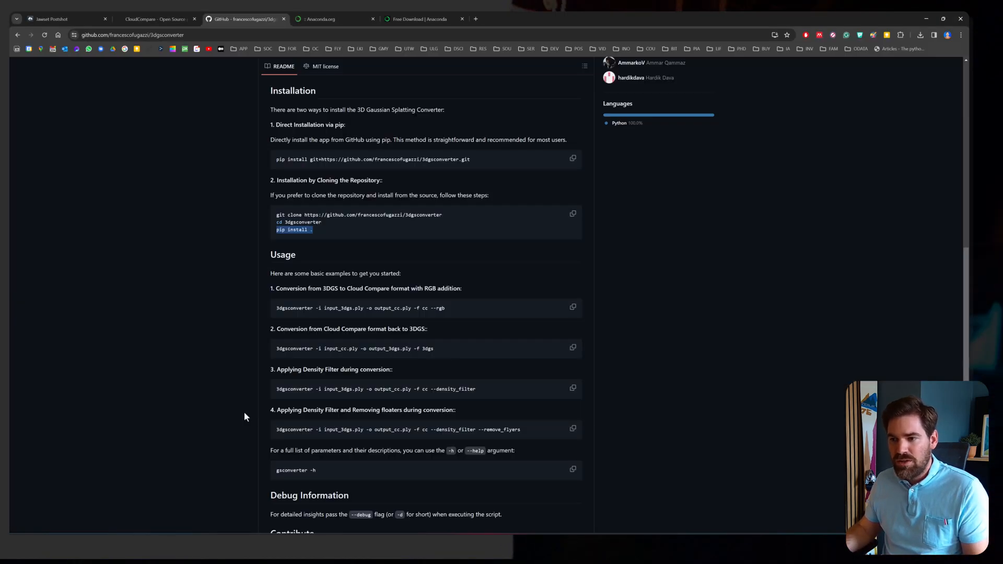
Step: Copy the README usage command converting 3DGS to CloudCompare format with RGB
scroll("down", 3)
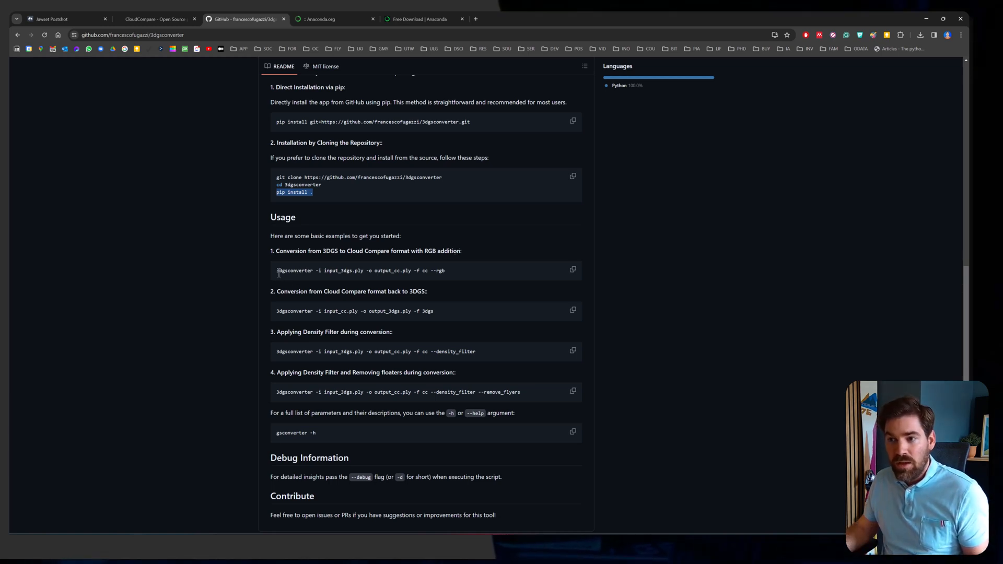
double_click(294, 270)
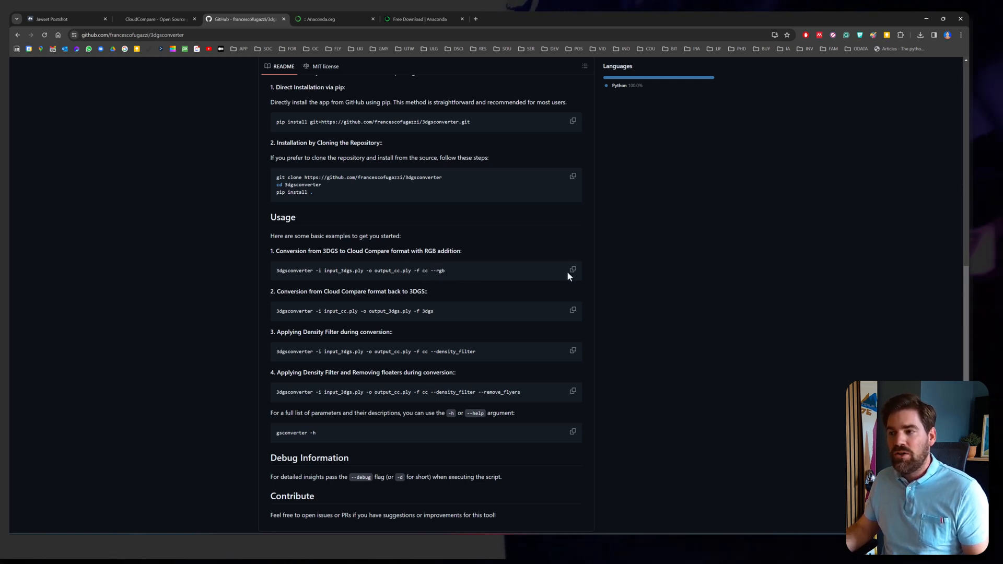
left_click(573, 270)
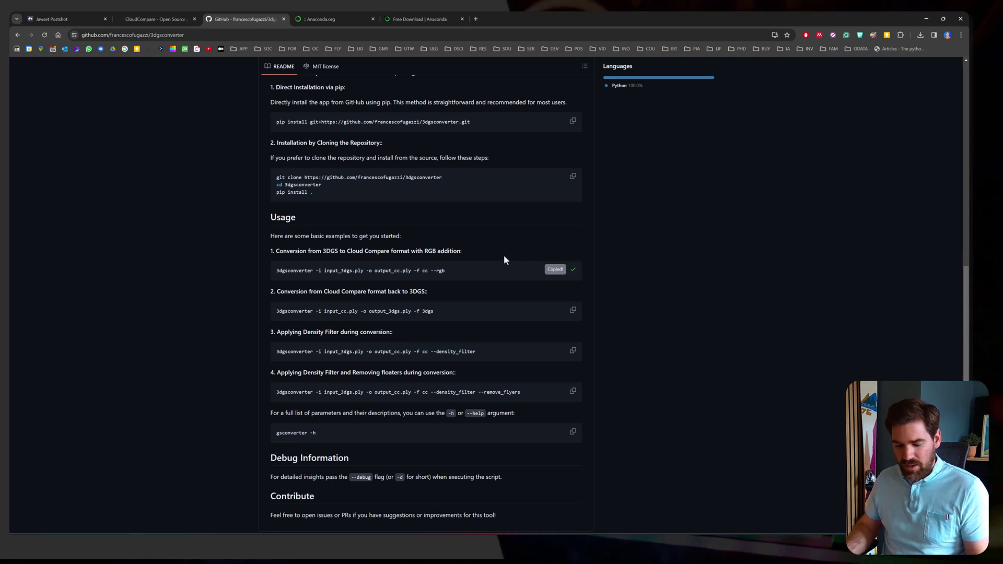
type("note")
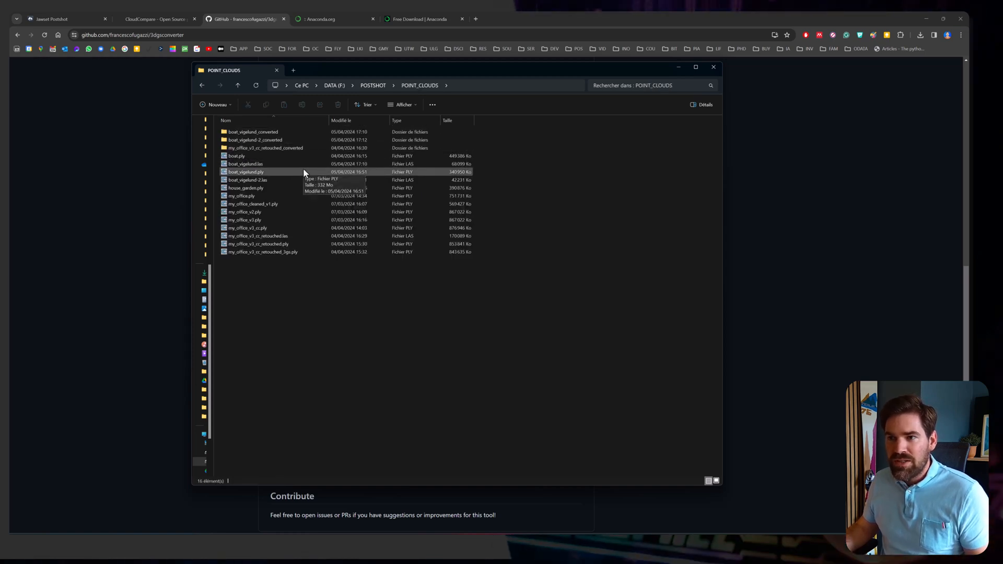
mouse_move(305, 215)
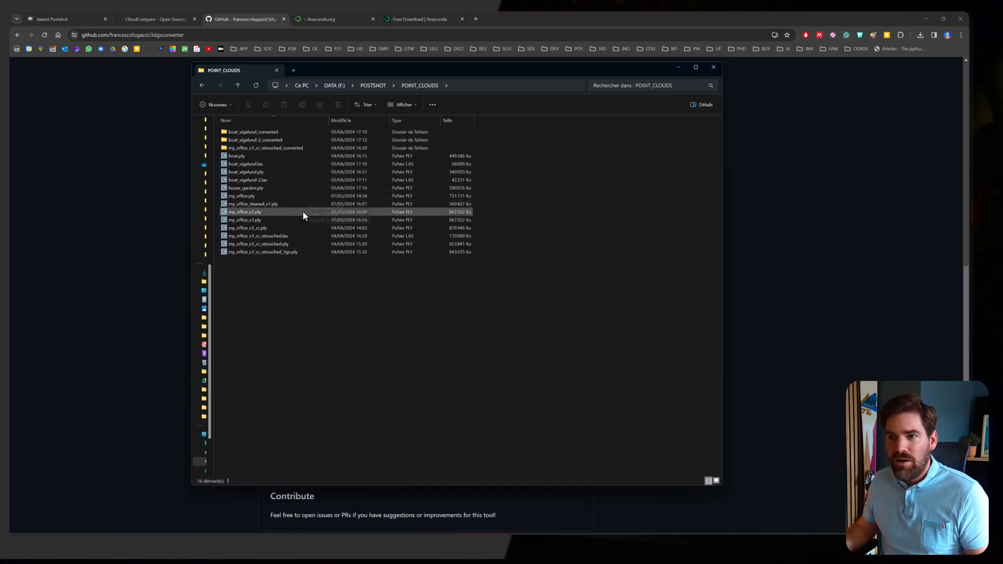
Step: Quit CloudCompare and copy house_garden.ply's full path from File Explorer
left_click(245, 187)
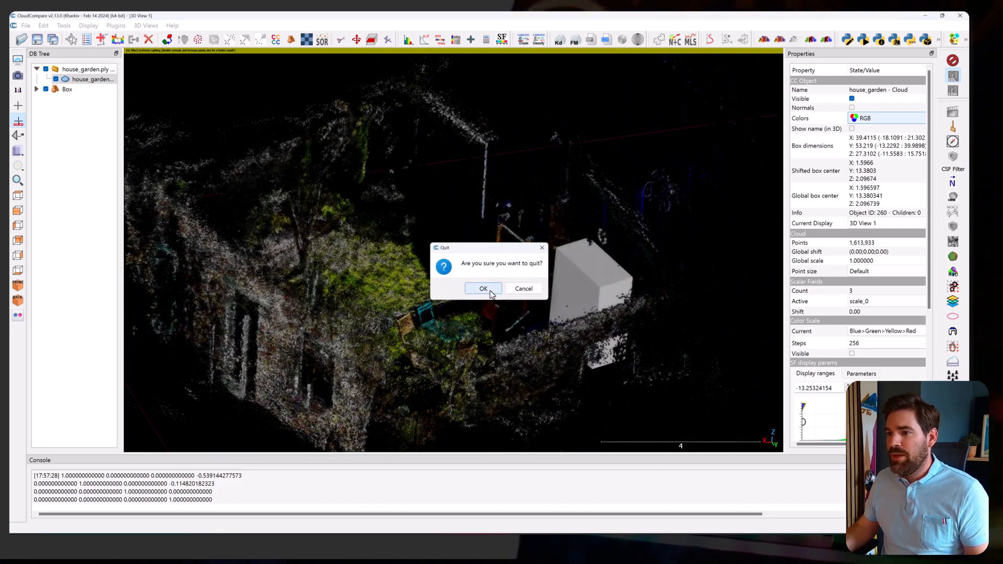
left_click(484, 288)
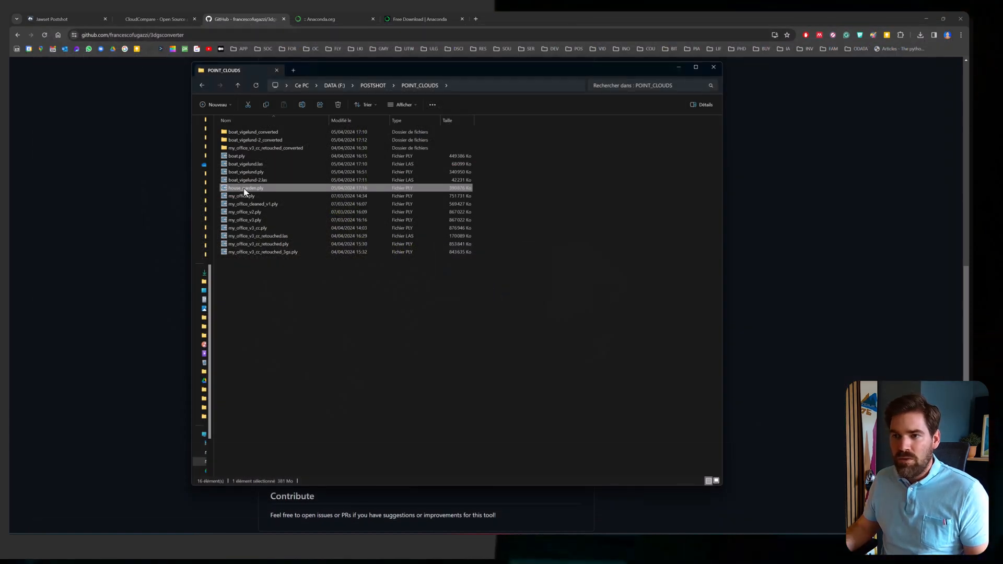
right_click(244, 188)
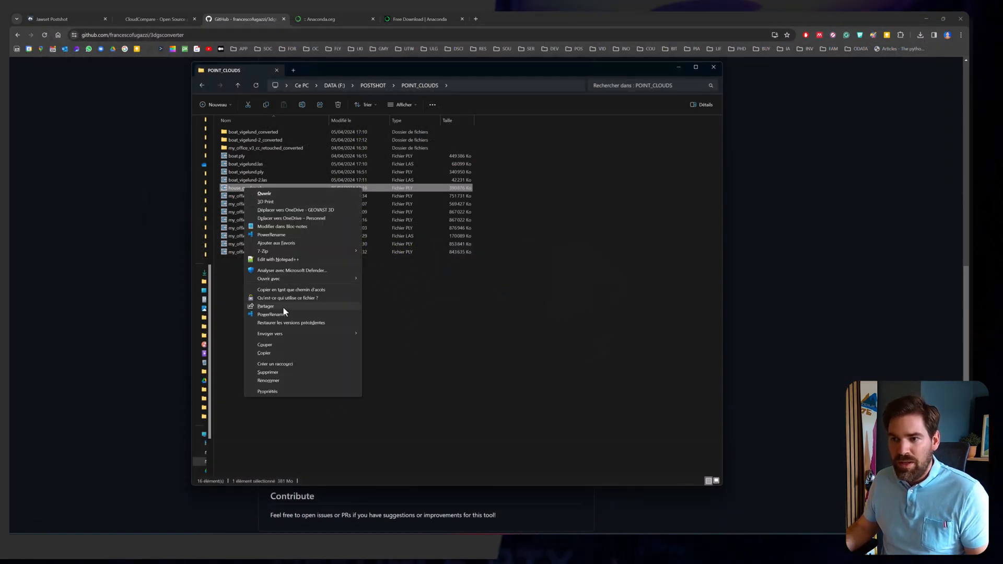
left_click(592, 156)
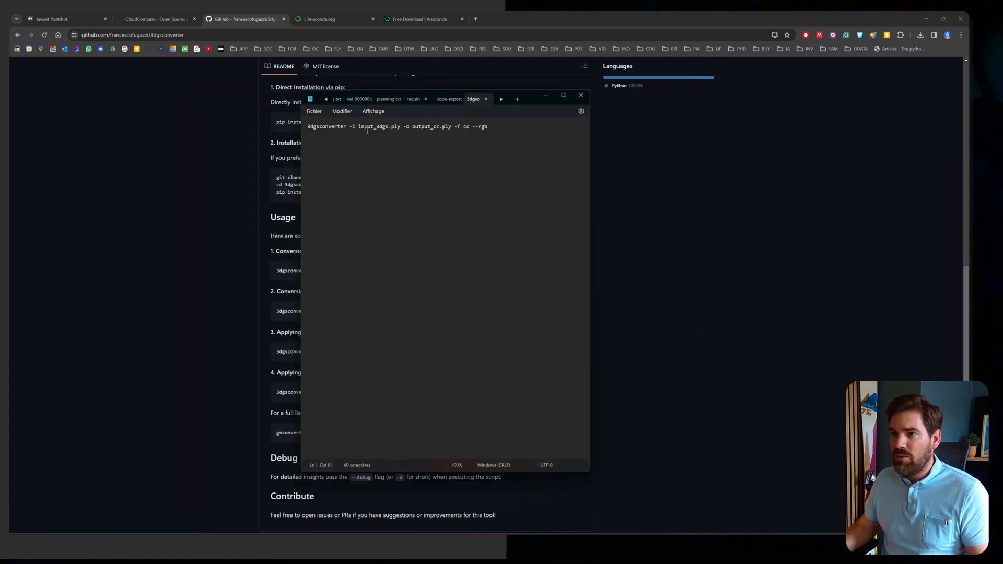
Step: Replace input_3dgs.ply with house_garden.ply's path and output_cc.ply with house_garden_cc.ply
double_click(379, 126)
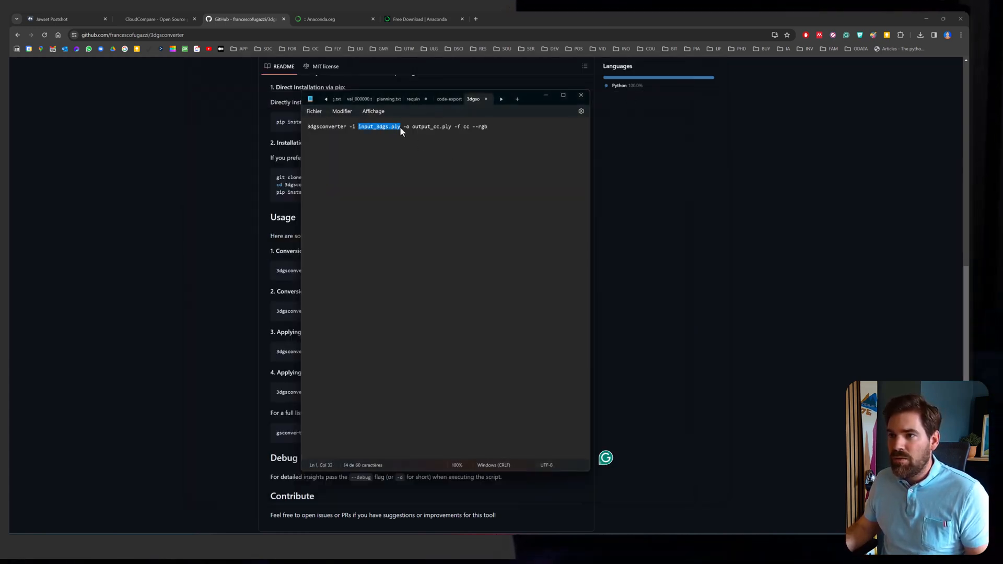
type("\"F:\\POSTSHOT\\POINT_CLOUDS\\house_garden.ply\"")
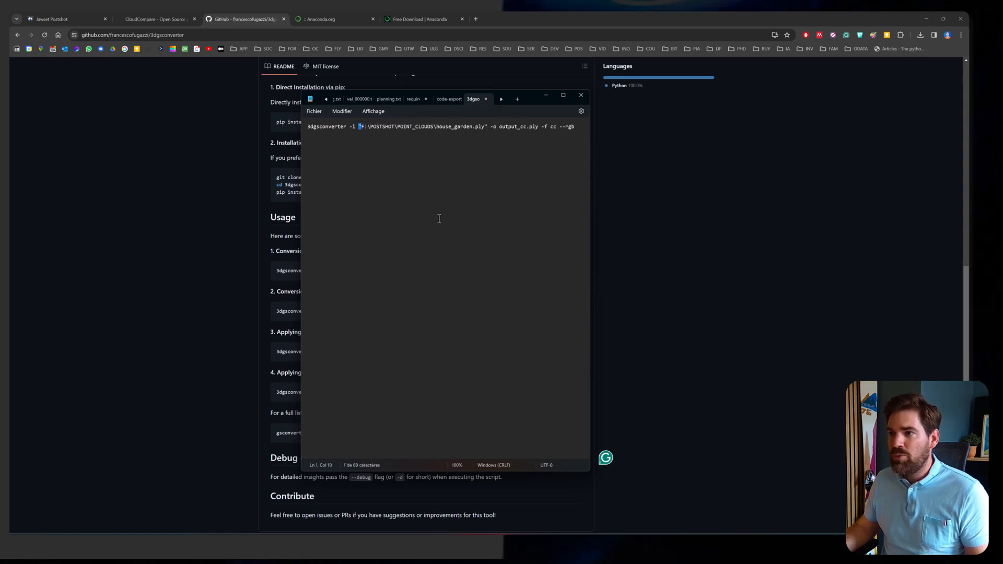
double_click(511, 127)
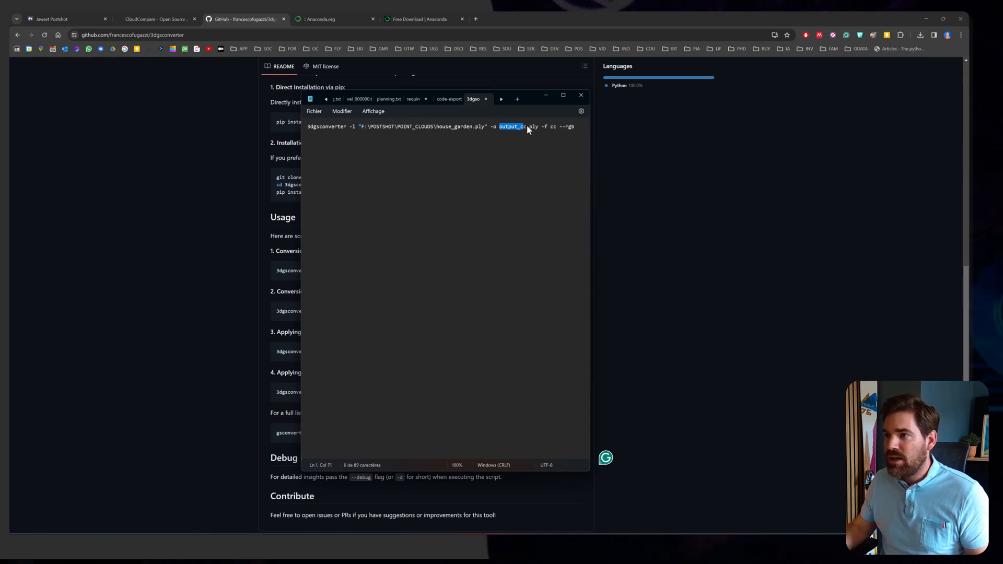
type("\"F:\\POSTSHOT\\POINT_CLOUDS\\house_garden.ply\"")
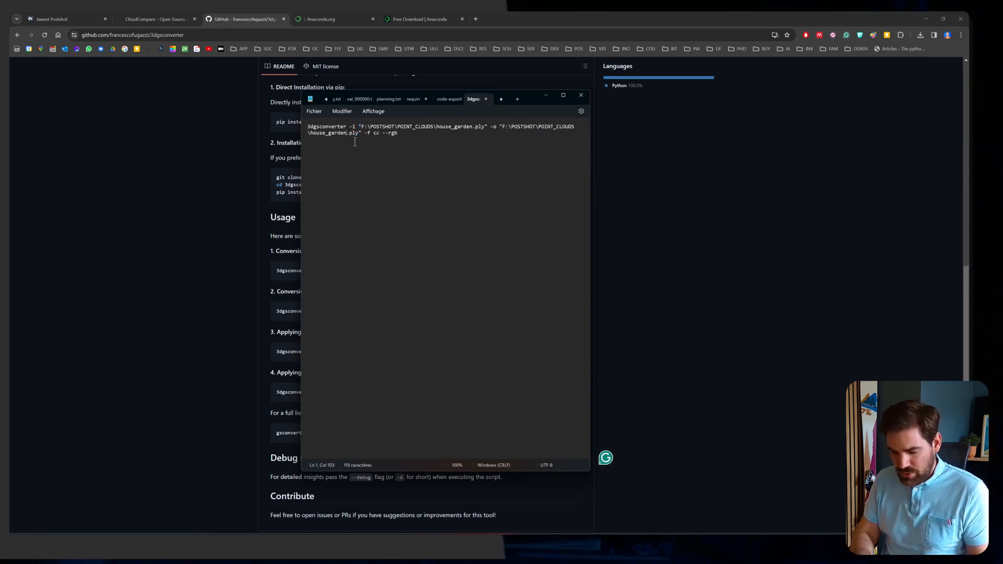
type("_cc")
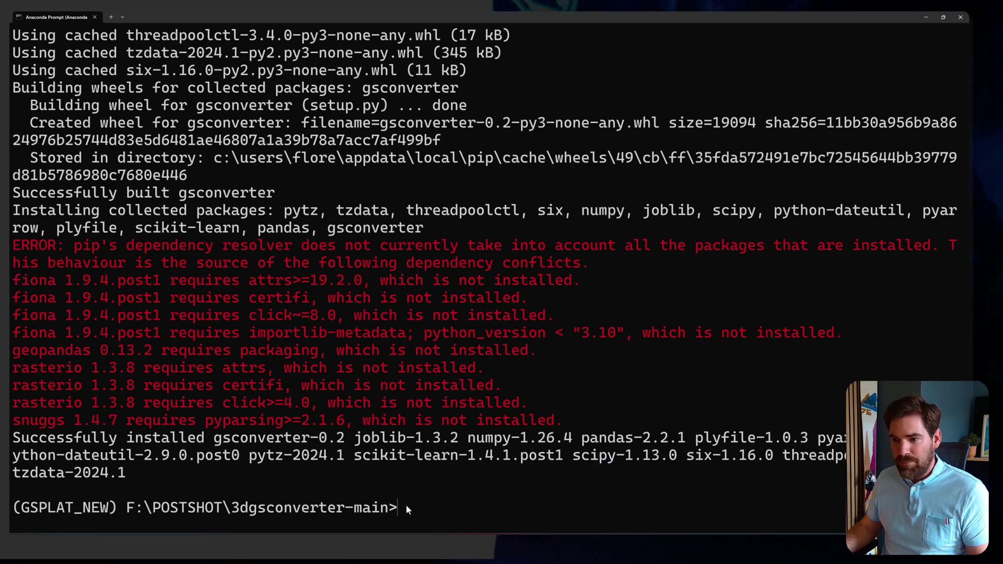
mouse_move(178, 267)
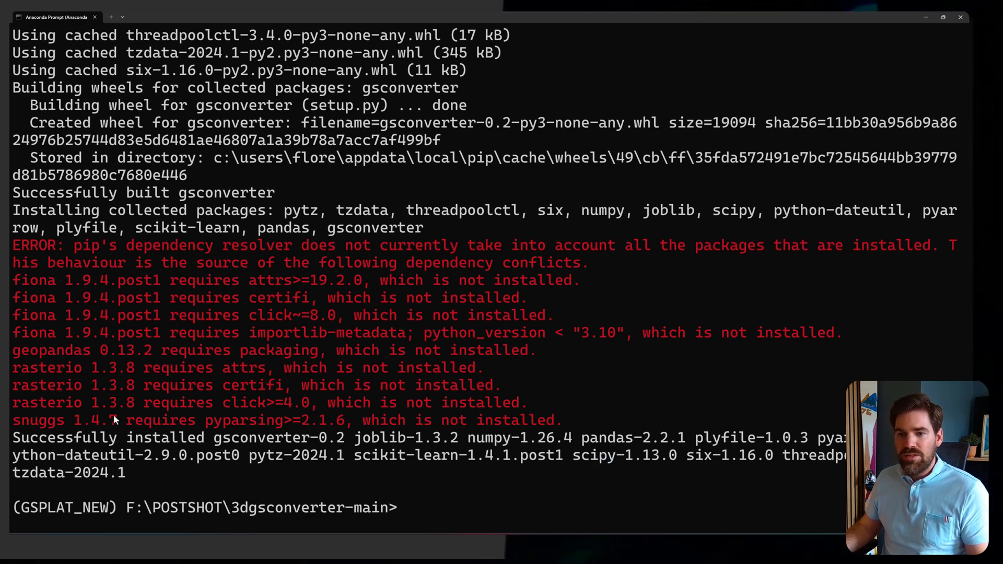
Step: Run 3dgsconverter to convert house_garden.ply into house_garden_cc.ply with RGB
type("3dgsconverter -i \"F:\\POSTSHOT\\POINT_CLOUDS\\house_garden.ply\" \"F:\\POSTSHOT\\POINT_CLOUDS\\house_garden_cc.ply\" -f cc --rgb")
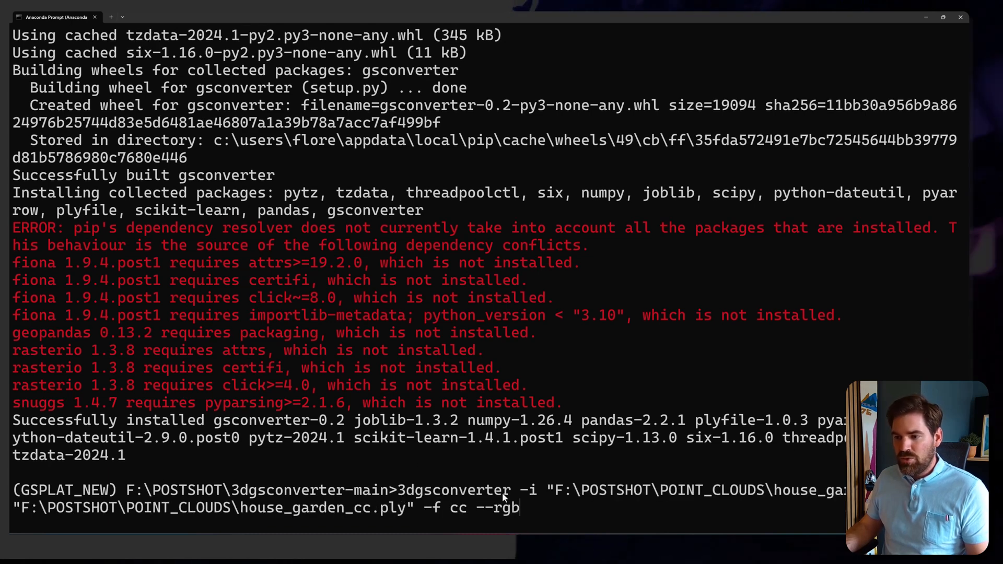
mouse_move(545, 512)
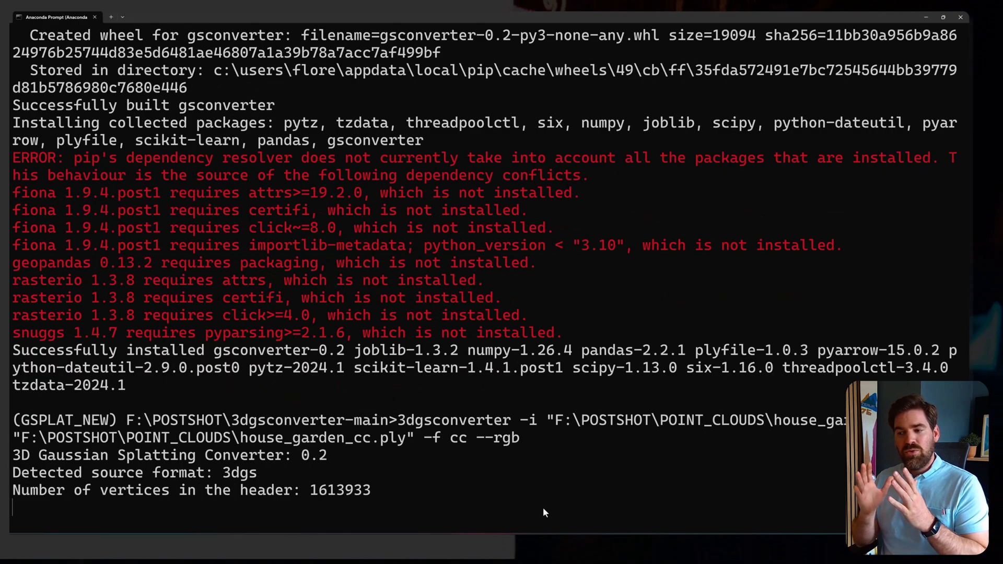
mouse_move(141, 466)
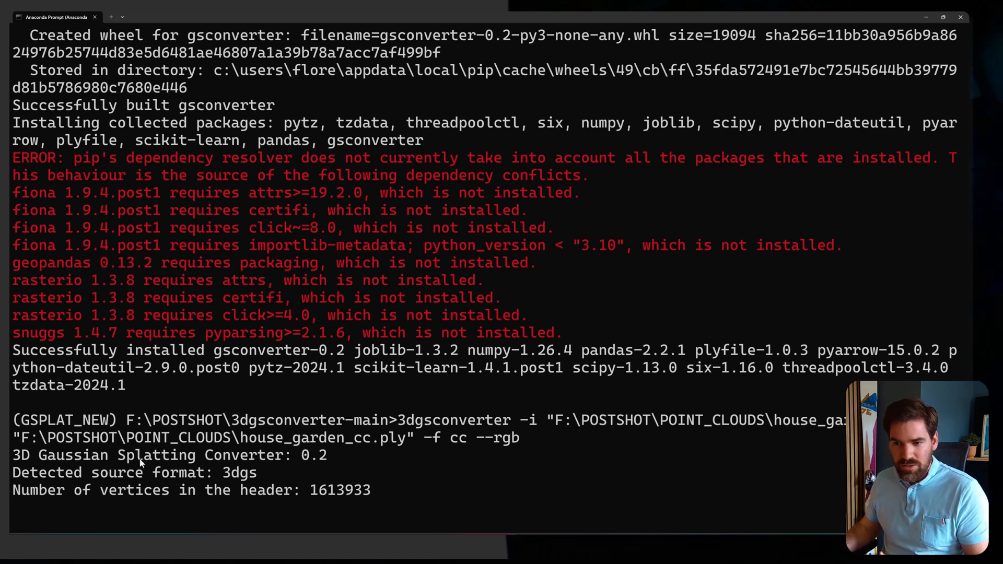
mouse_move(116, 479)
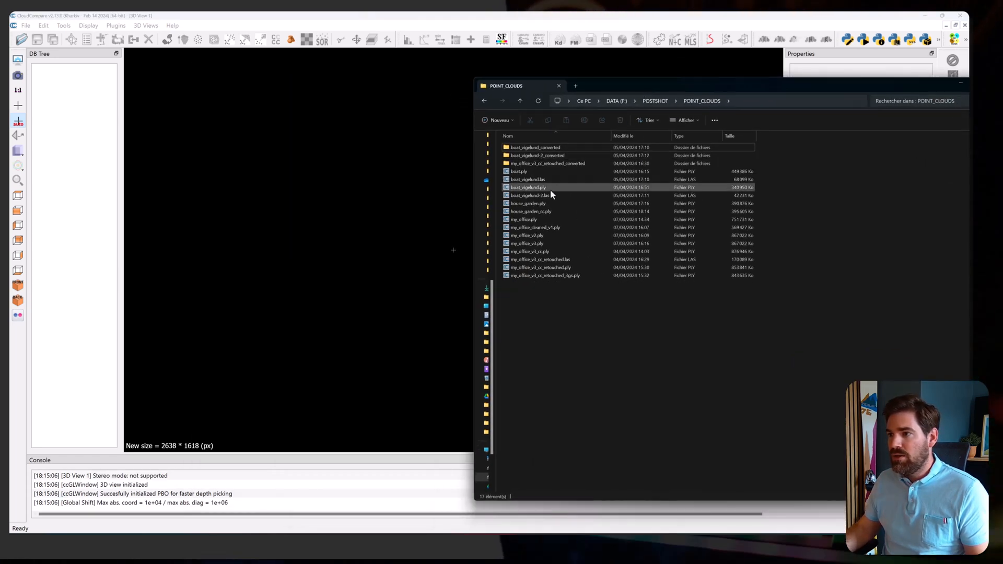
Step: Open house_garden_cc.ply in CloudCompare and accept the PLY import field mapping
left_click(530, 211)
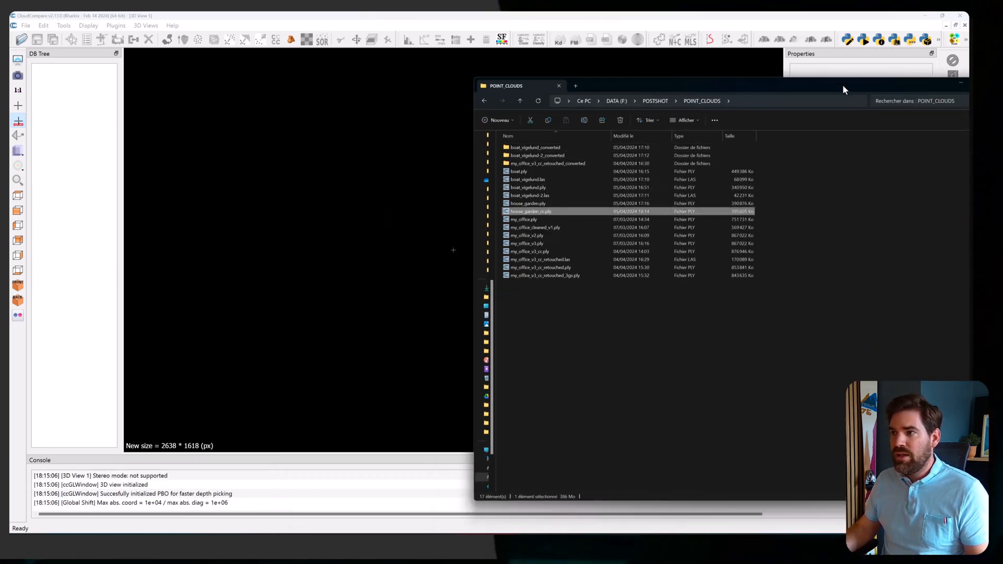
double_click(531, 211)
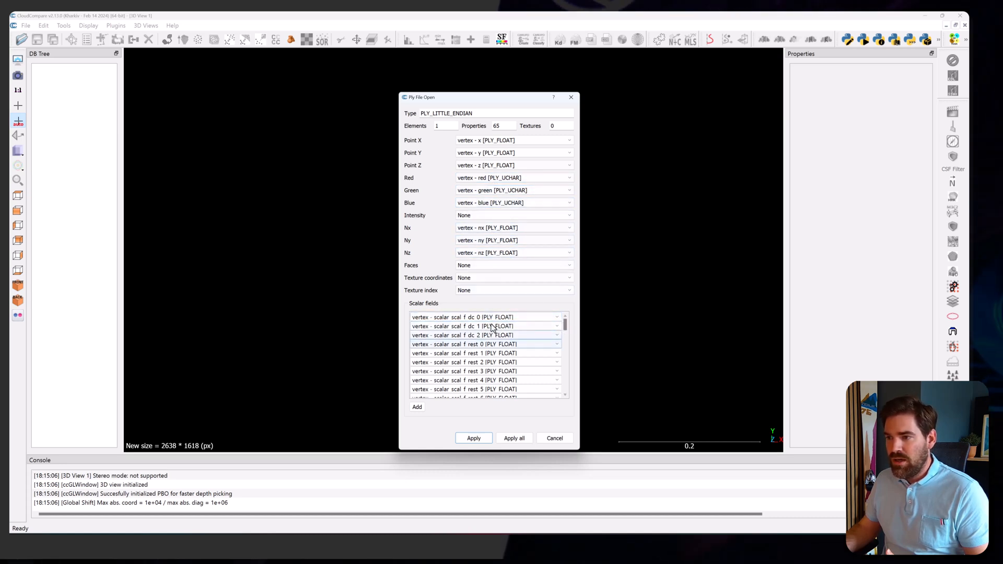
left_click(473, 438)
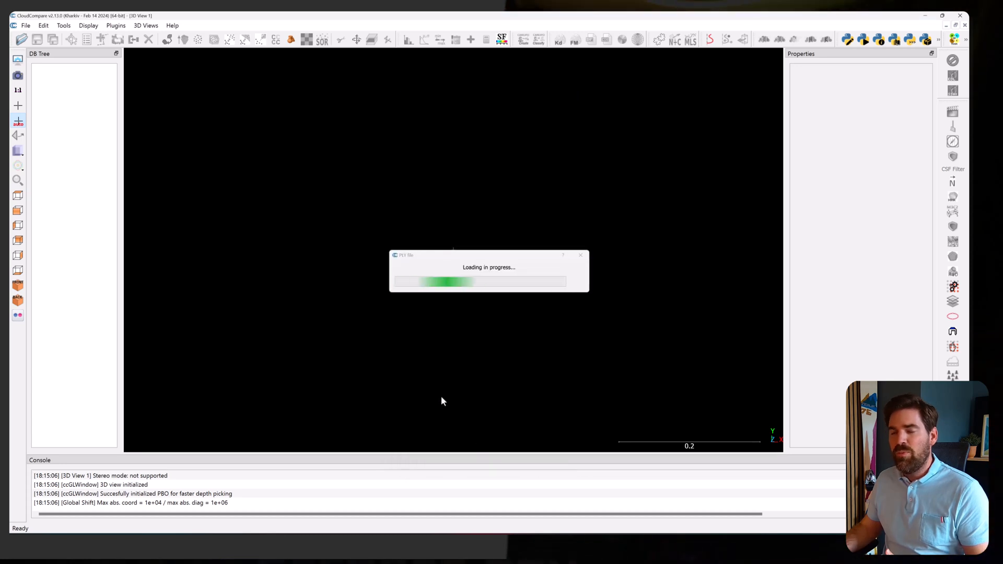
mouse_move(385, 325)
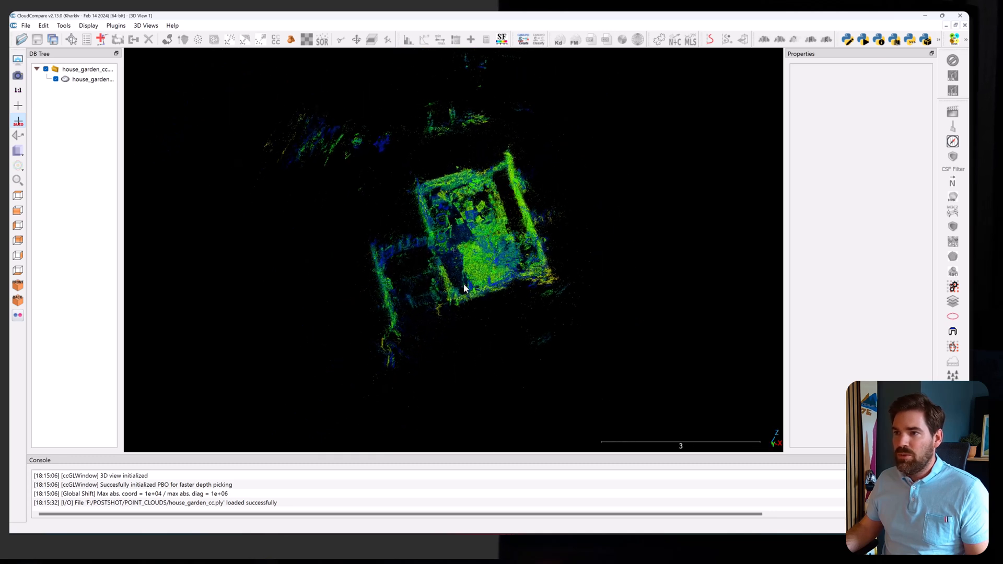
Step: Rotate the house_garden_cc cloud so the house stands upright and level, then apply
left_click_drag(464, 288, 448, 259)
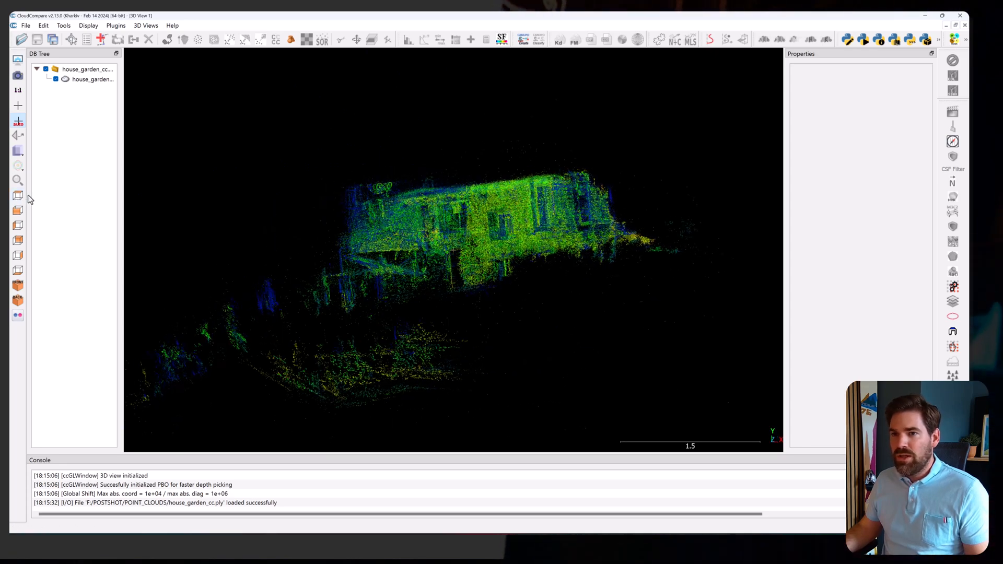
left_click(93, 79)
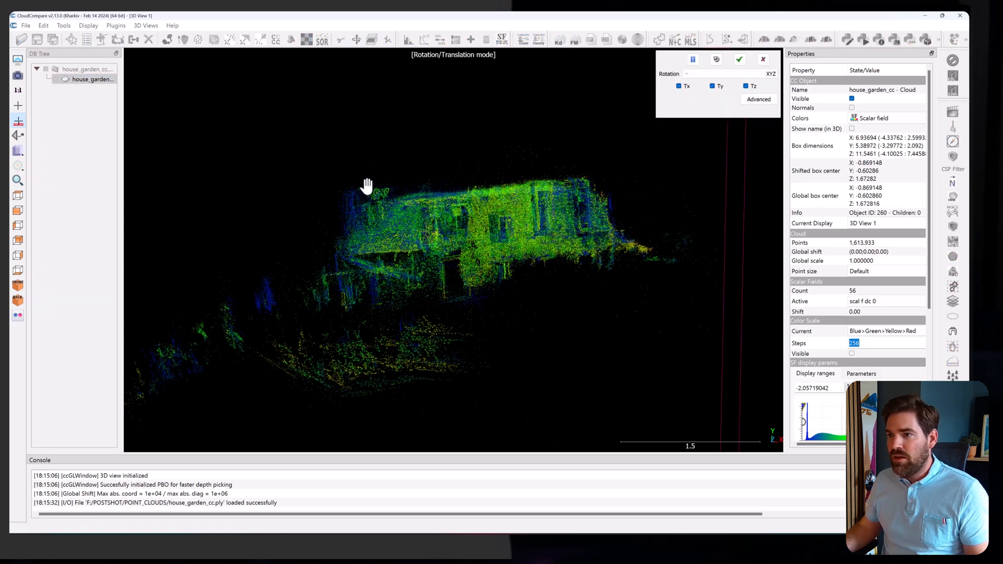
left_click_drag(367, 186, 469, 254)
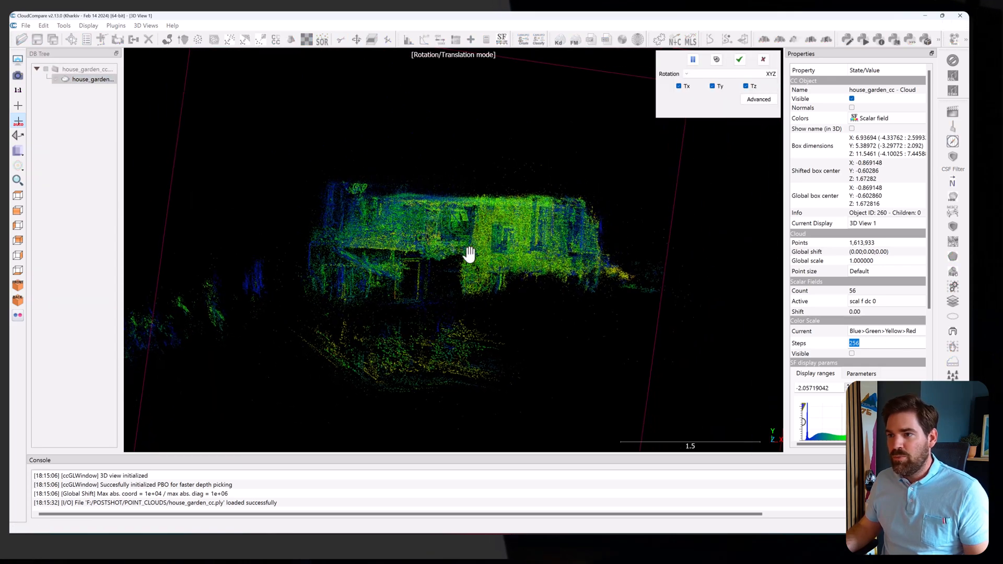
left_click_drag(471, 254, 505, 293)
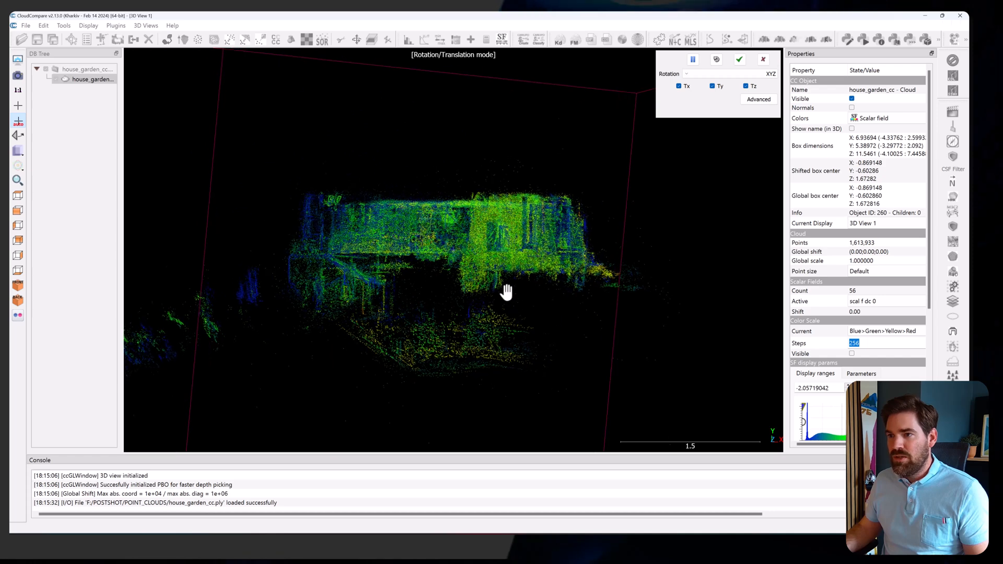
left_click(740, 60)
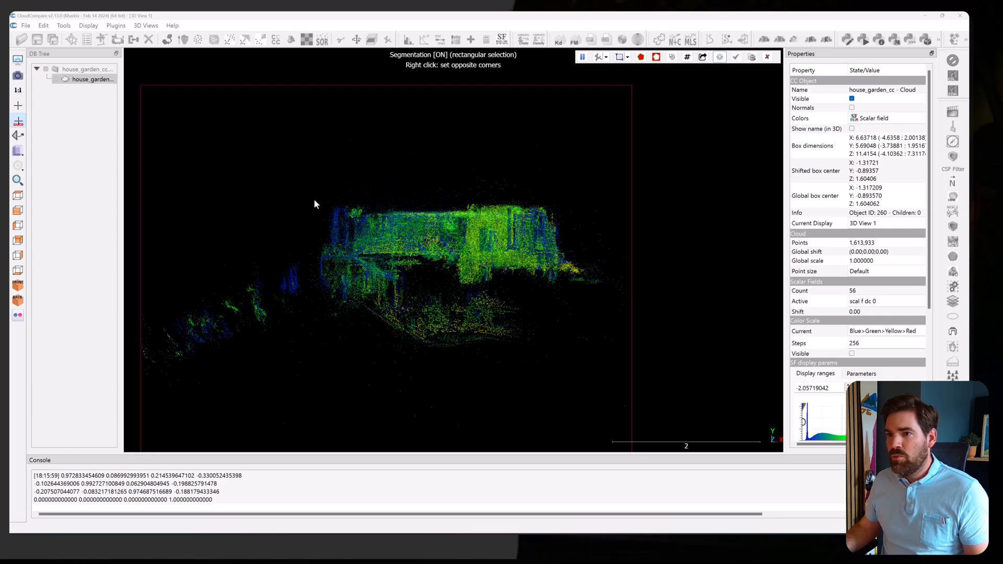
Step: Rotate the segmented cloud again so the house walls align squarely in top view
left_click_drag(319, 200, 580, 294)
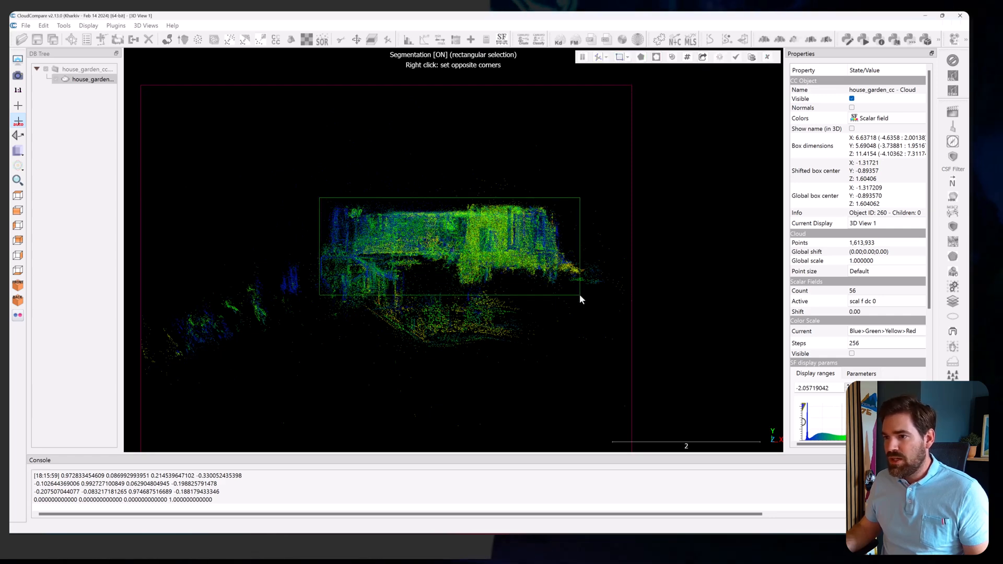
left_click(641, 57)
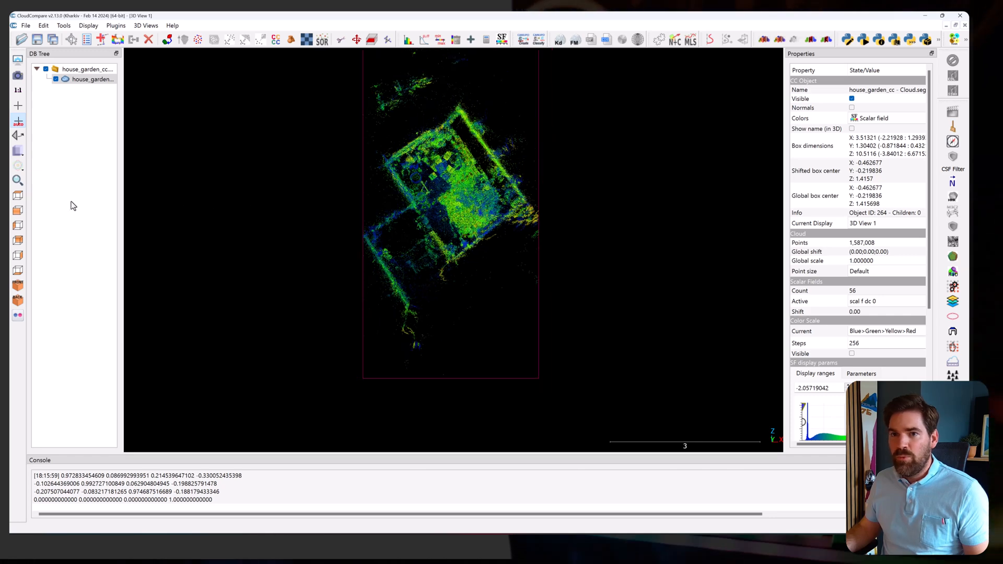
left_click(356, 38)
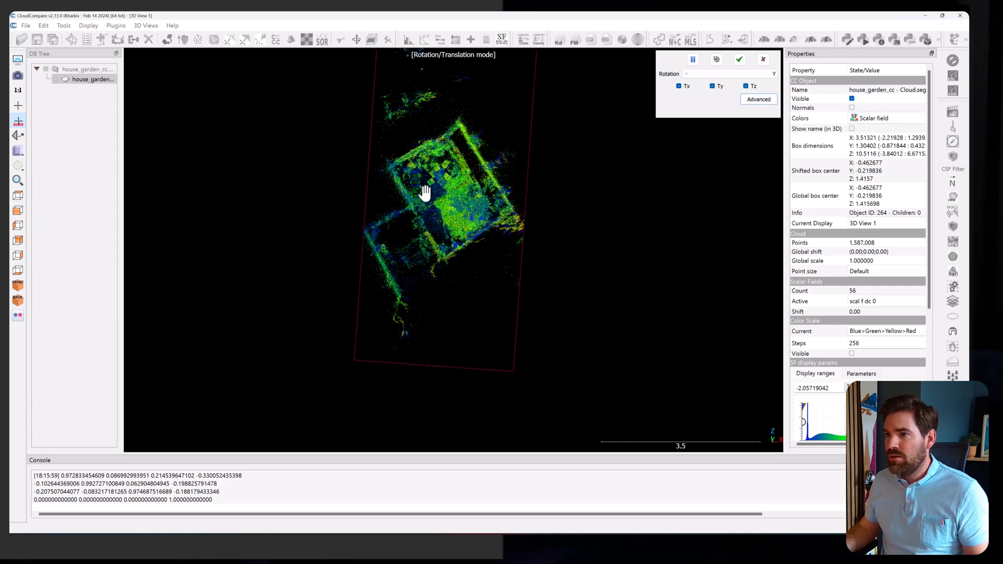
left_click_drag(425, 193, 374, 92)
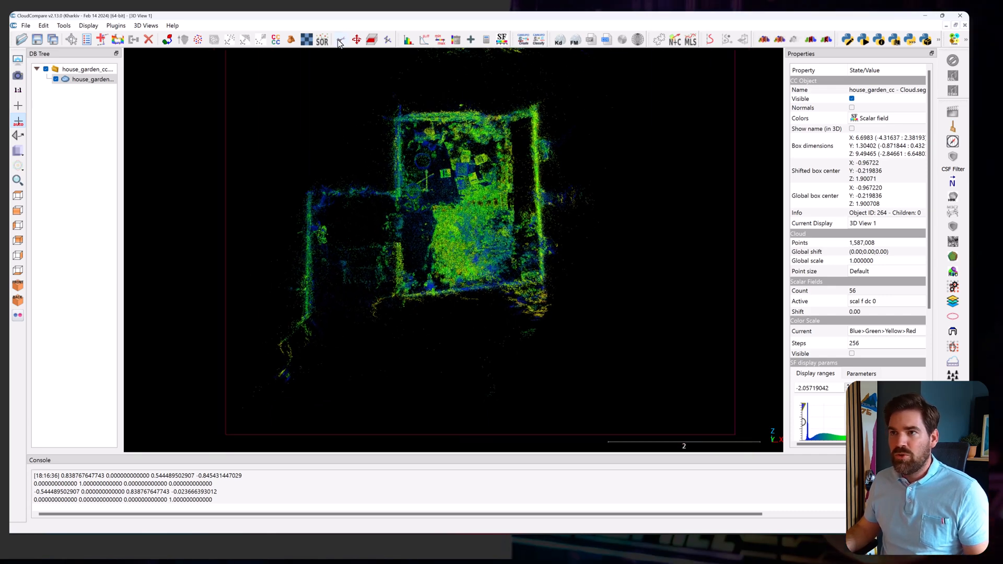
Step: Keep only points inside a rectangle around the house and garden, then inspect the walls
left_click(342, 37)
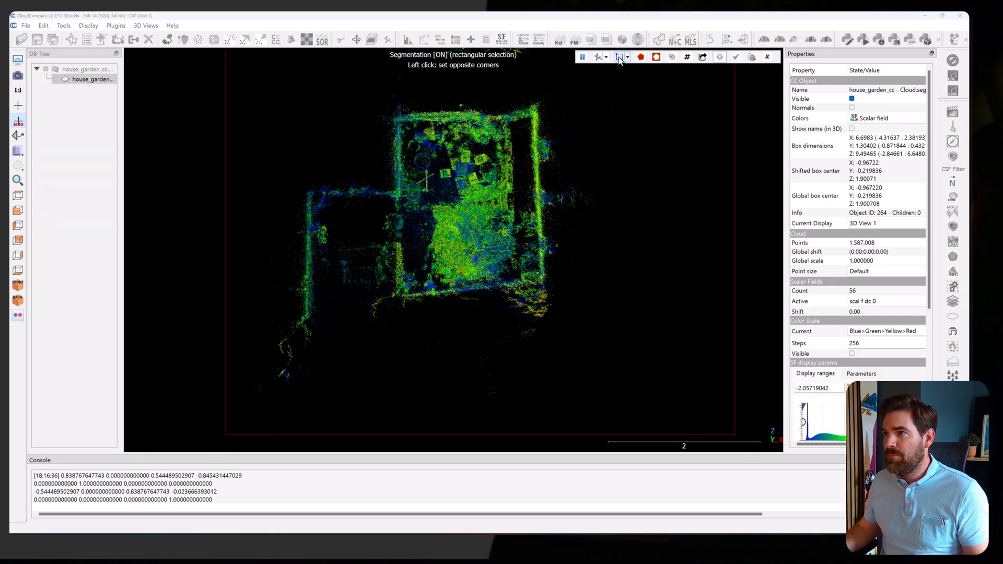
left_click_drag(276, 96, 365, 175)
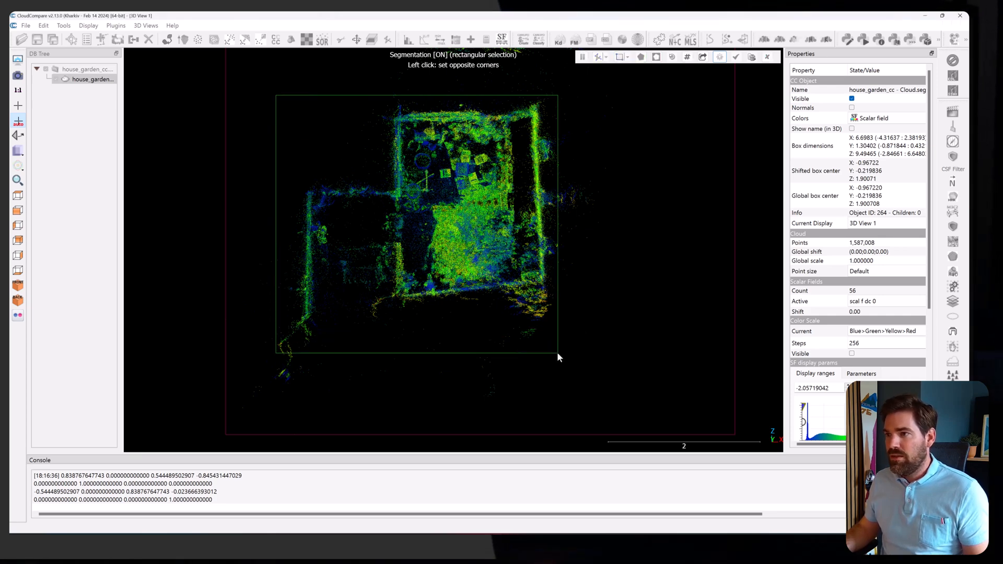
left_click(583, 57)
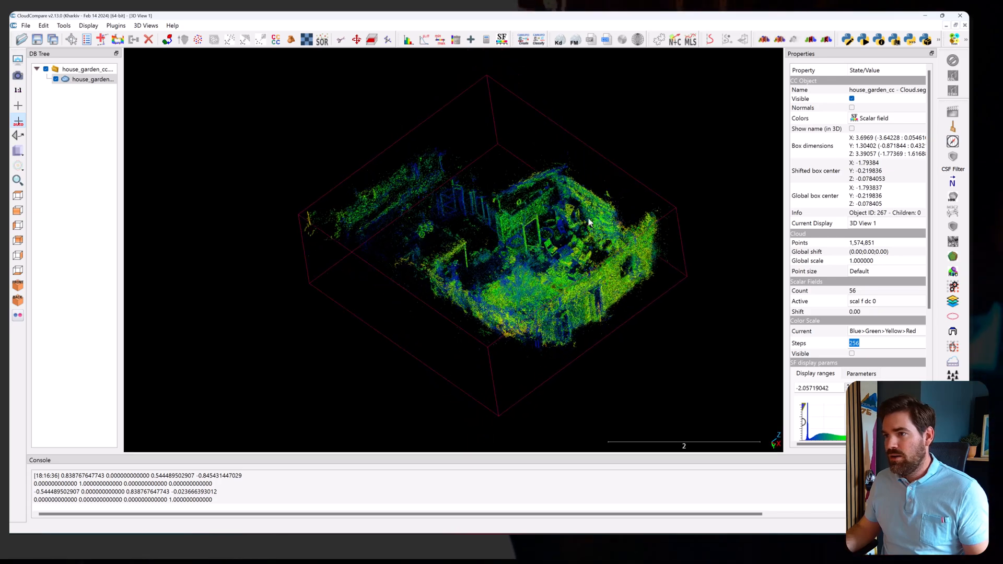
left_click_drag(589, 222, 618, 177)
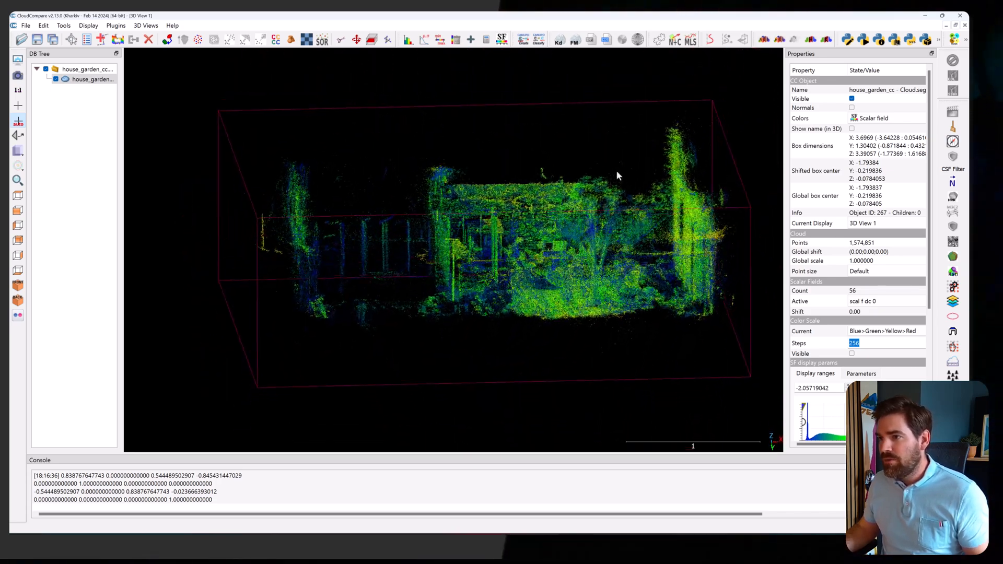
left_click_drag(618, 176, 444, 250)
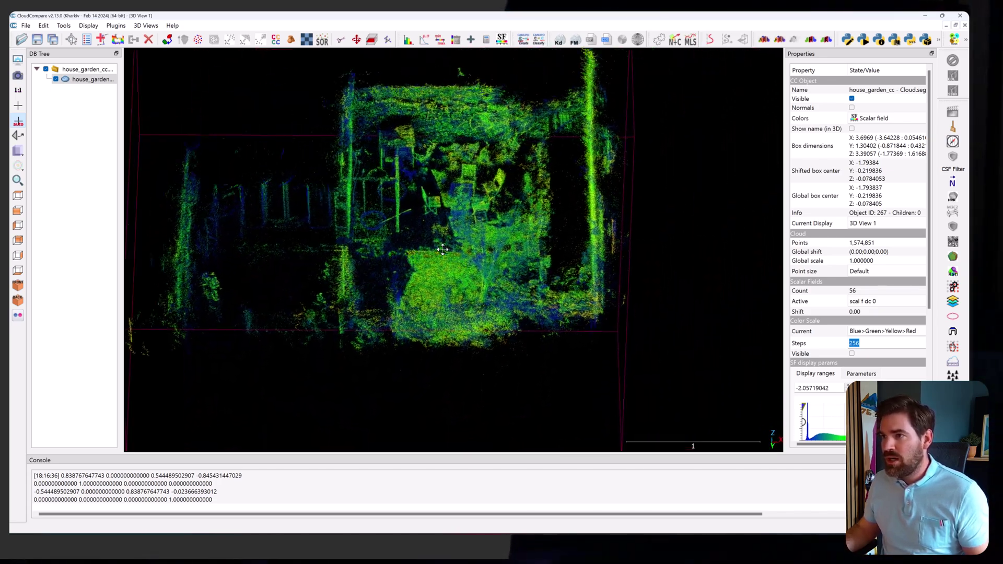
left_click_drag(442, 250, 384, 243)
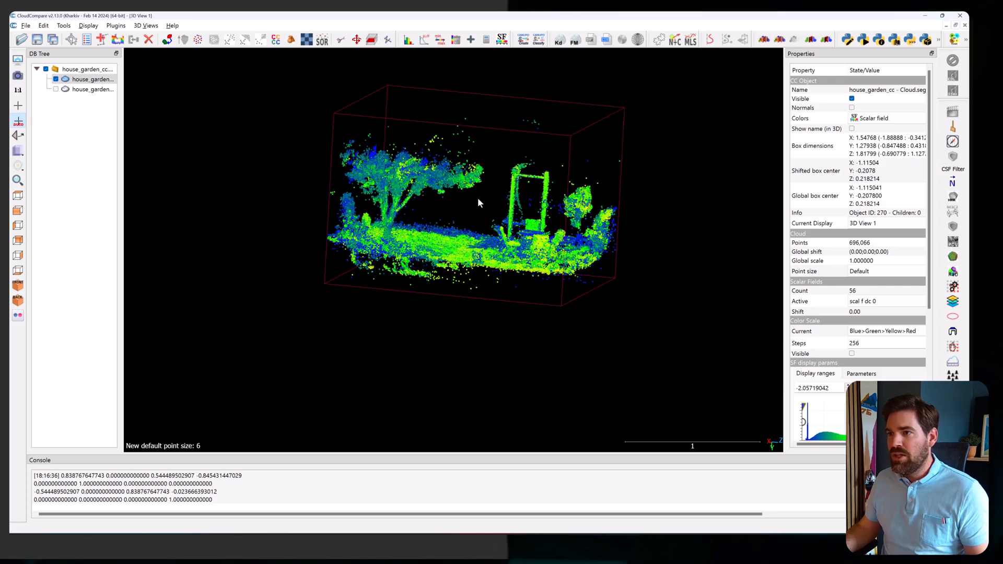
Step: Turn the view to face the 696,066-point garden section side-on
left_click_drag(476, 203, 531, 198)
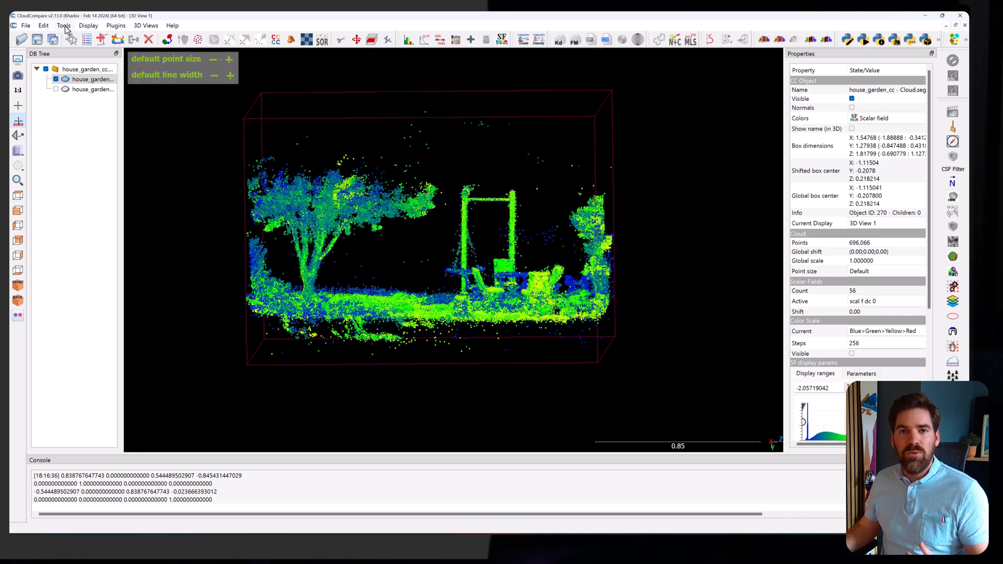
Step: Noise-filter the garden cloud with relative max error 8, removing isolated points
left_click(62, 25)
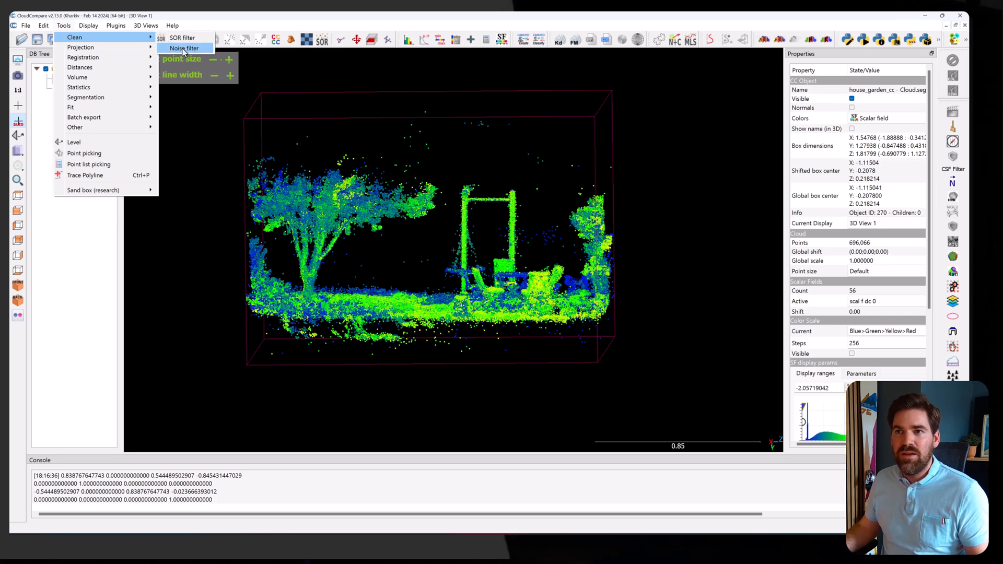
left_click(185, 47)
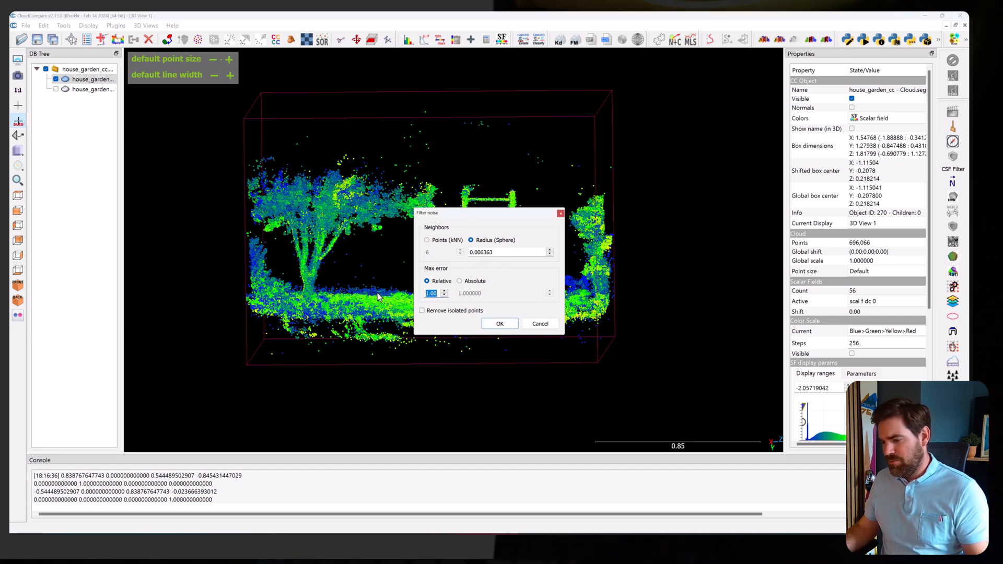
type("8")
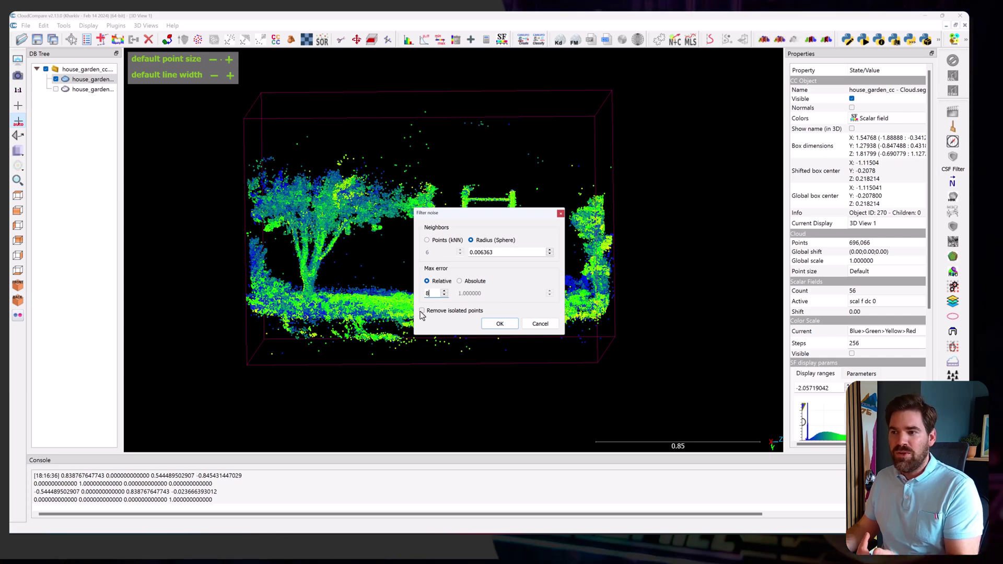
left_click(500, 324)
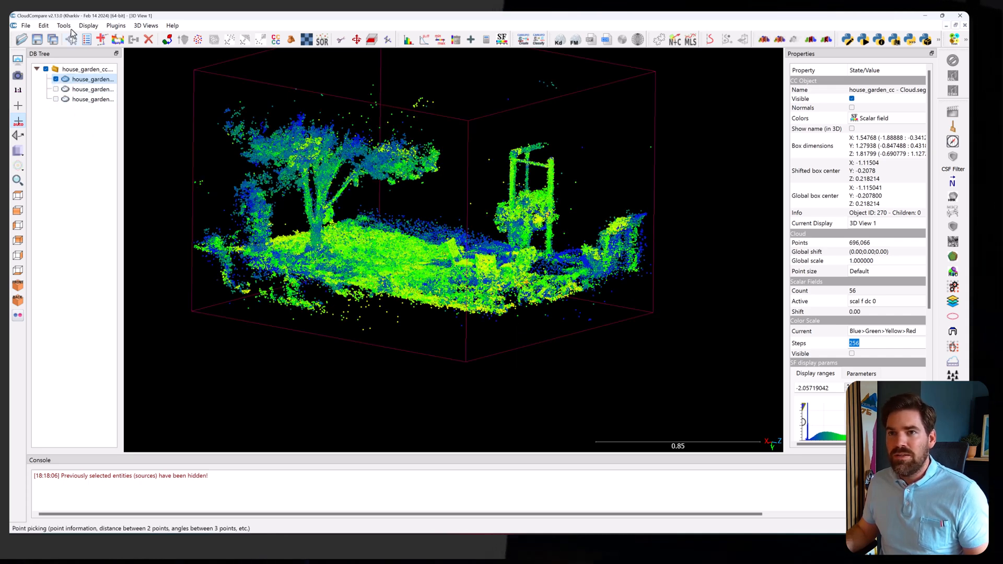
Step: Re-filter the garden with radius 0.01 and relative error 15, hiding the earlier copy
left_click(63, 25)
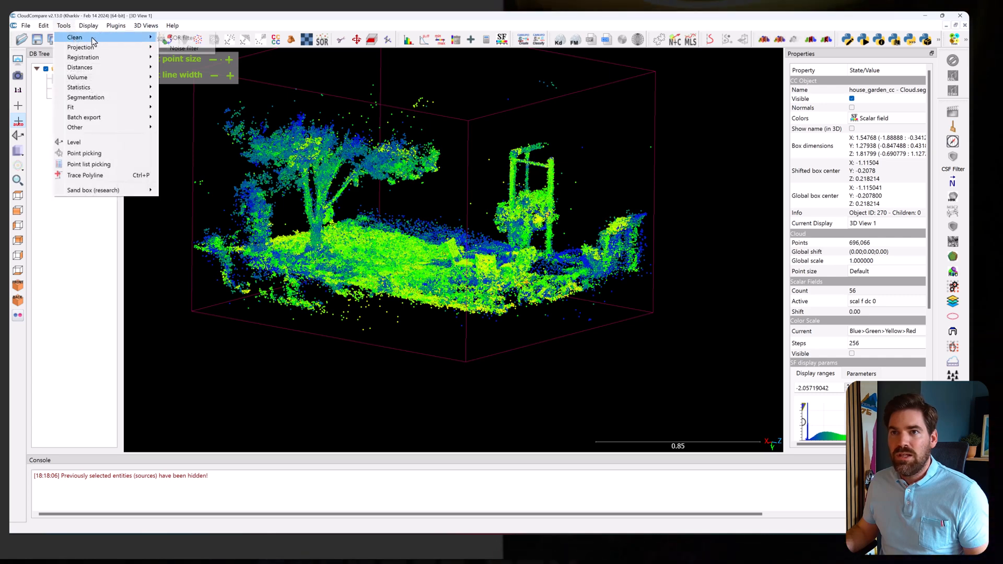
mouse_move(184, 48)
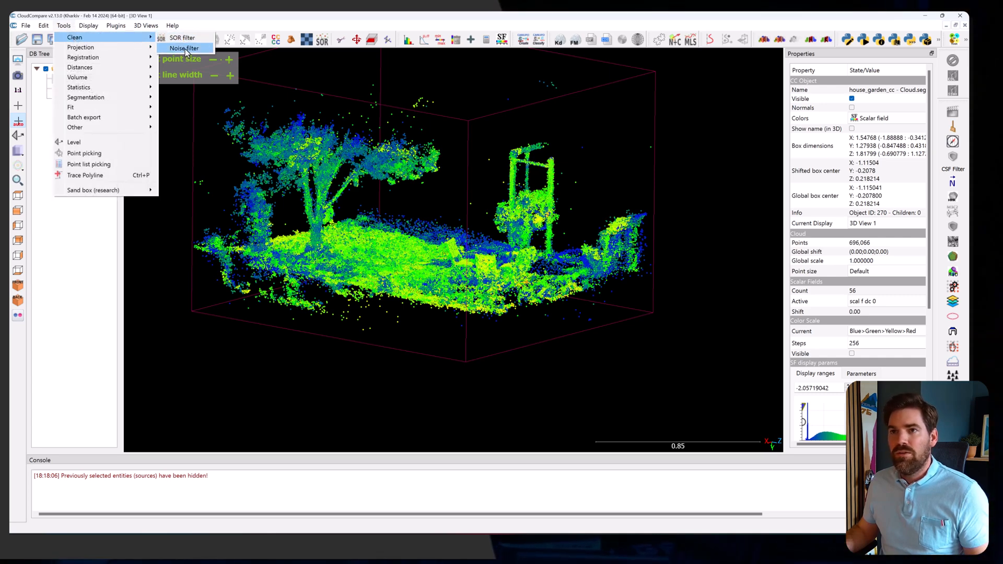
left_click(184, 48)
type("15")
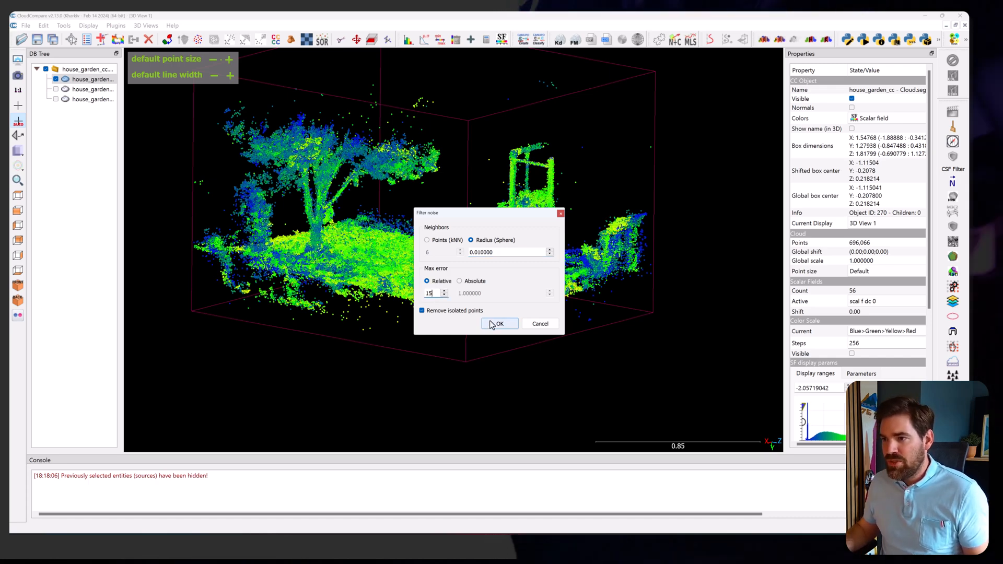
left_click(499, 324)
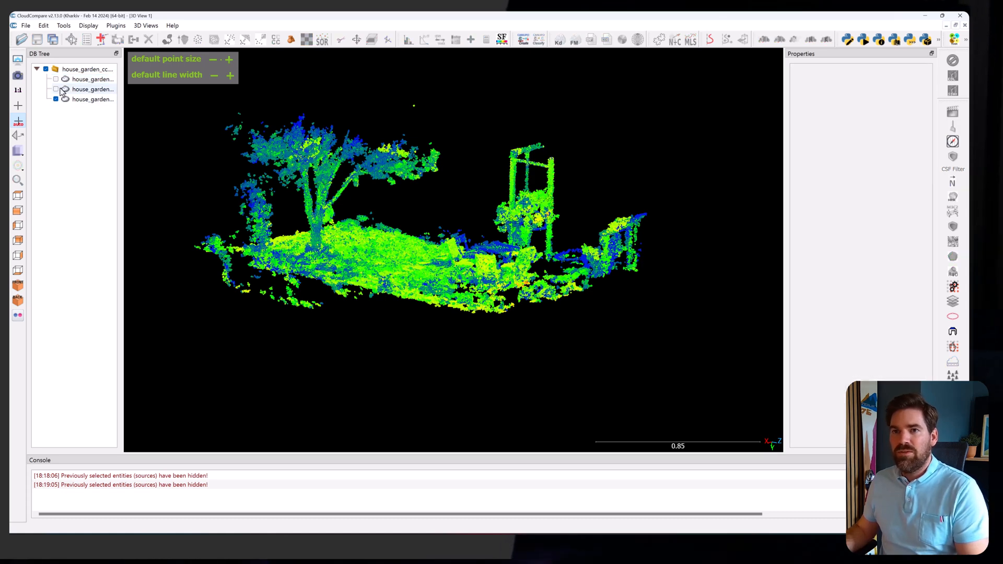
left_click(89, 100)
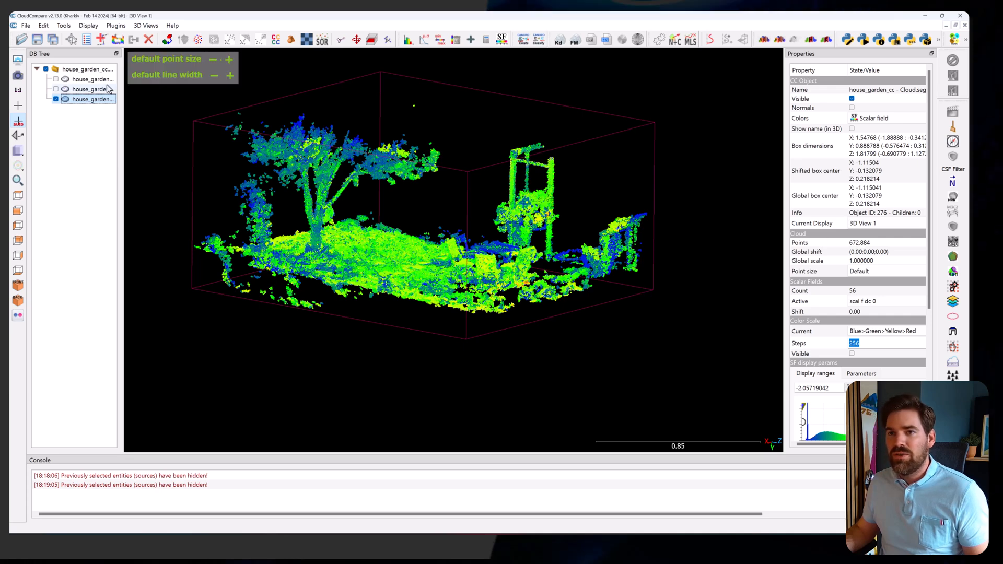
left_click(92, 80)
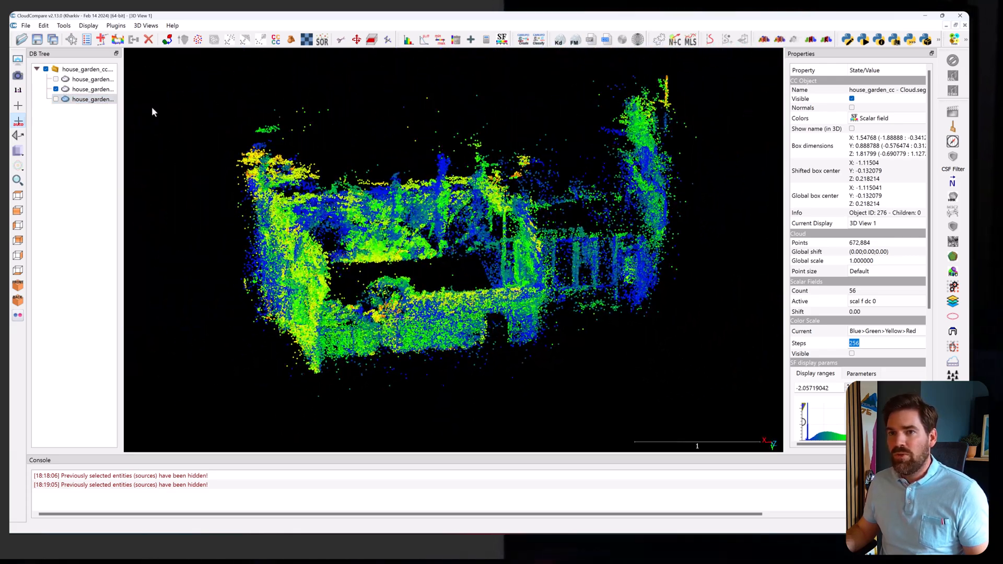
Step: Noise-filter the house cloud with relative error 15, then show the unfiltered house for comparison
left_click(65, 25)
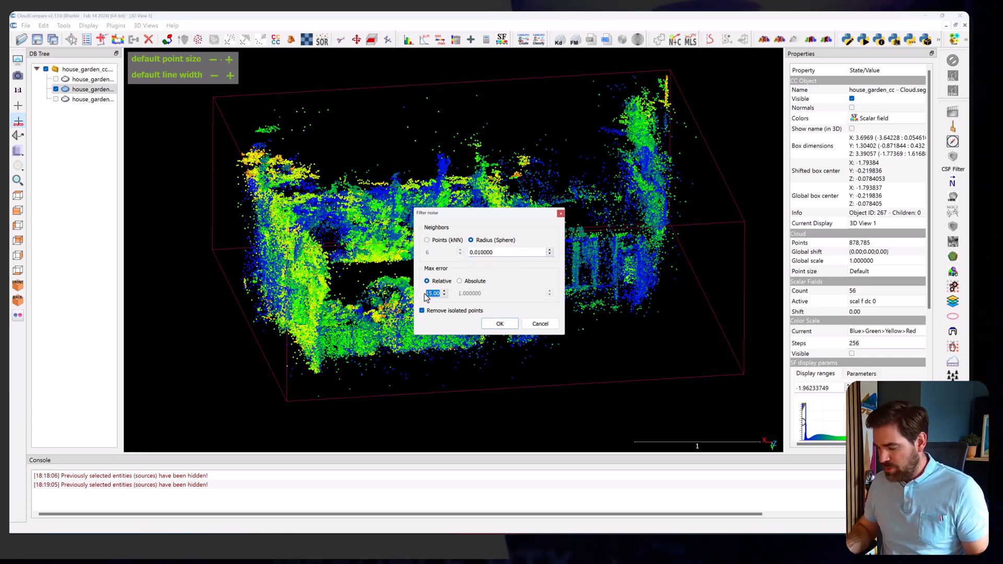
left_click(501, 324)
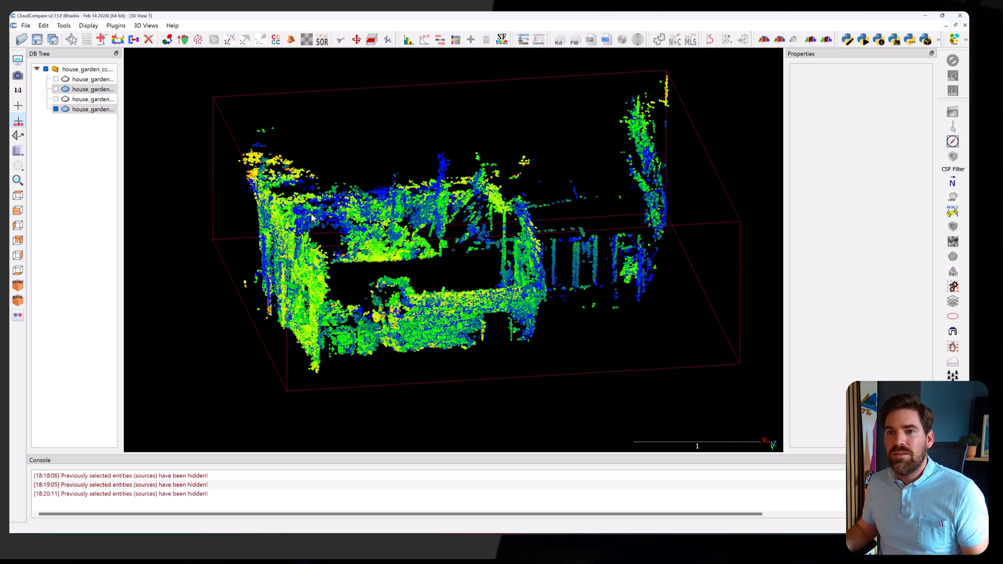
left_click(81, 89)
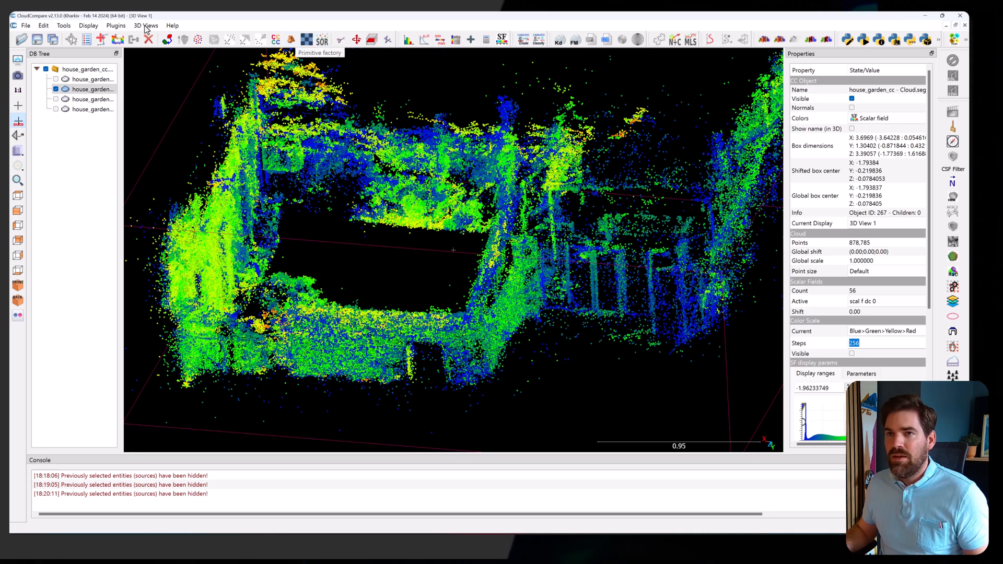
Step: Filter the house cloud using 10 nearest neighbours, relative error 25, removing isolated points
left_click(66, 25)
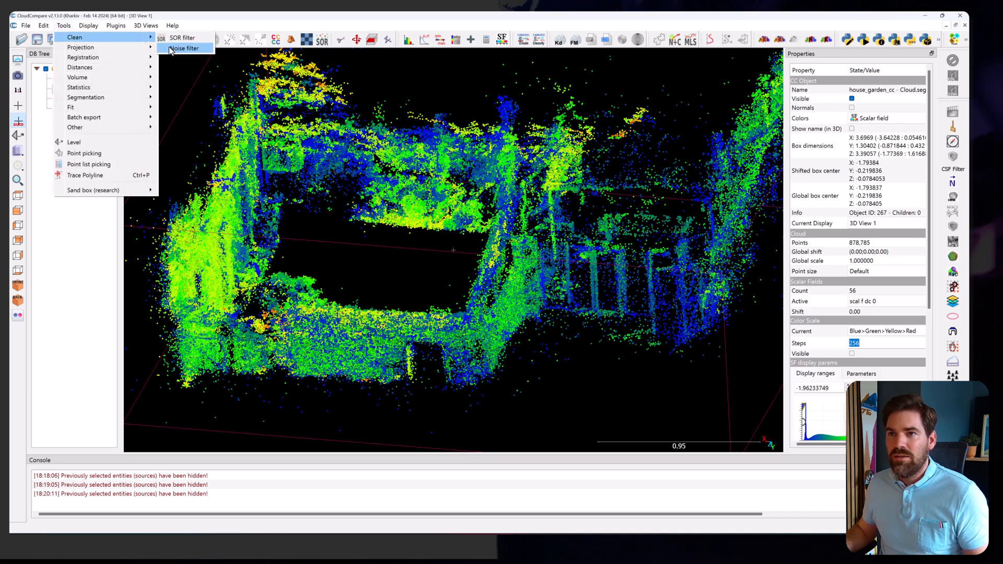
left_click(185, 48)
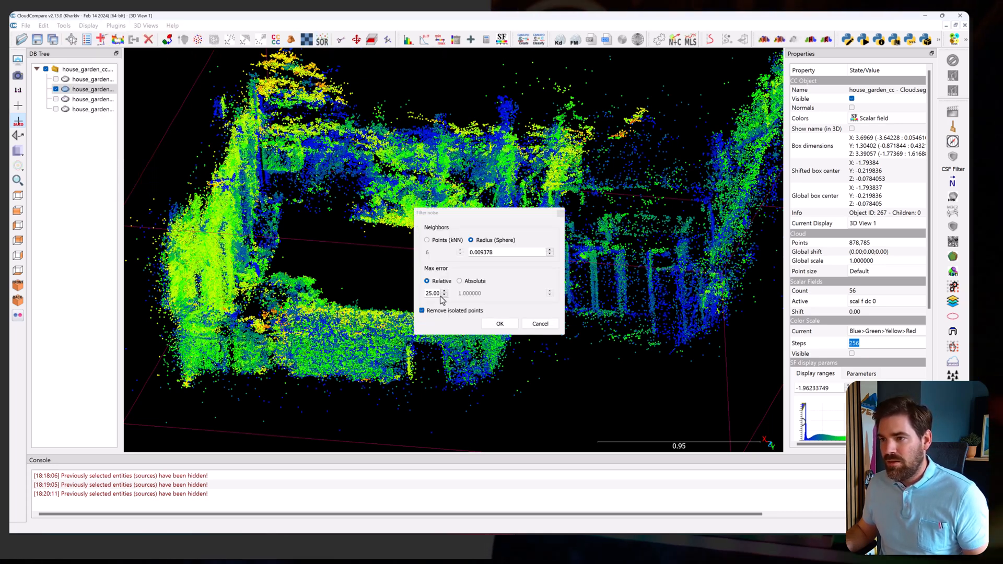
left_click(426, 240)
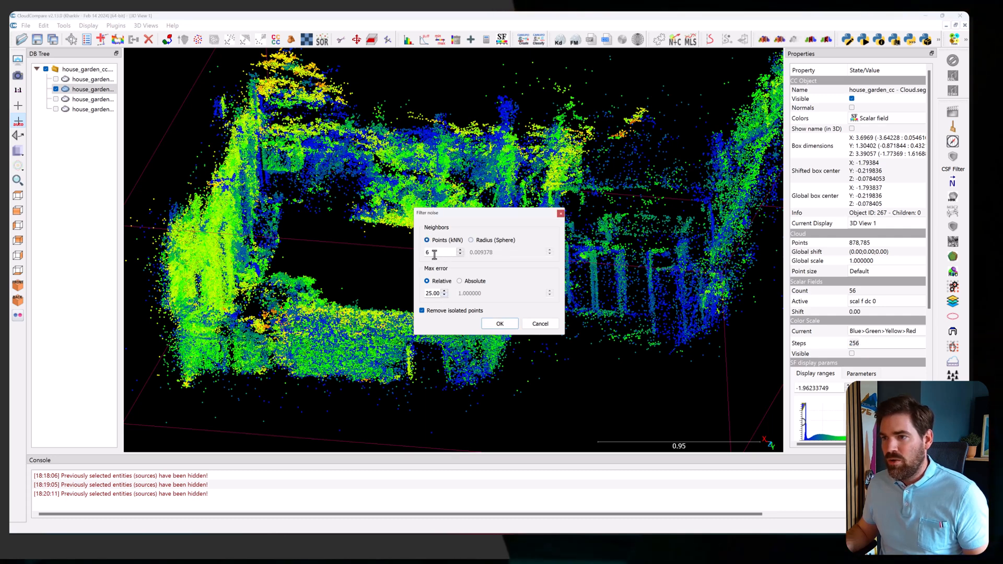
type("10")
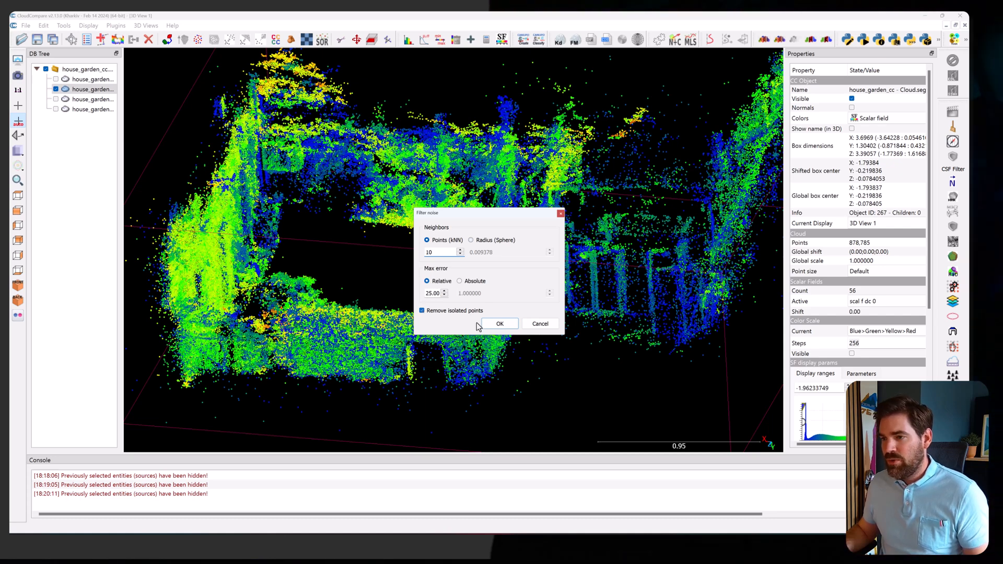
left_click(499, 324)
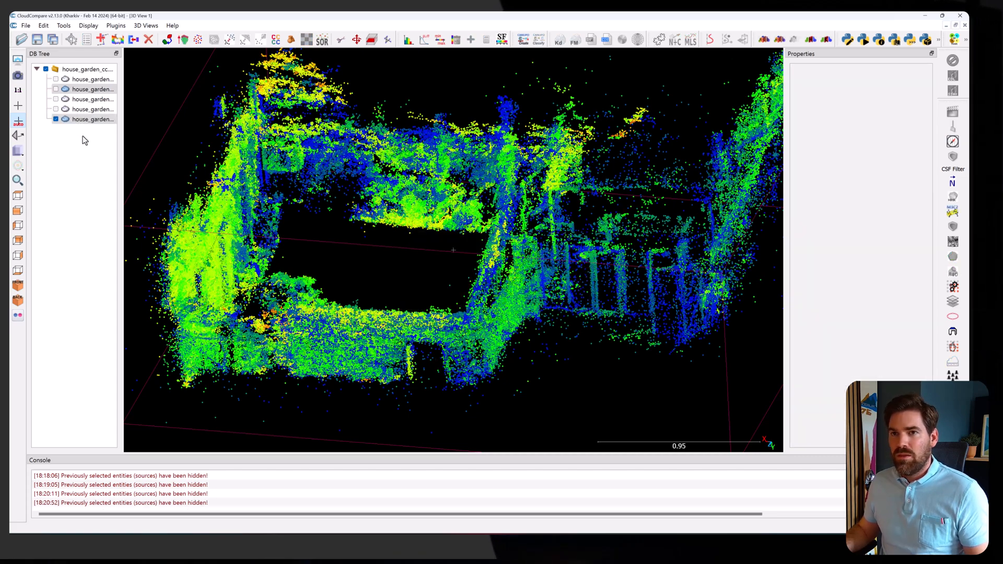
mouse_move(104, 145)
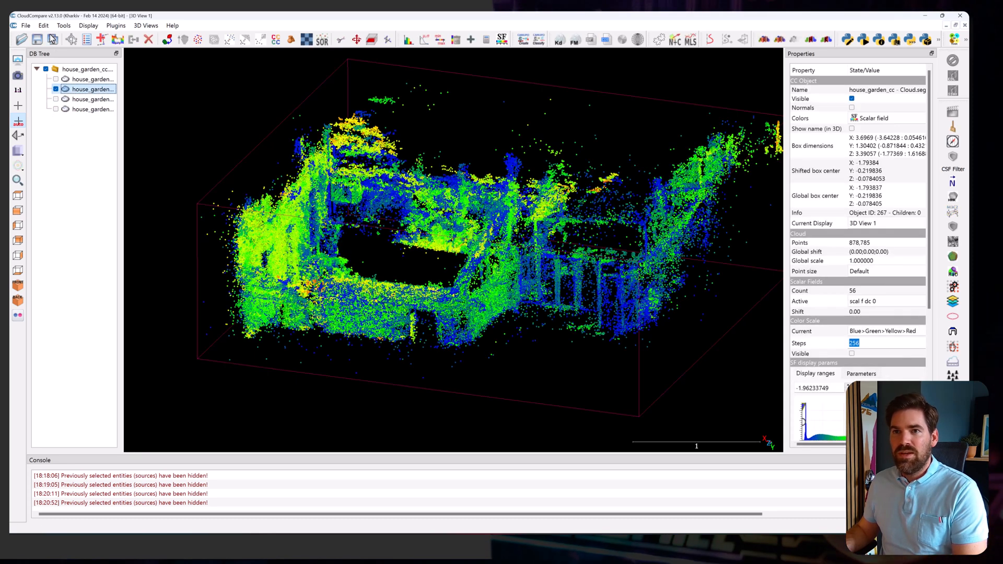
Step: Finish segmenting the house garden cloud and answer the 'Original cloud index' prompt
left_click(63, 25)
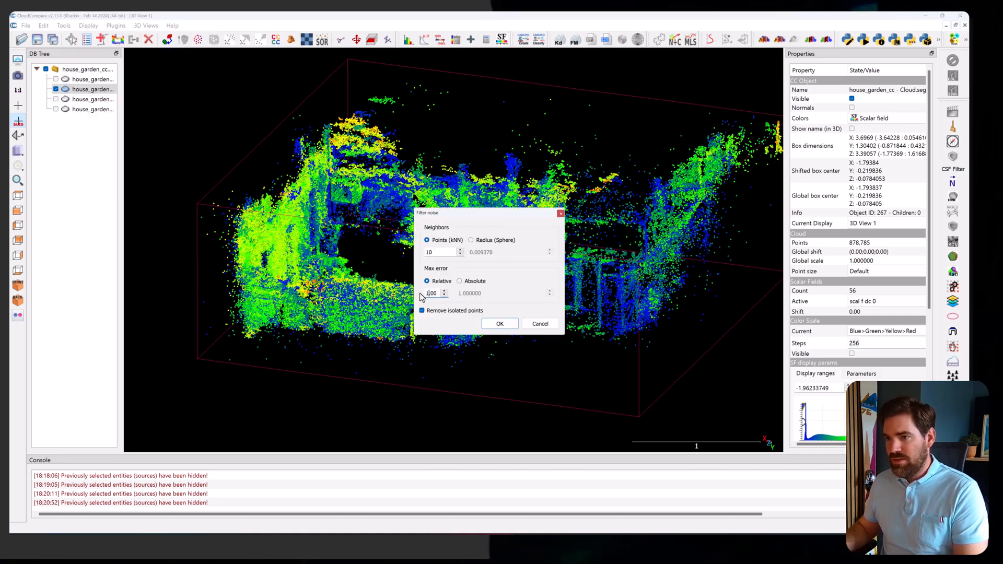
left_click(500, 324)
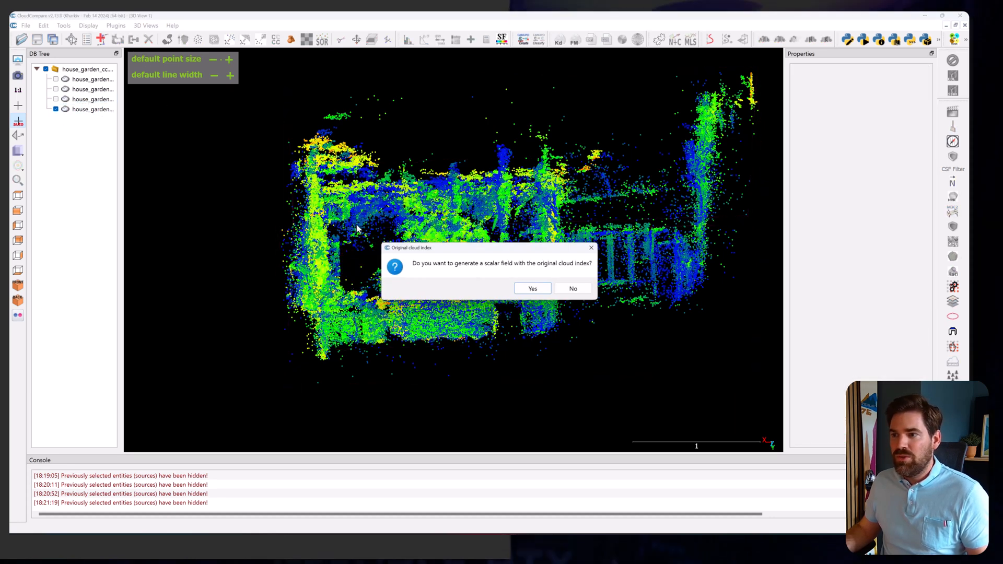
left_click(533, 289)
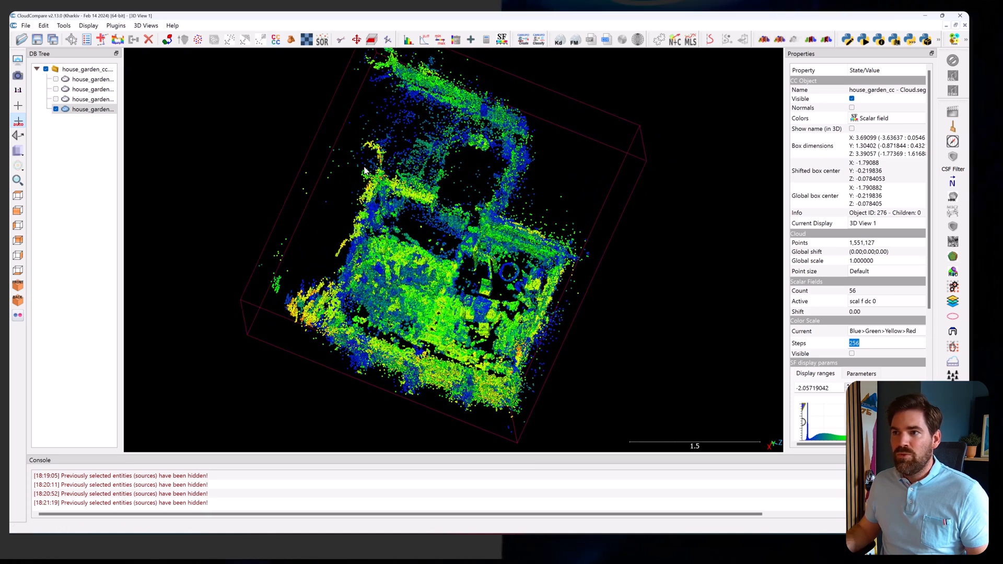
mouse_move(278, 41)
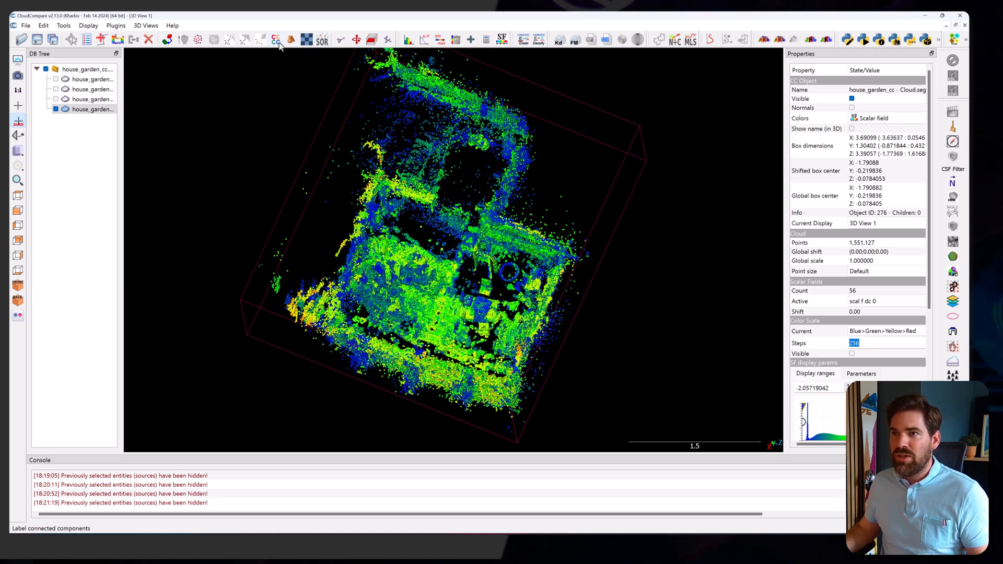
Step: Label connected components at octree level 7 with 1000 minimum points, then inspect CC#0
left_click(277, 40)
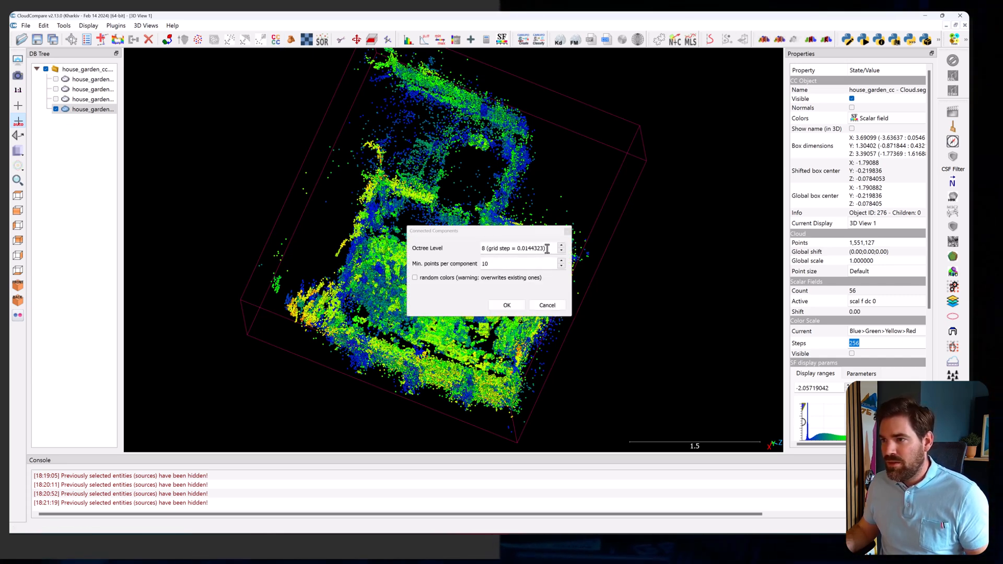
left_click(561, 246)
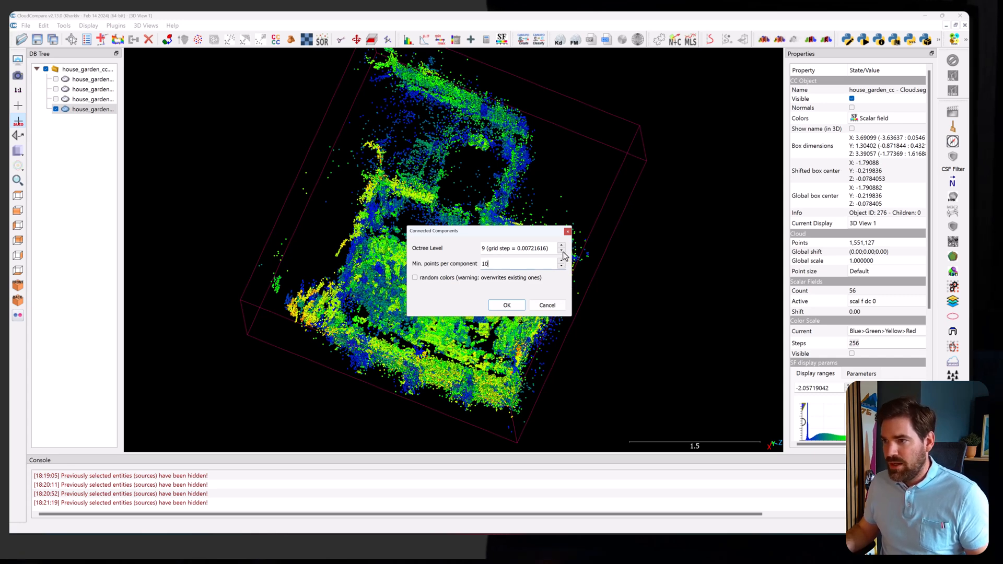
left_click(561, 251)
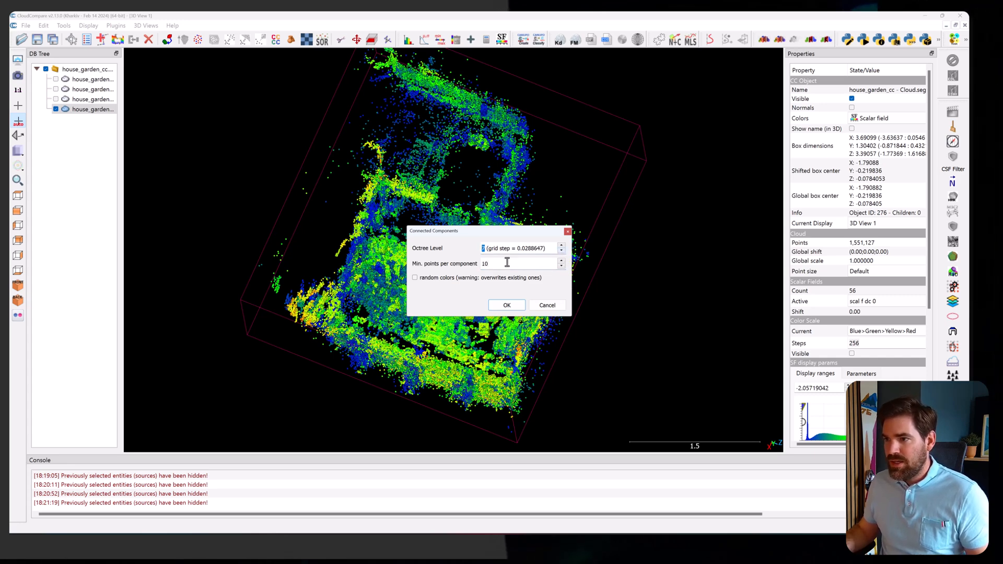
type("1000")
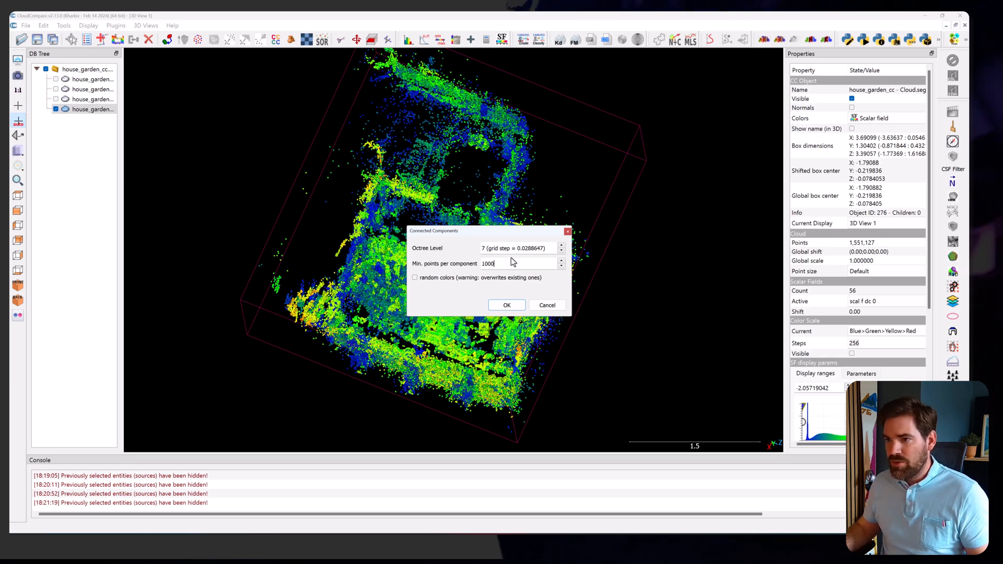
left_click(507, 305)
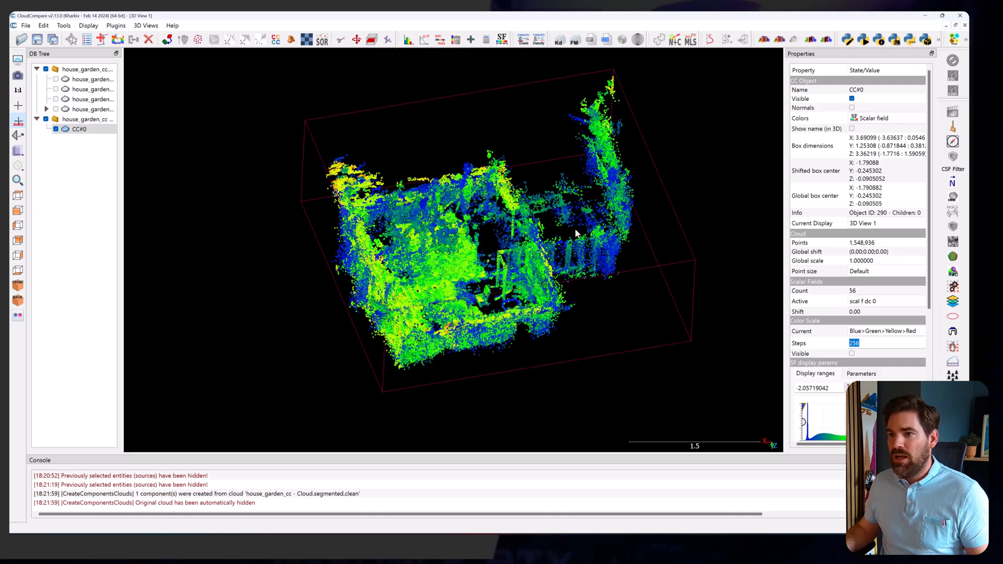
left_click_drag(576, 234, 512, 236)
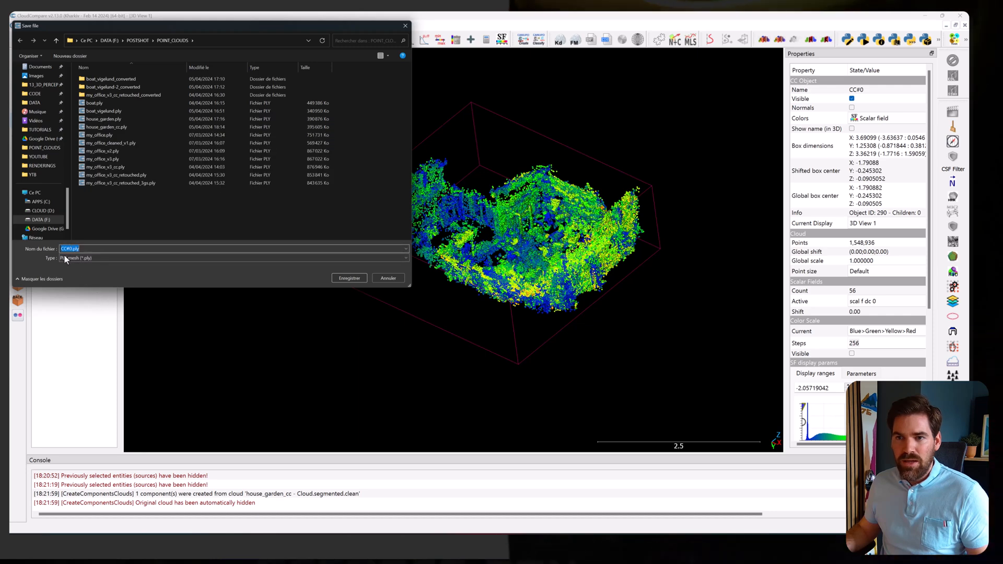
Step: Save CC#0 as house_garden_cc_cleaned.ply in PLY format
left_click(105, 127)
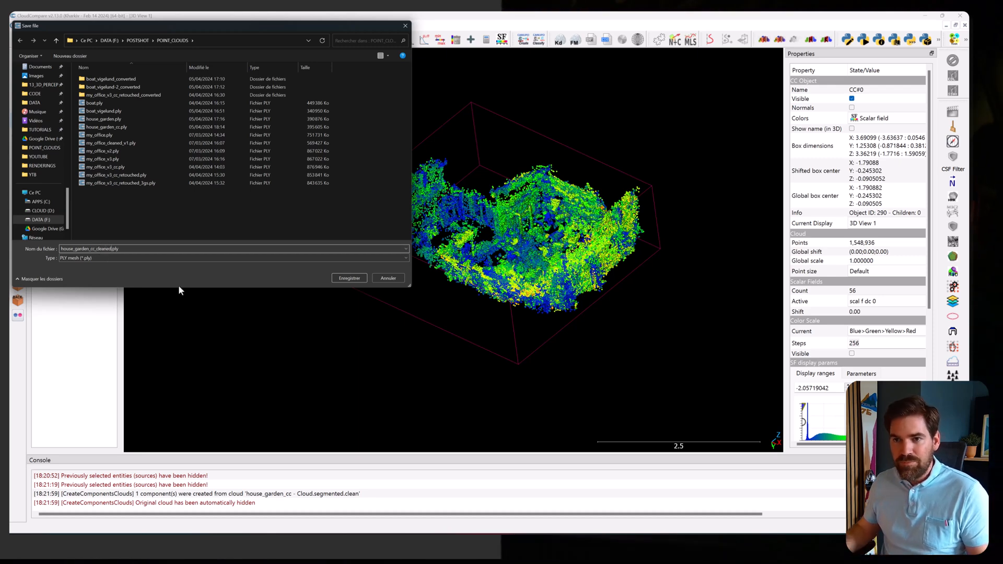
left_click(350, 278)
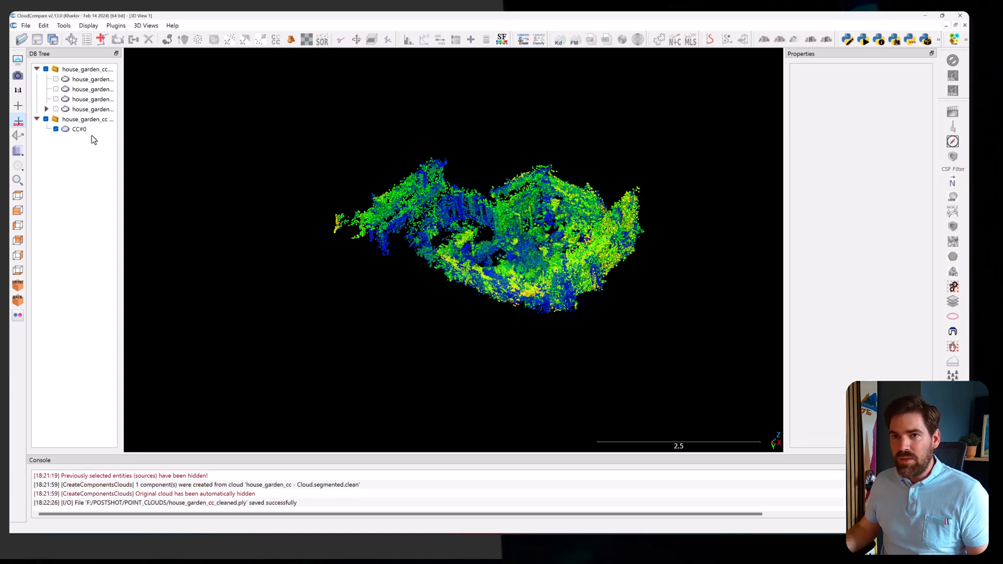
Step: Export the CC#0 cloud as a LAS file named house_garden
left_click(25, 25)
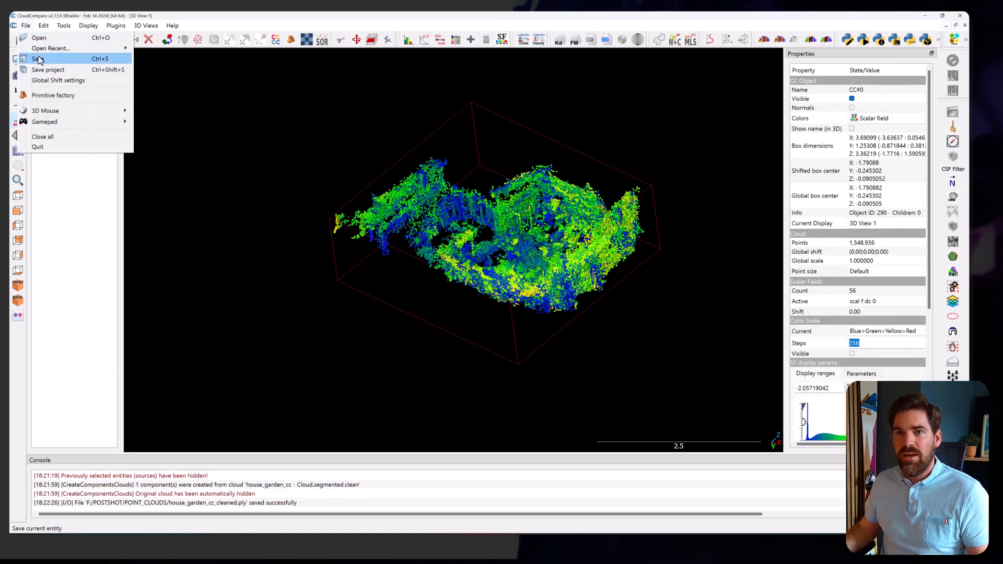
left_click(38, 57)
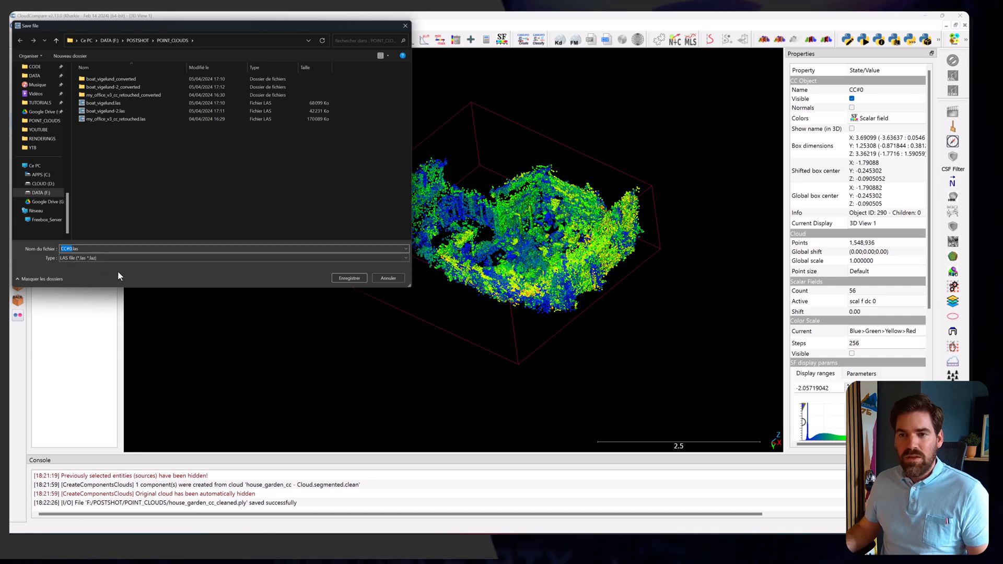
mouse_move(77, 261)
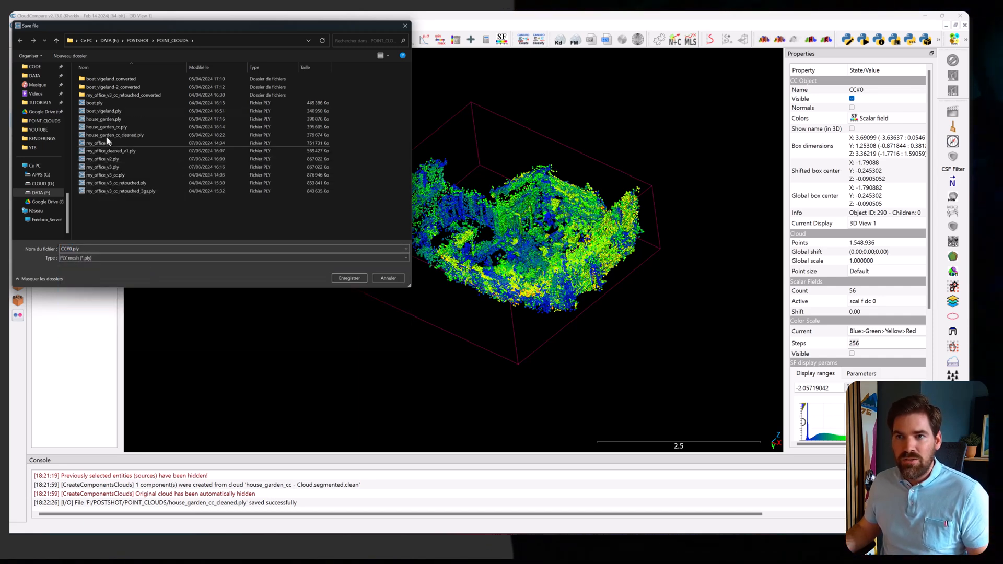
left_click(228, 258)
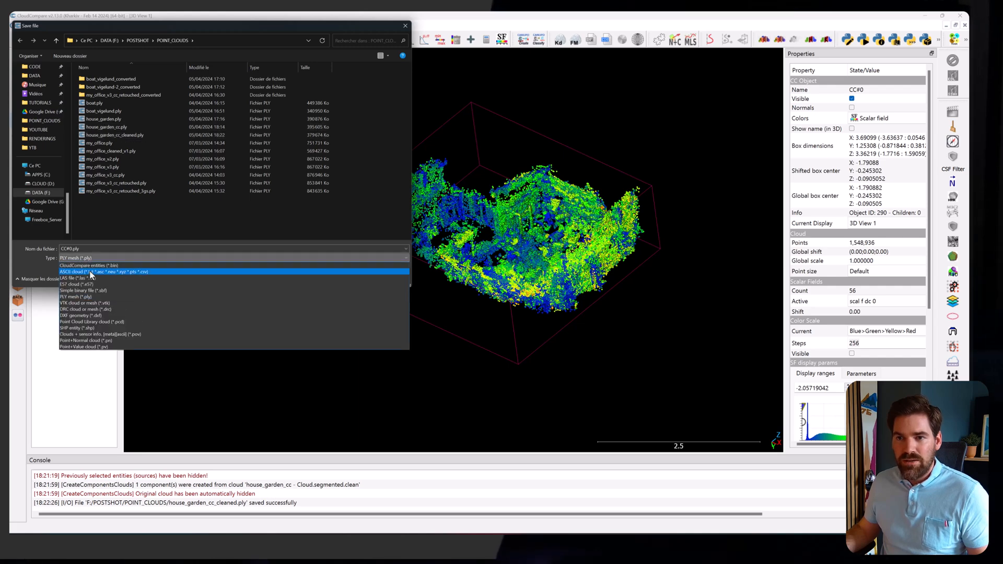
left_click(68, 278)
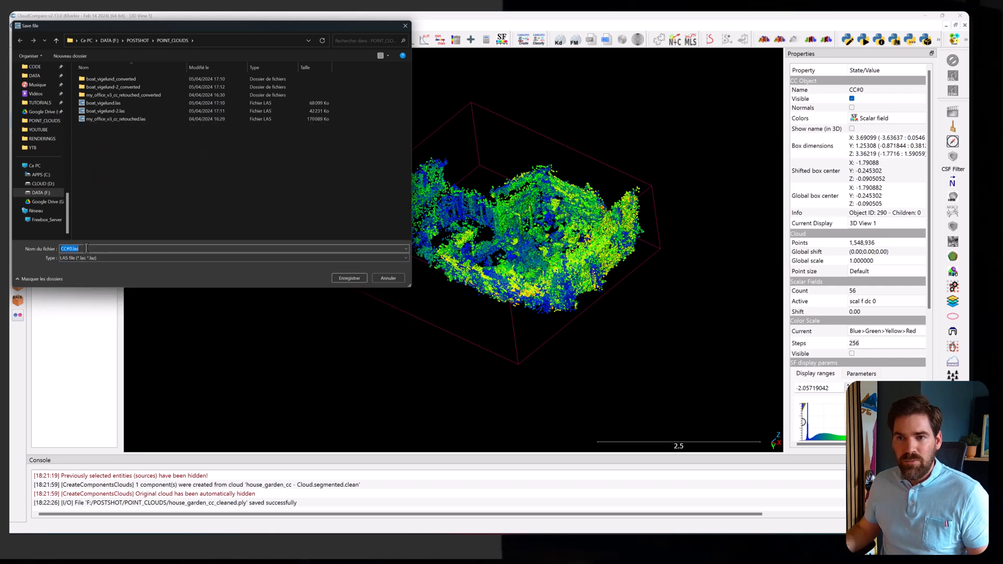
type("house_garden")
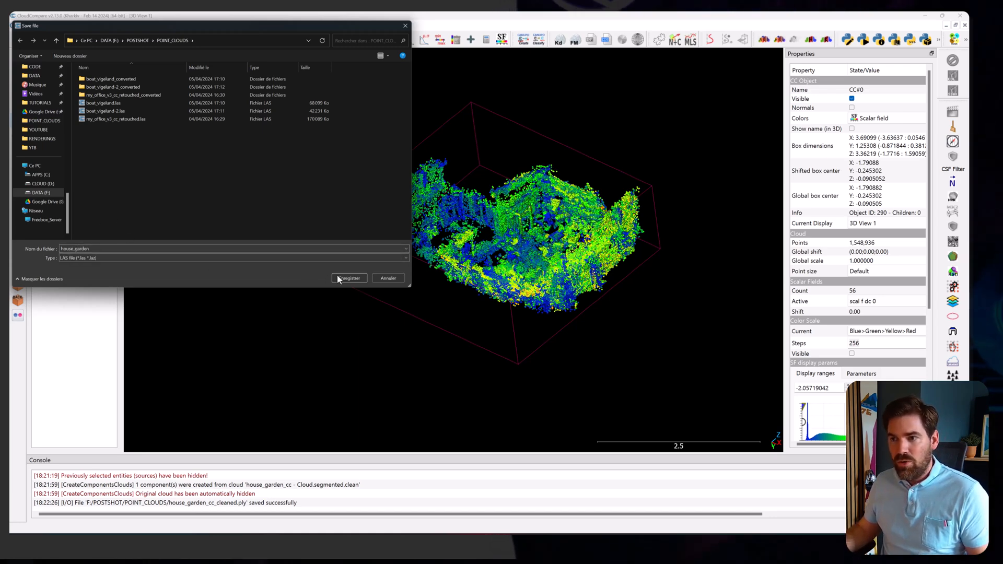
left_click(349, 278)
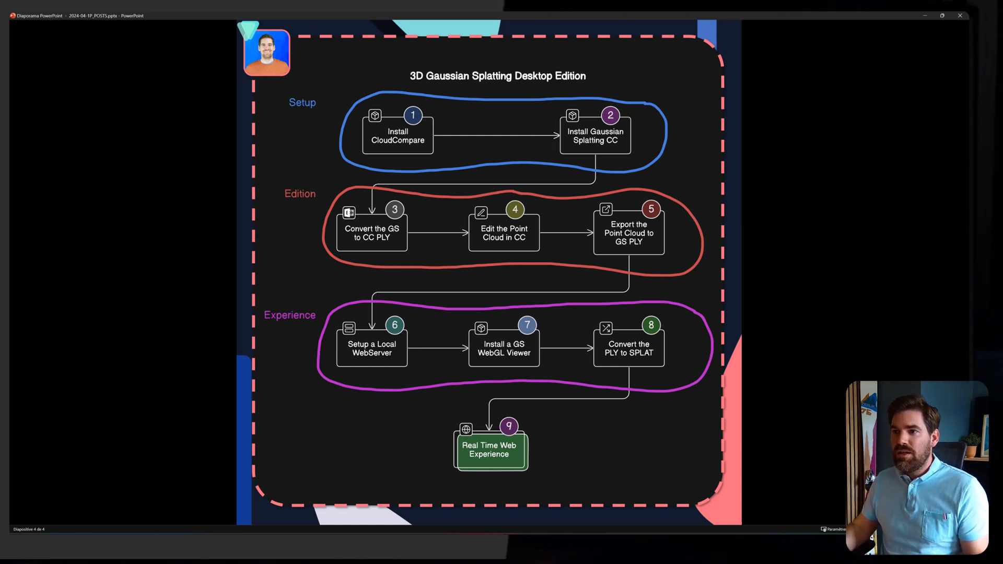
Step: Point at the Install Gaussian Splatting CC step on the workflow slide
left_click(398, 132)
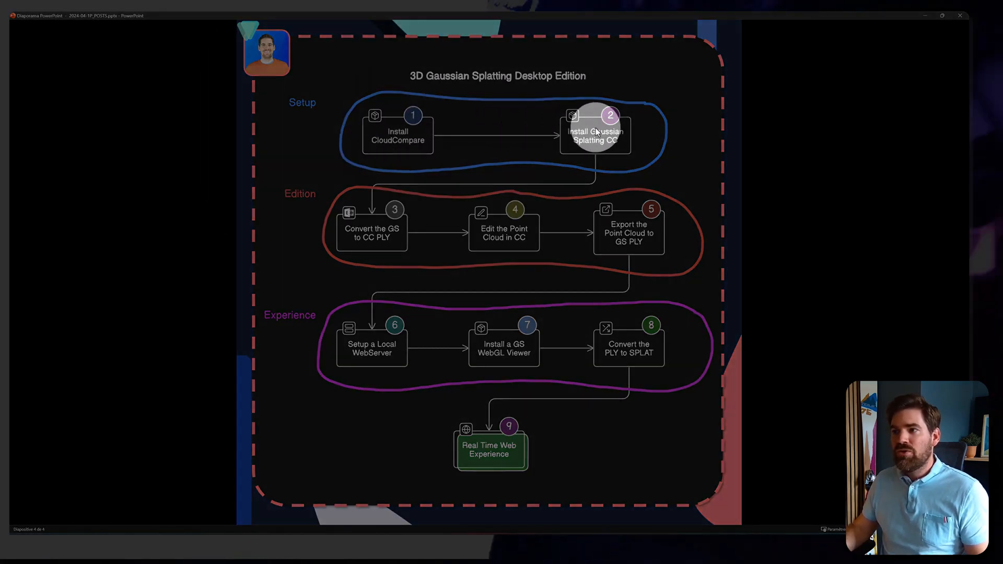
mouse_move(339, 187)
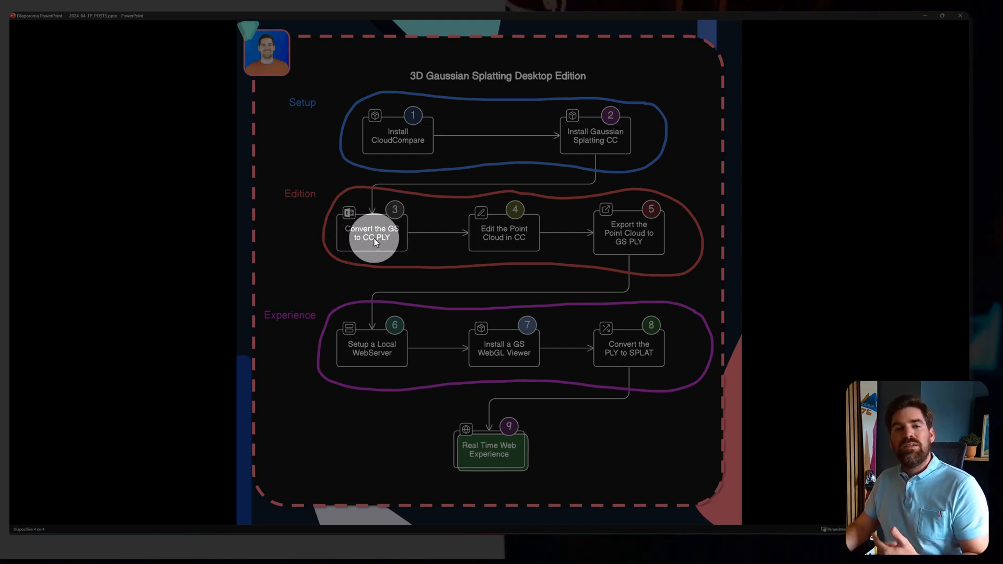
mouse_move(505, 245)
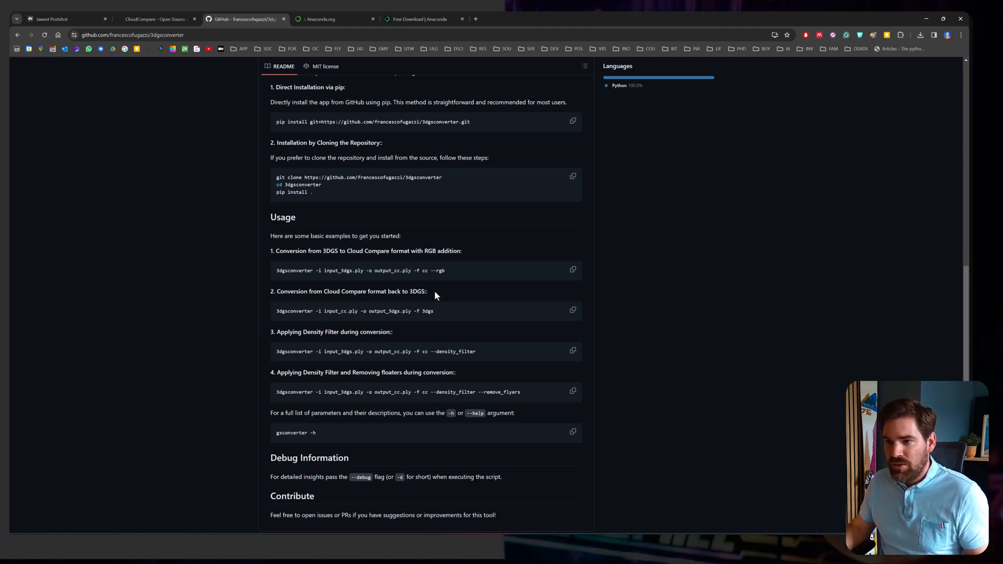
Step: Draft a 3dgsconverter -f 3dgs line in Notepad with '_cleaned' names and select it
left_click(573, 310)
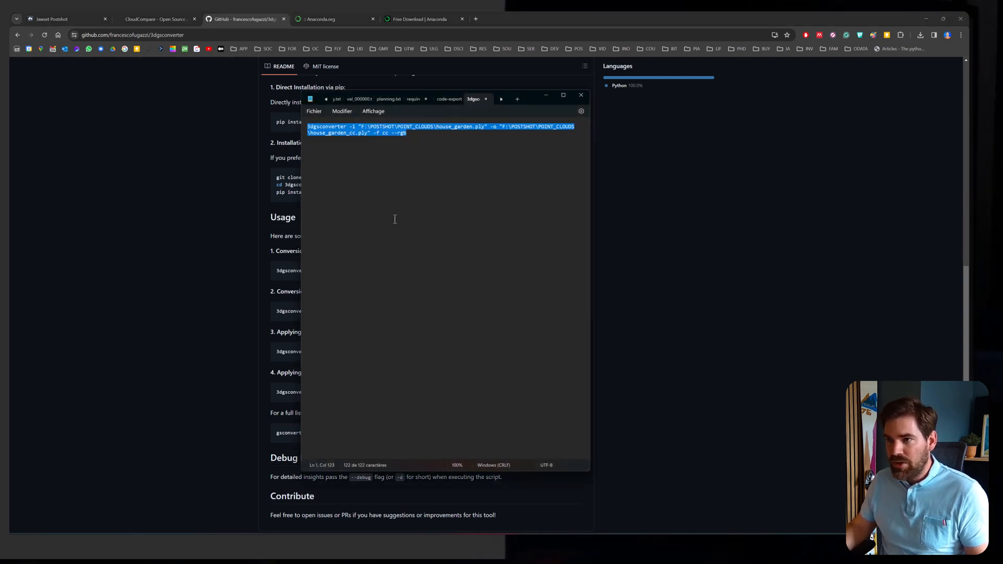
type("3dgsconverter -i input_cc.ply -o output_3dgs.ply -f 3dgs")
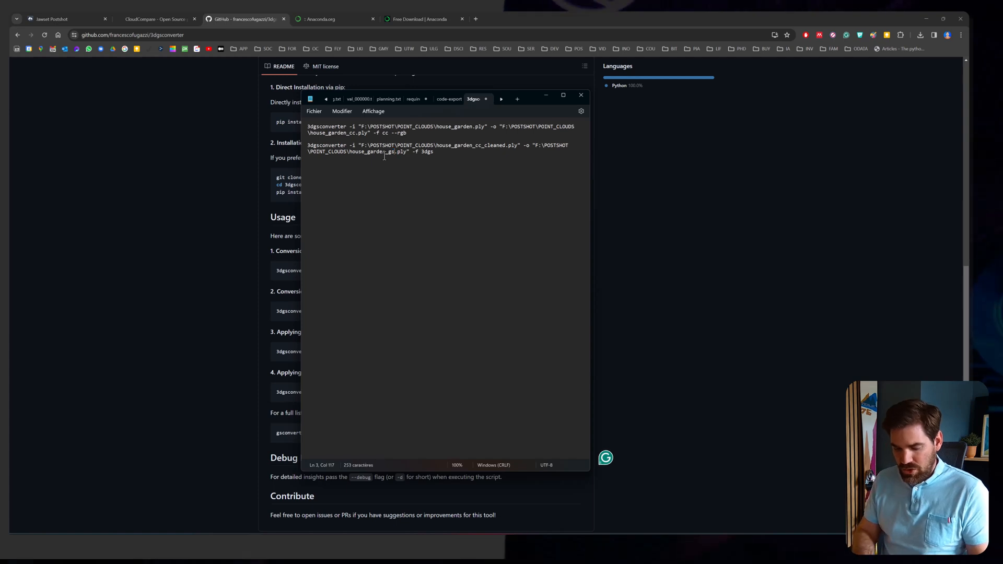
type("_cleaned")
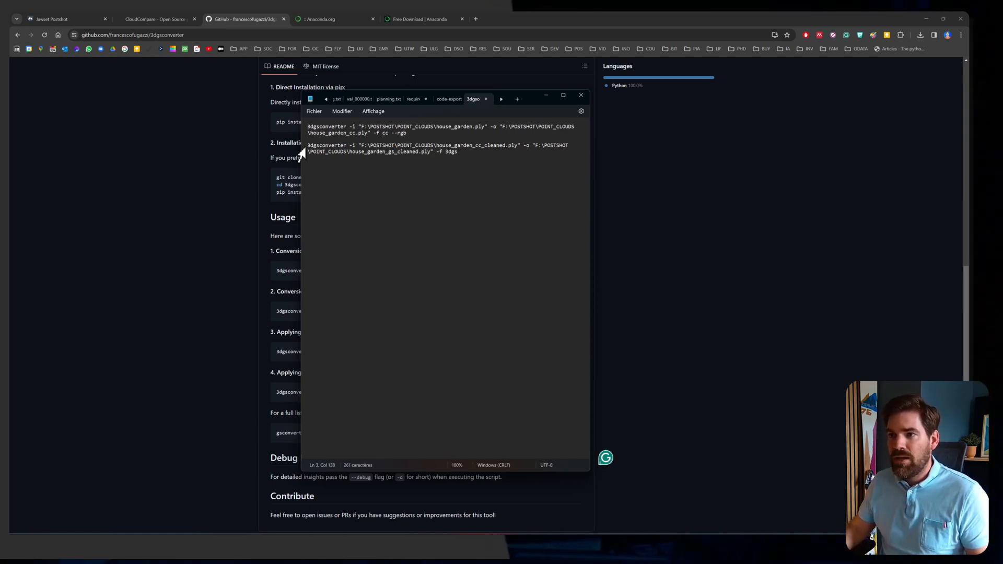
left_click_drag(308, 145, 459, 152)
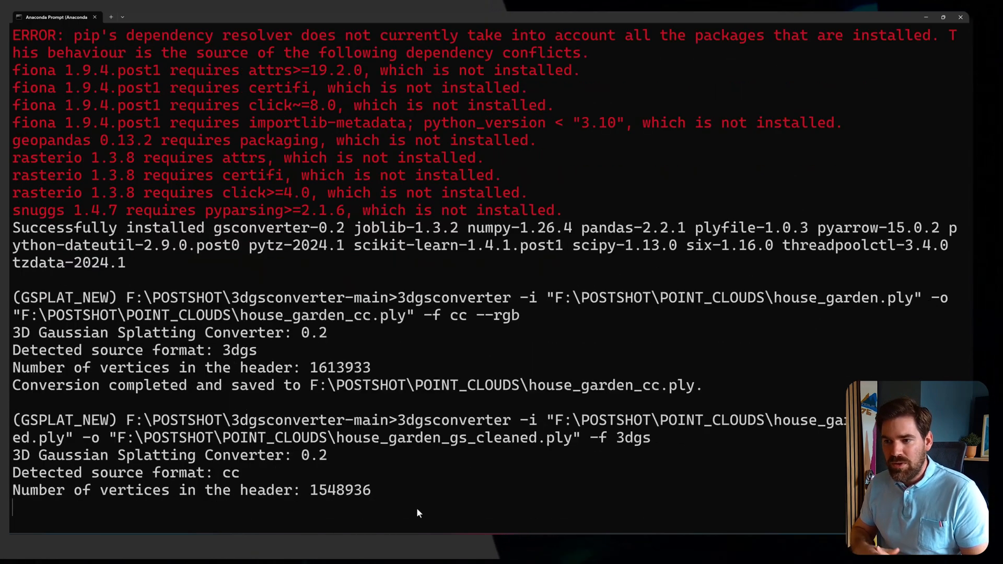
mouse_move(315, 387)
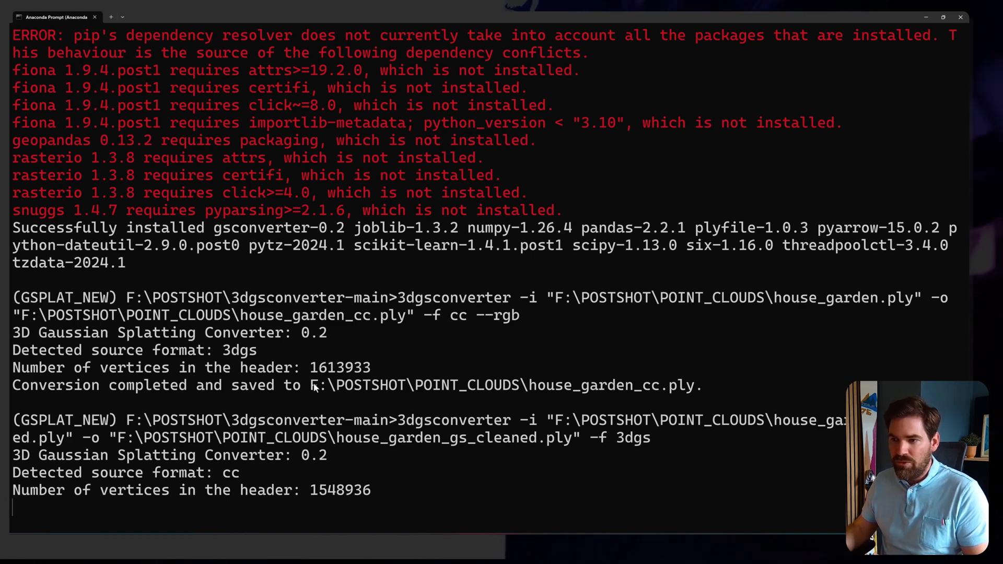